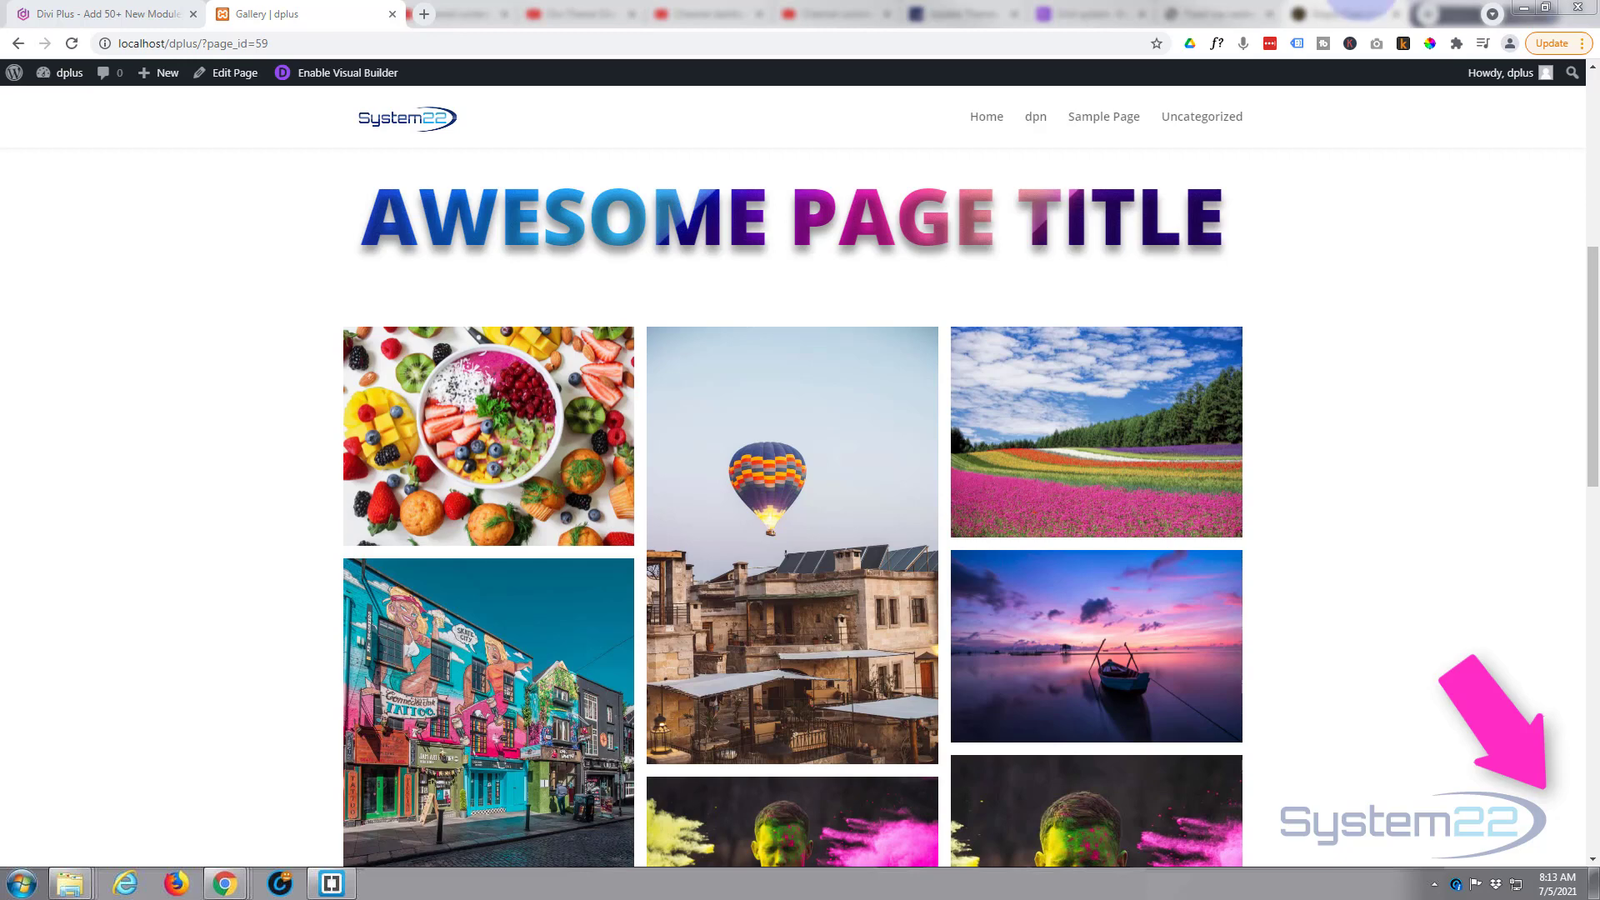
# Enable the Visual Builder on the Gallery page and scroll to the empty row above the gallery.
pyautogui.click(75, 13)
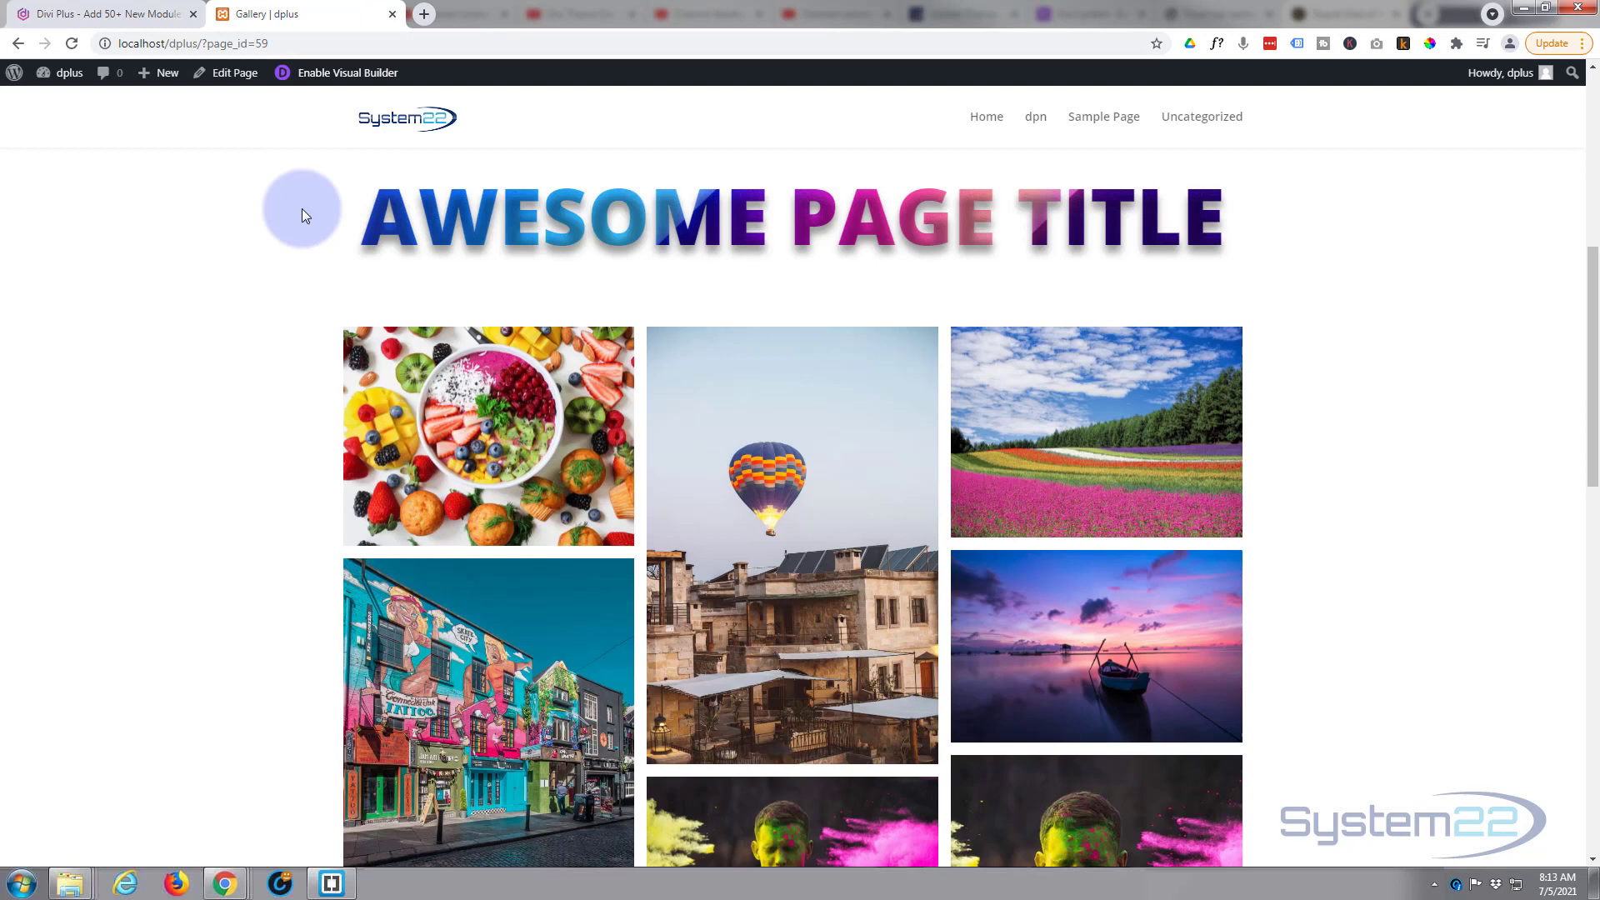
pyautogui.moveTo(1014, 306)
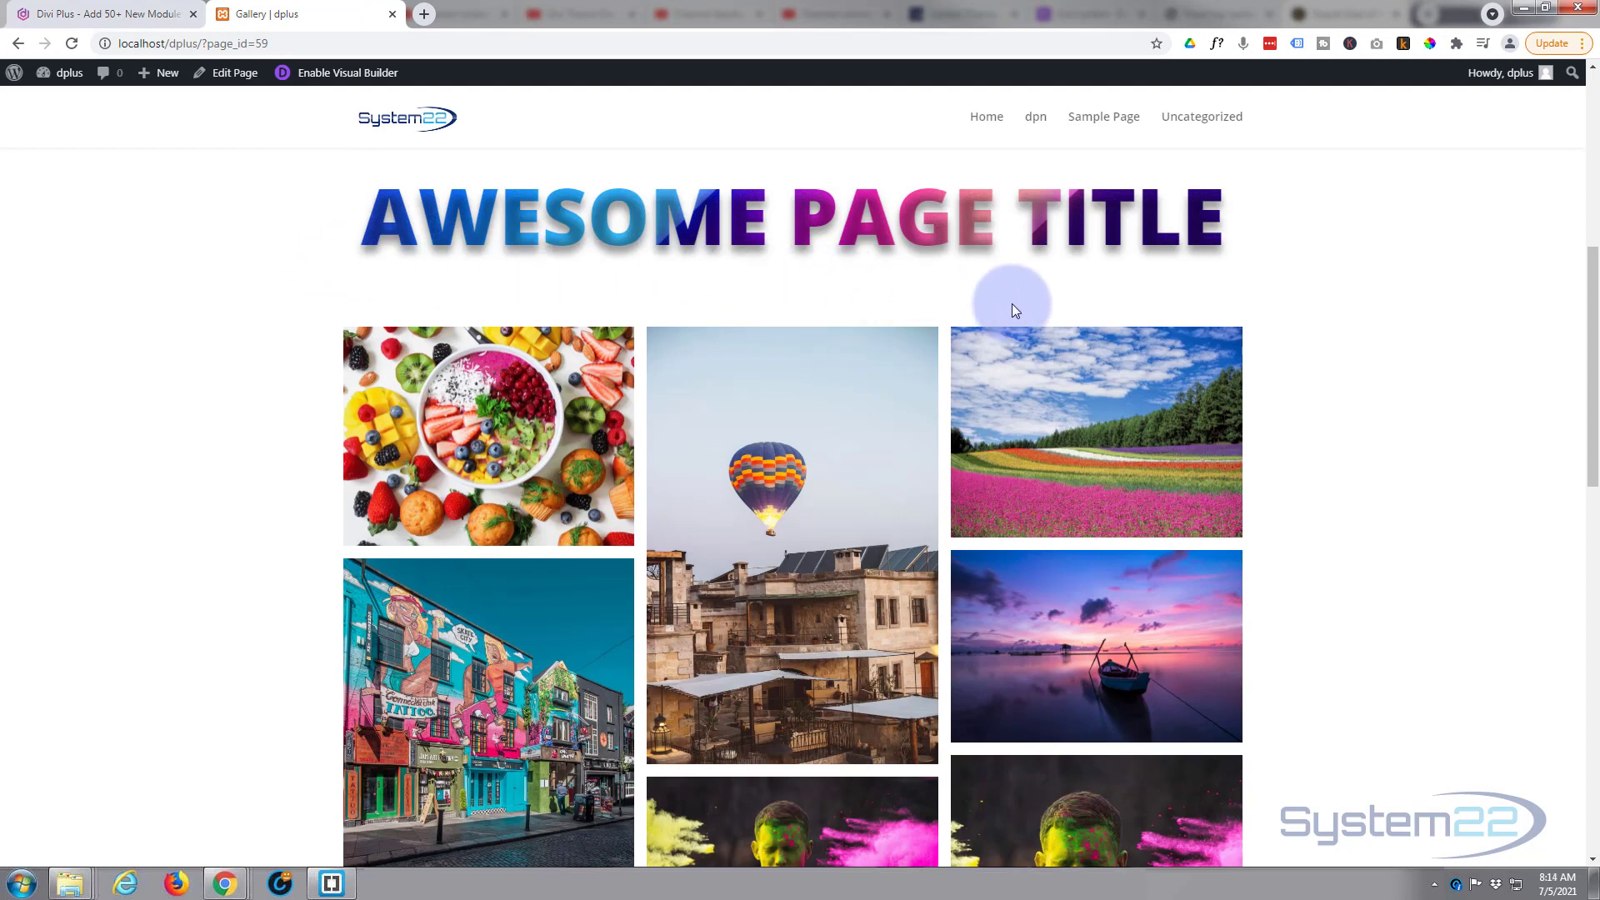
pyautogui.moveTo(1250, 180)
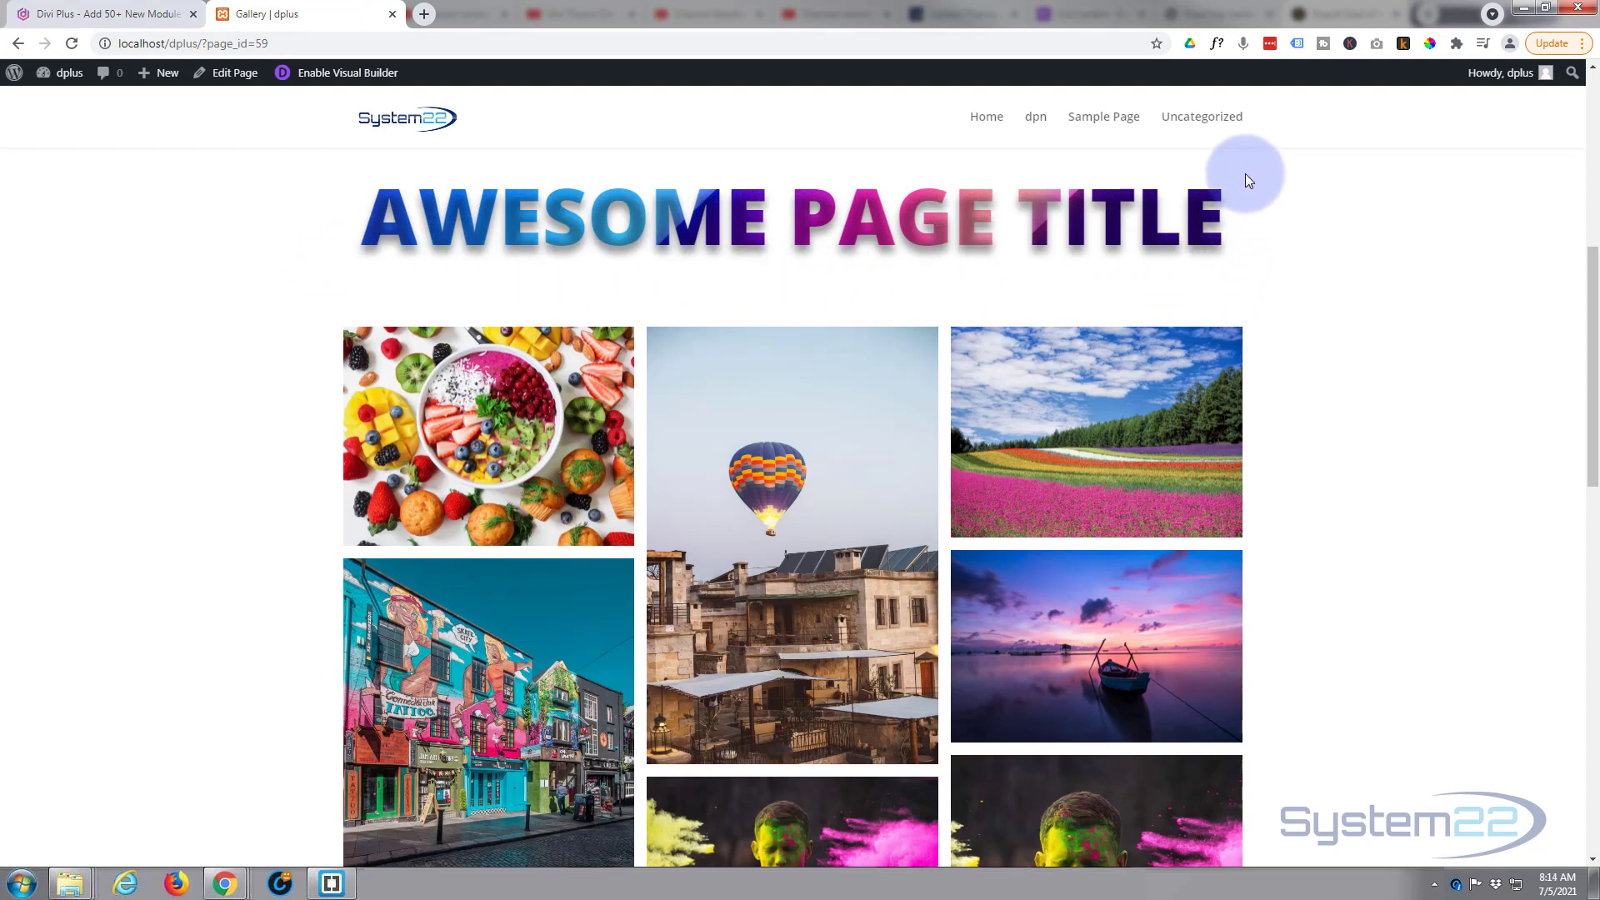
pyautogui.moveTo(1267, 243)
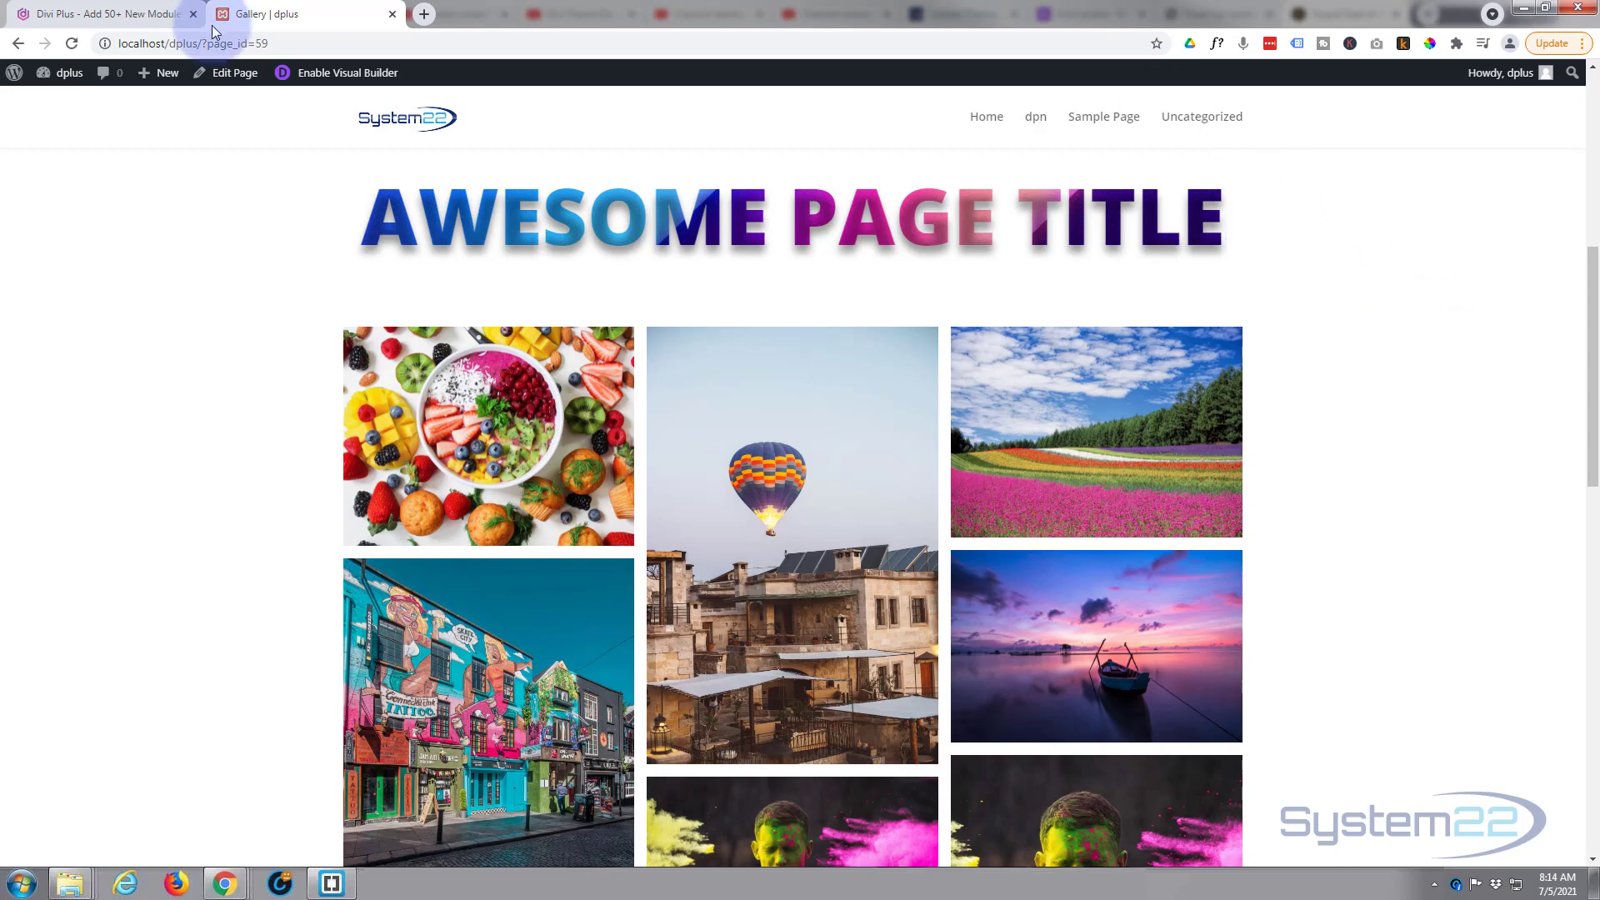
pyautogui.click(343, 71)
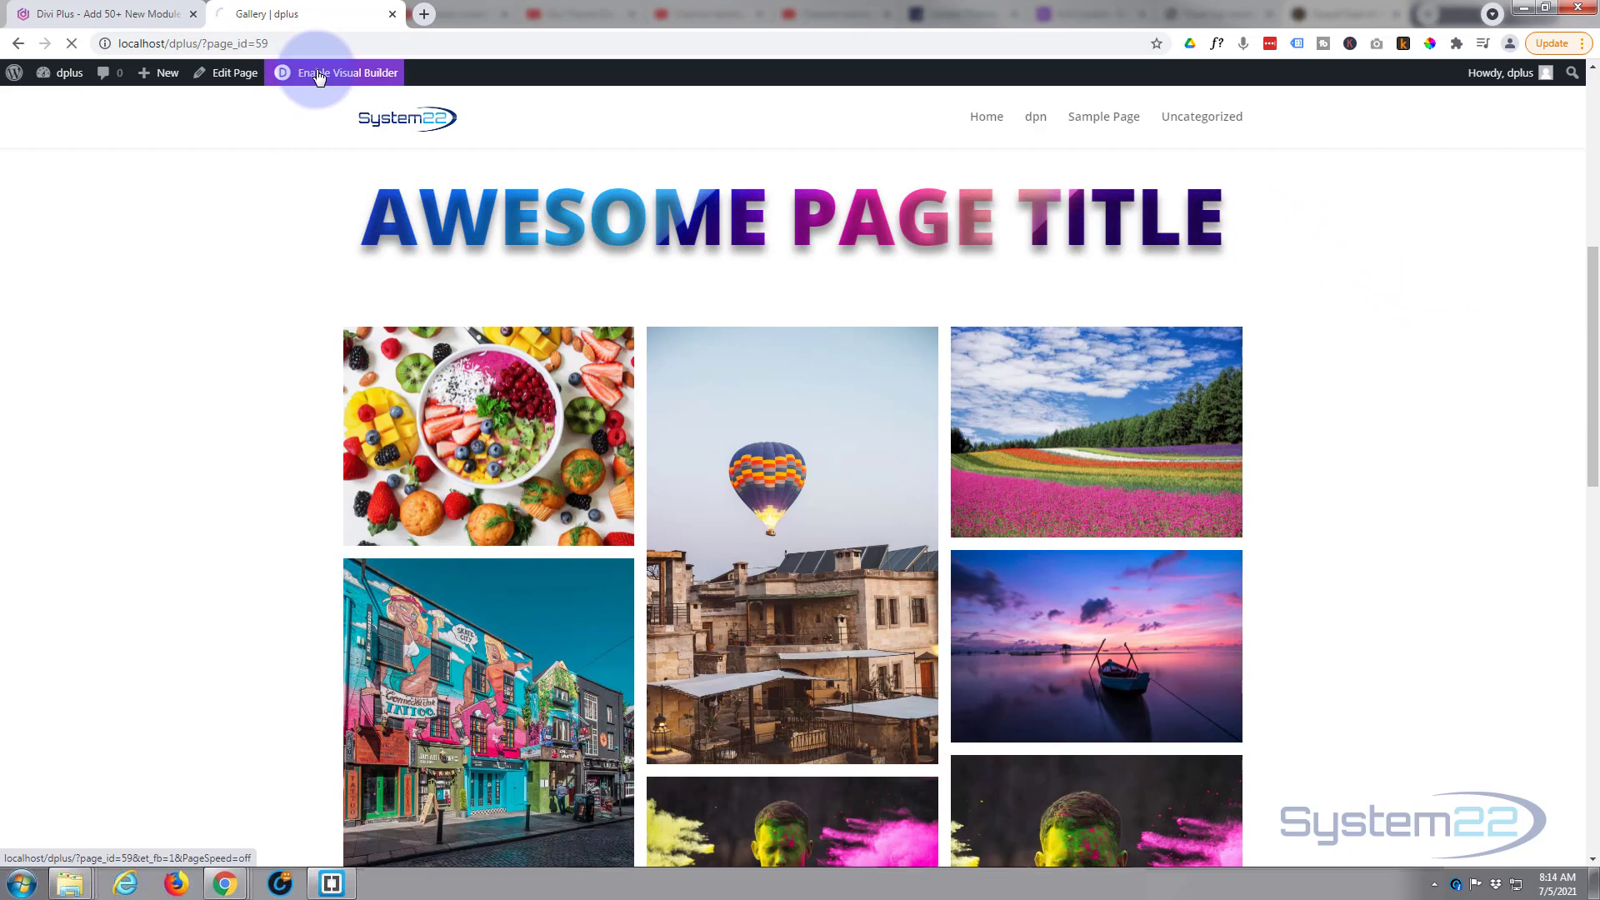
pyautogui.click(343, 71)
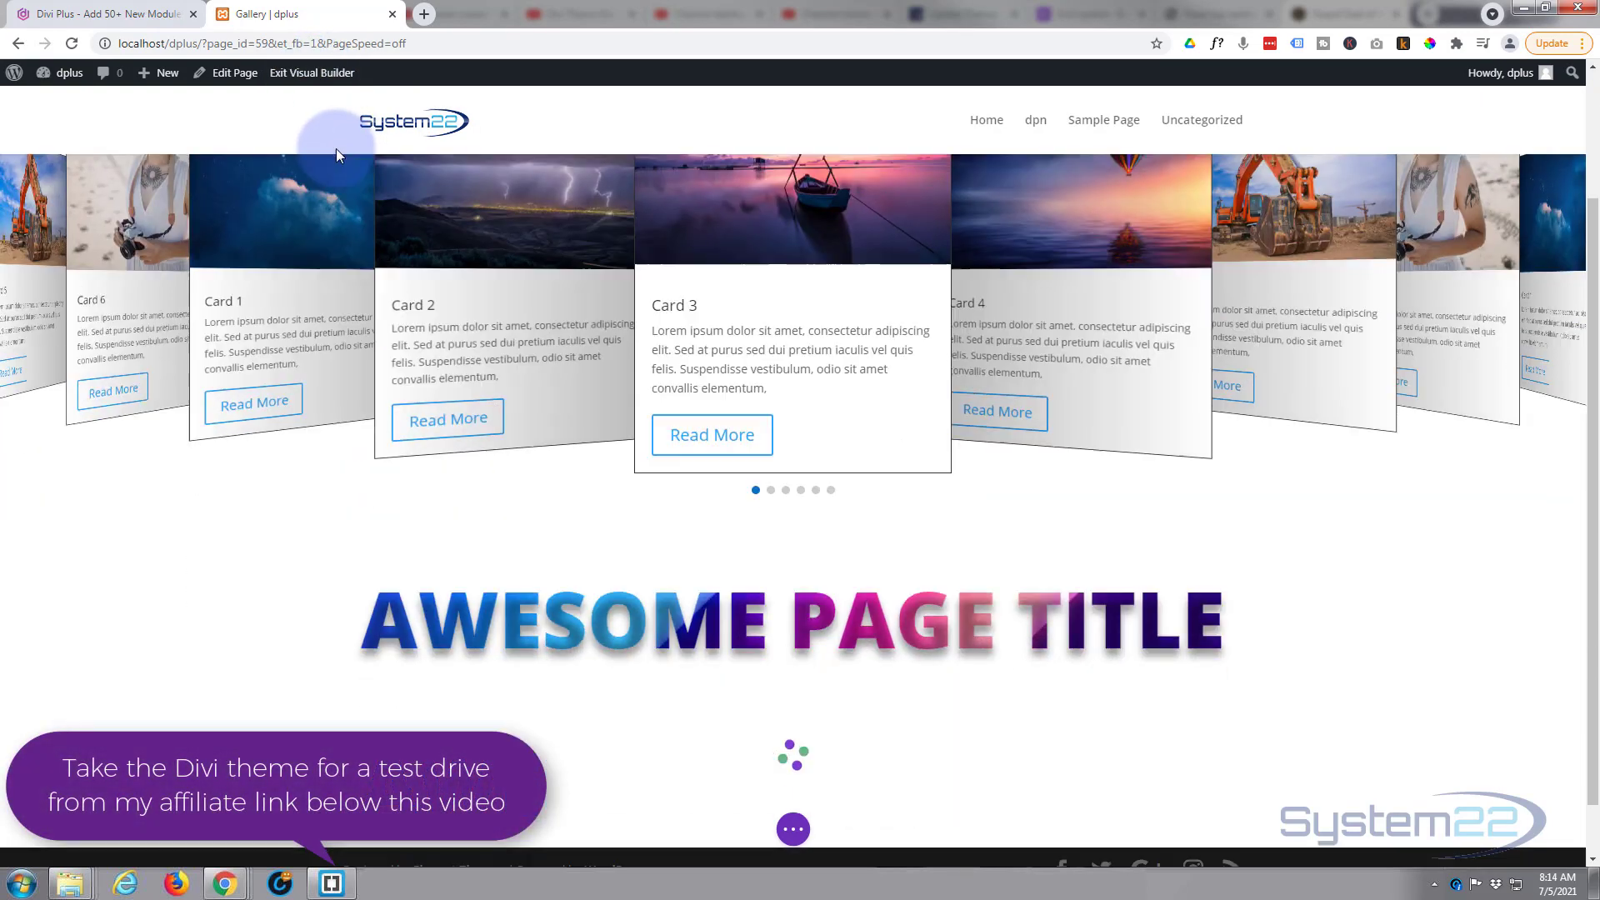
pyautogui.scroll(-3)
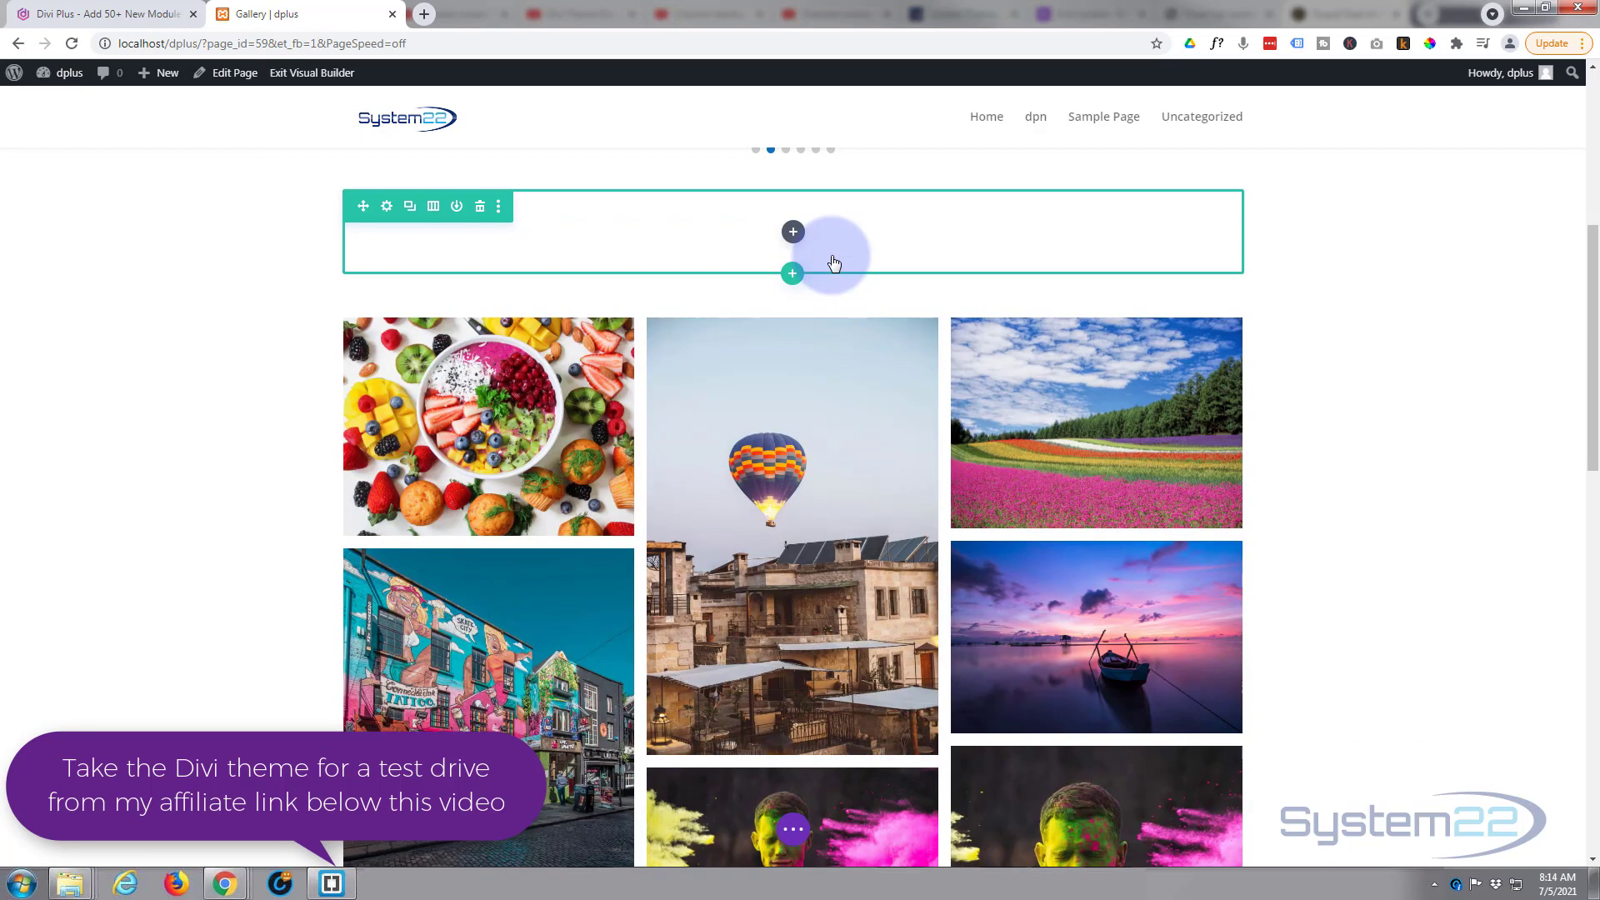
pyautogui.moveTo(1161, 244)
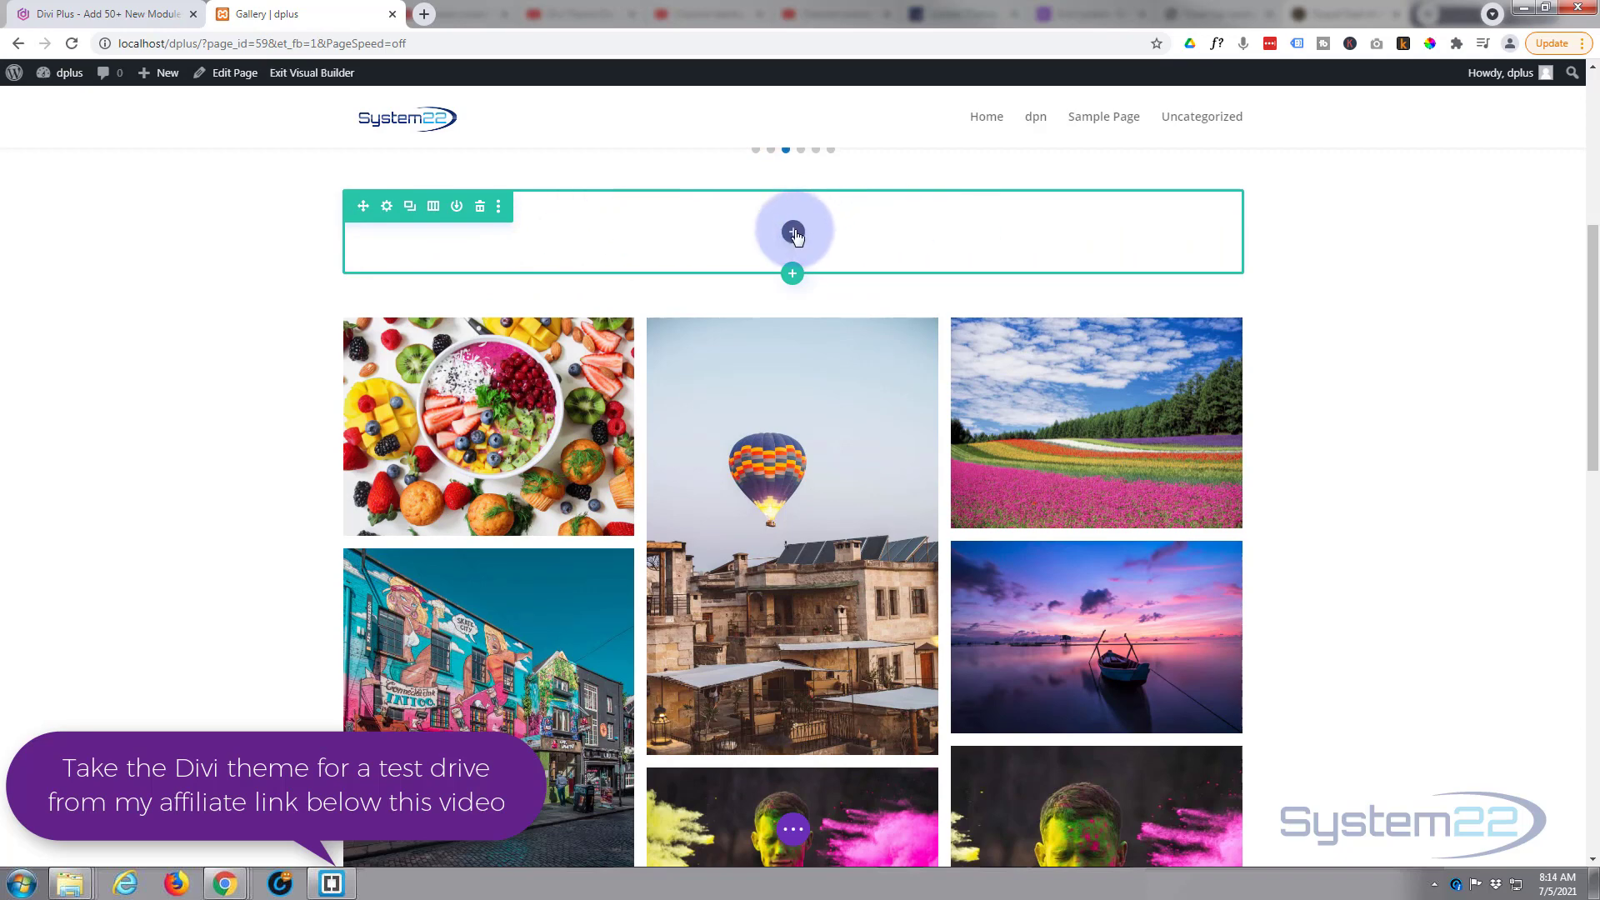
# Open the module inserter for the empty row and browse down to the Divi Plus modules.
pyautogui.click(792, 232)
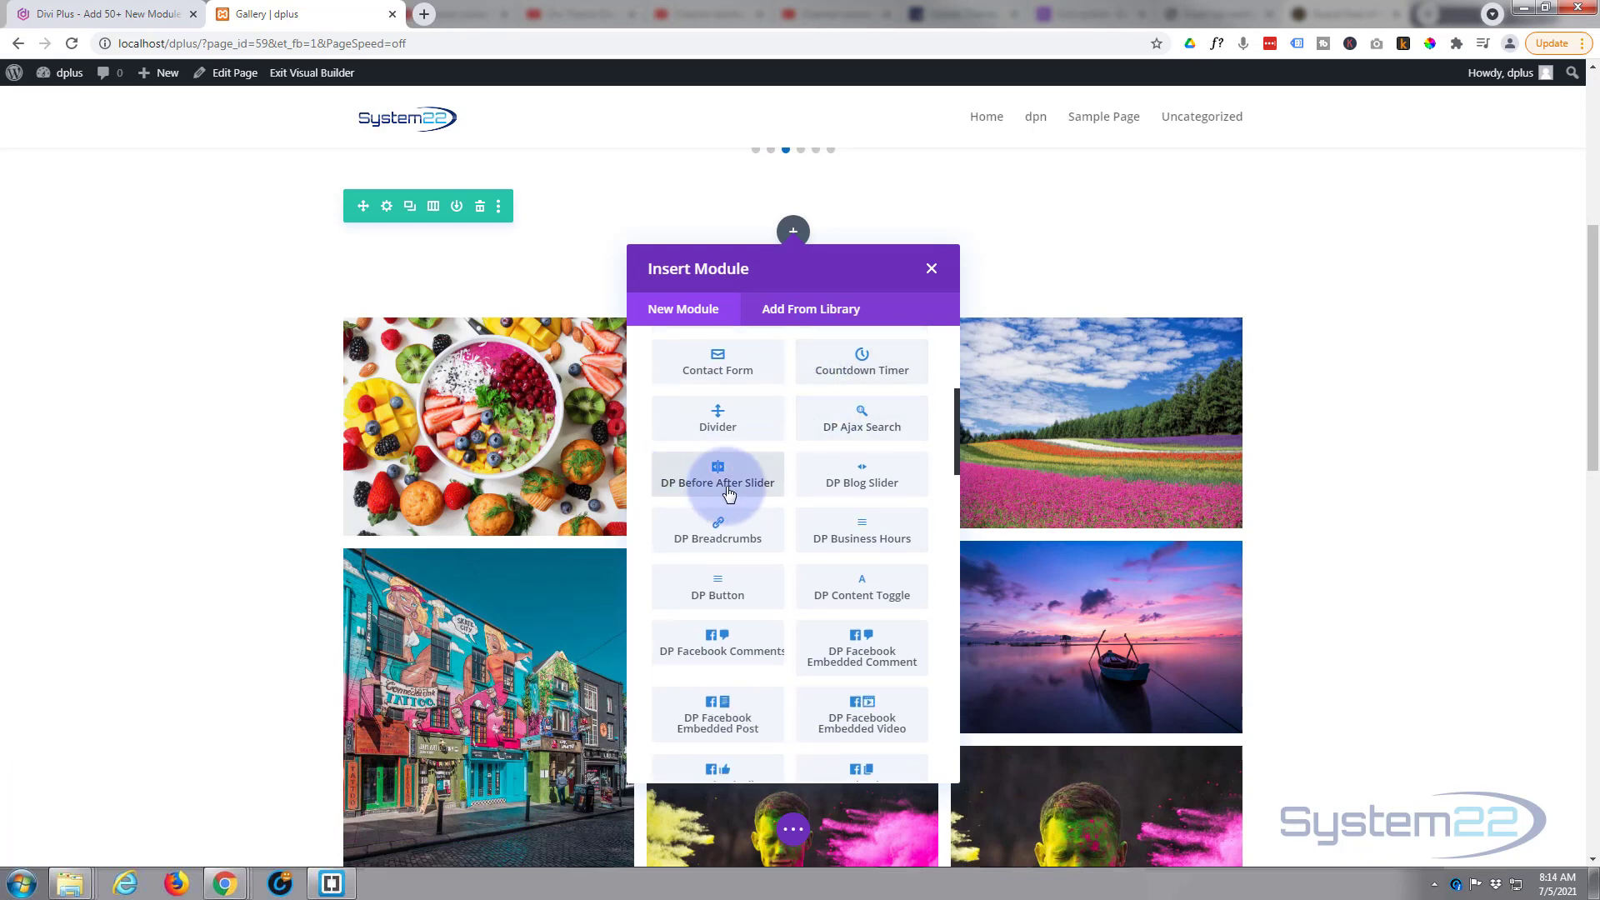
pyautogui.scroll(-3)
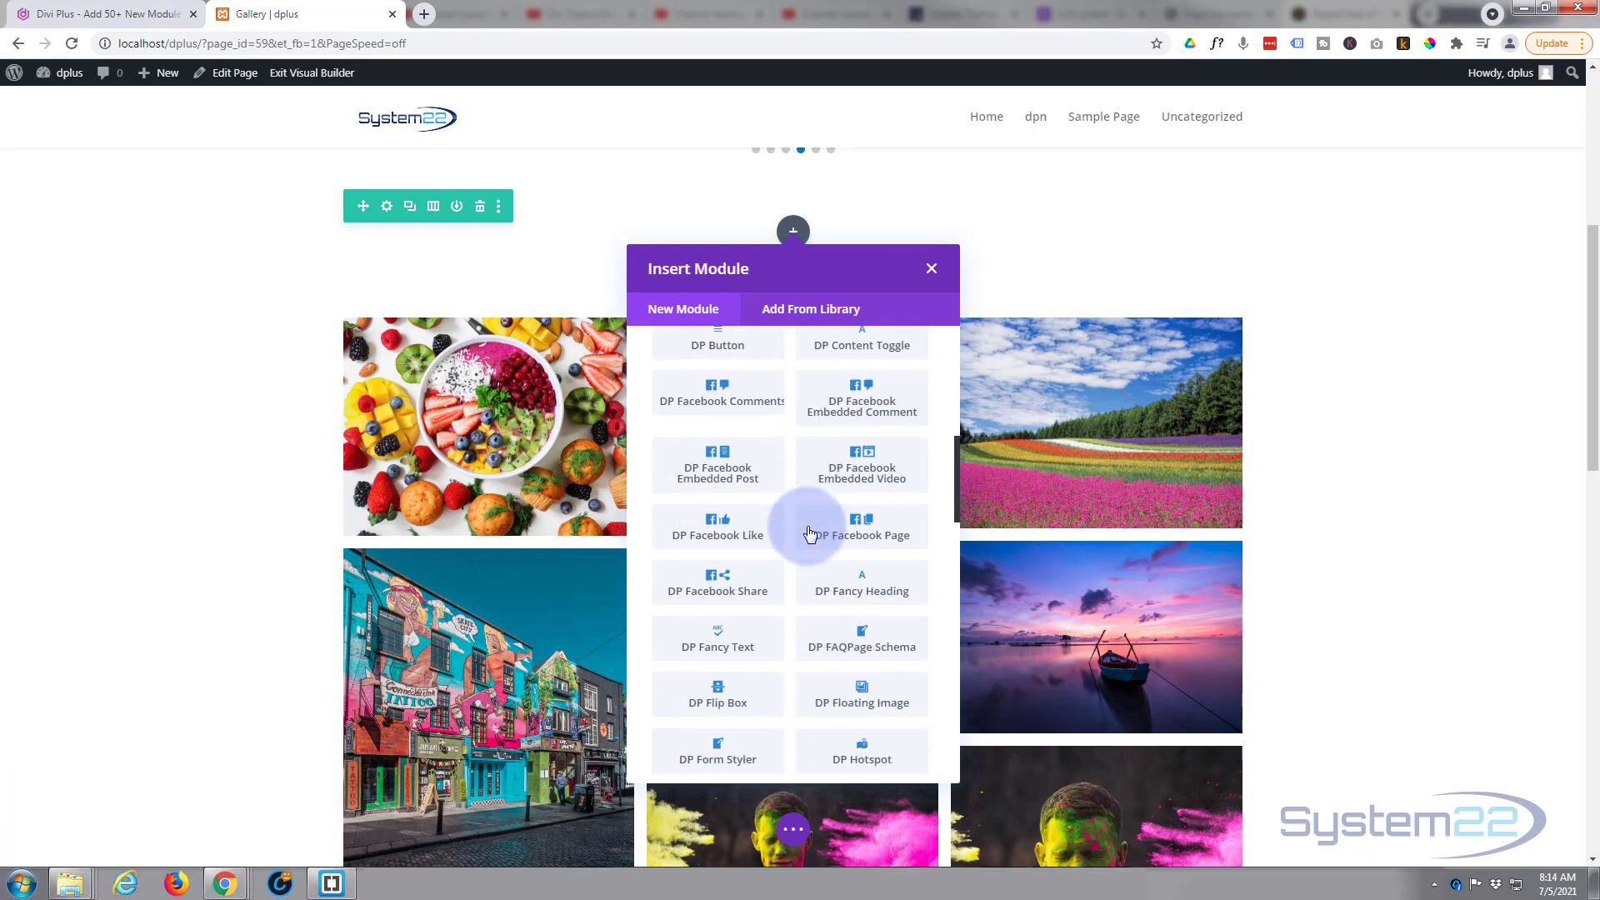
pyautogui.scroll(-3)
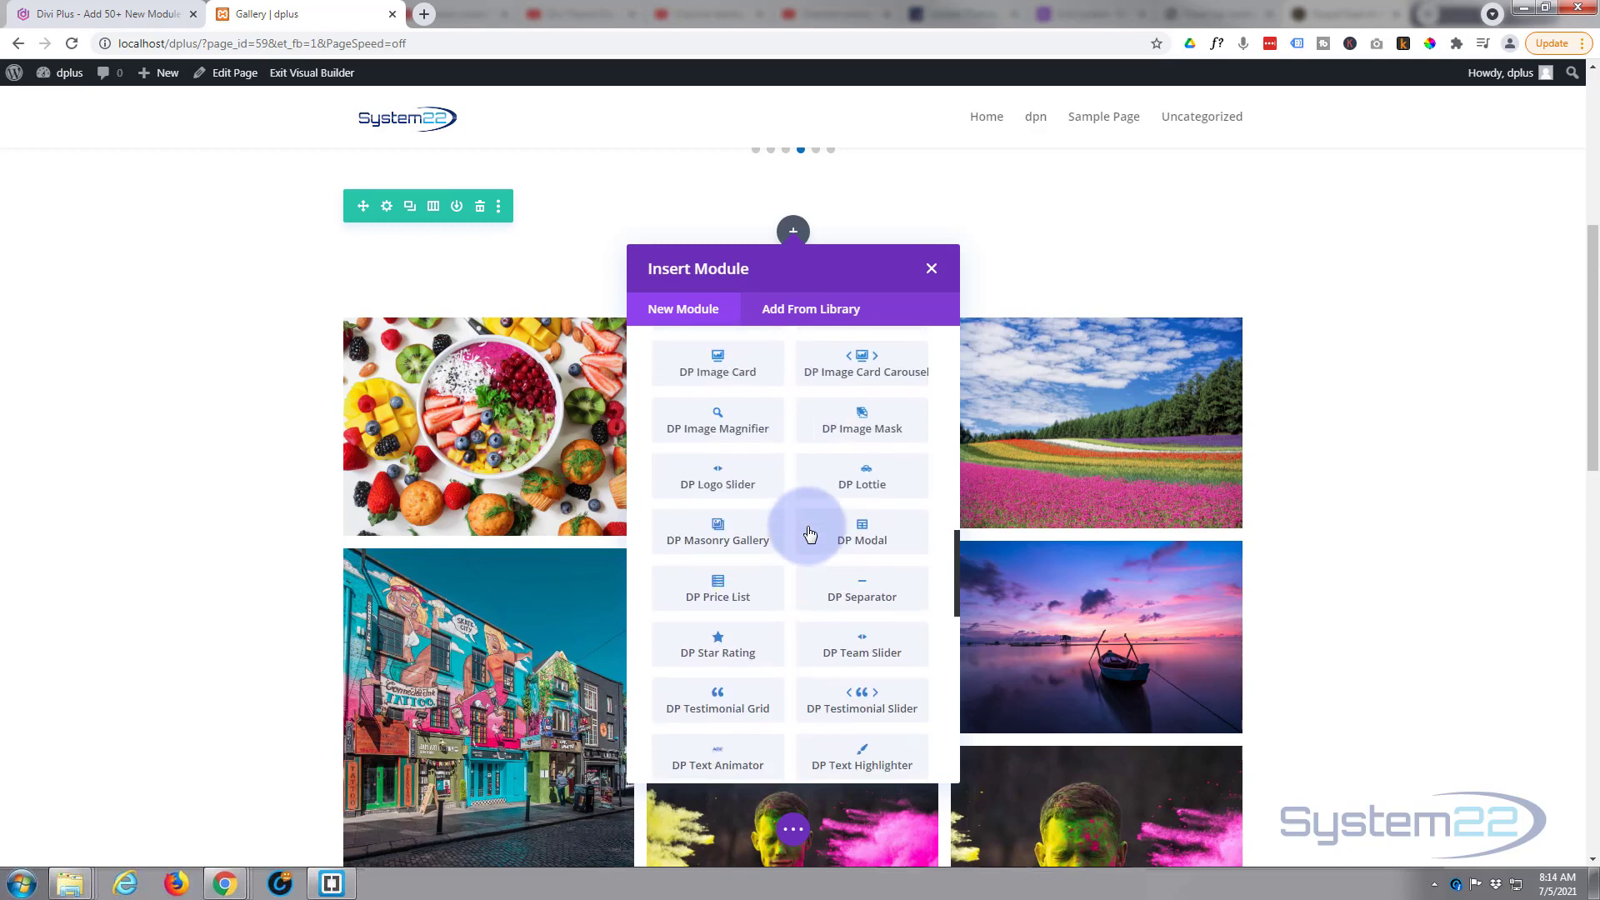
pyautogui.scroll(-3)
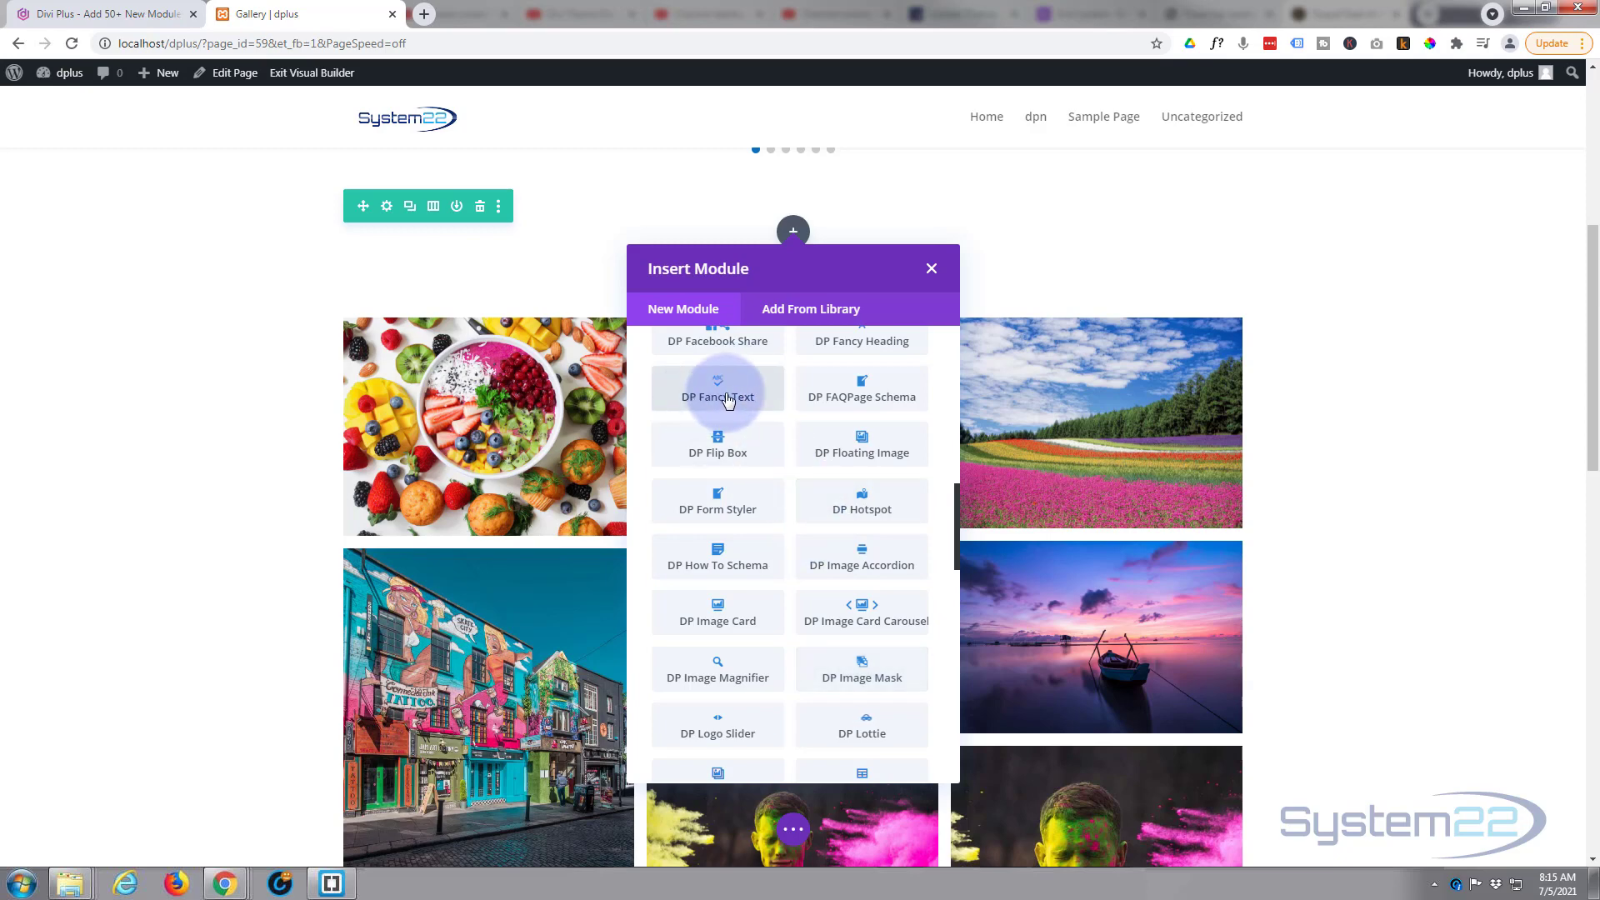
# Insert a DP Fancy Text module reading 'My Awesome Tile Here' with Gradient text style.
pyautogui.click(717, 397)
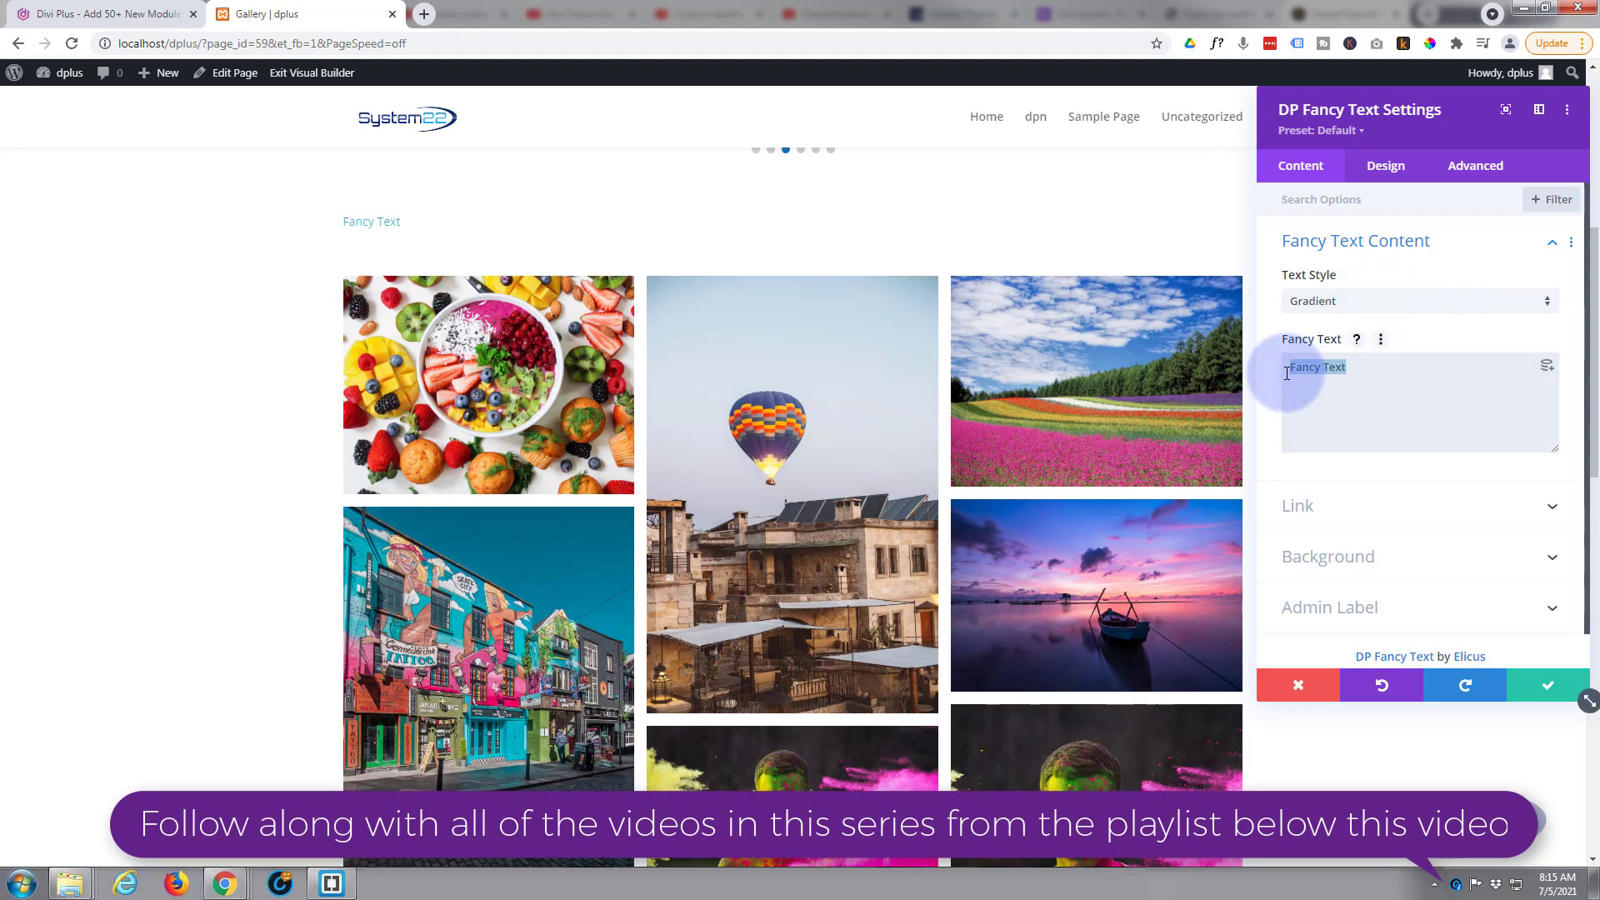
pyautogui.write('My Awesome Tile Here')
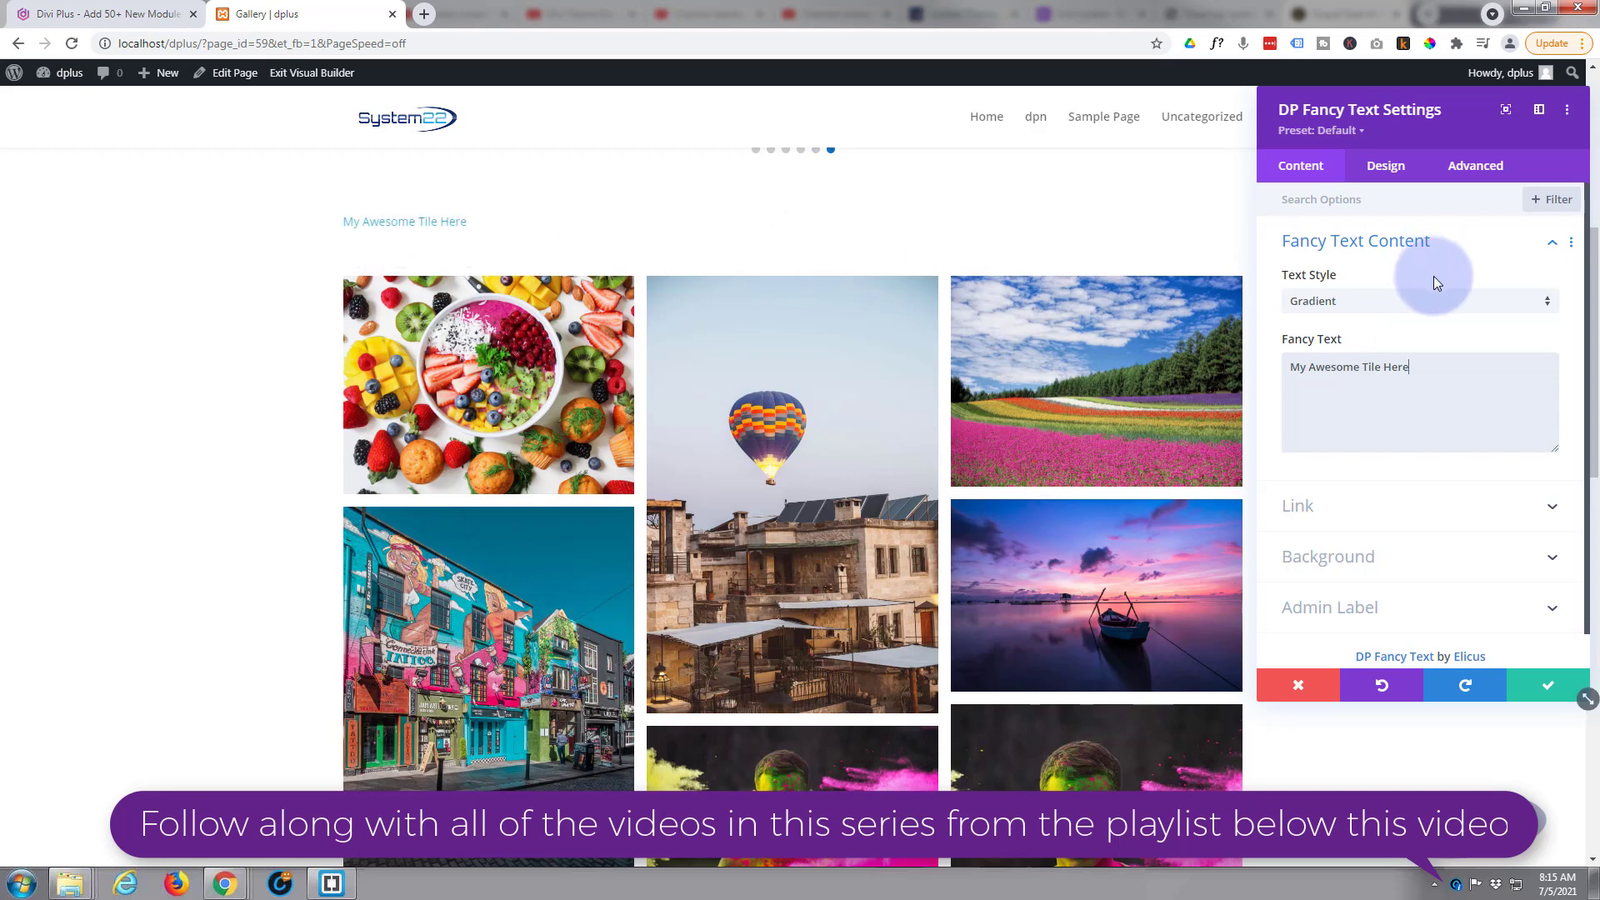
pyautogui.click(1419, 300)
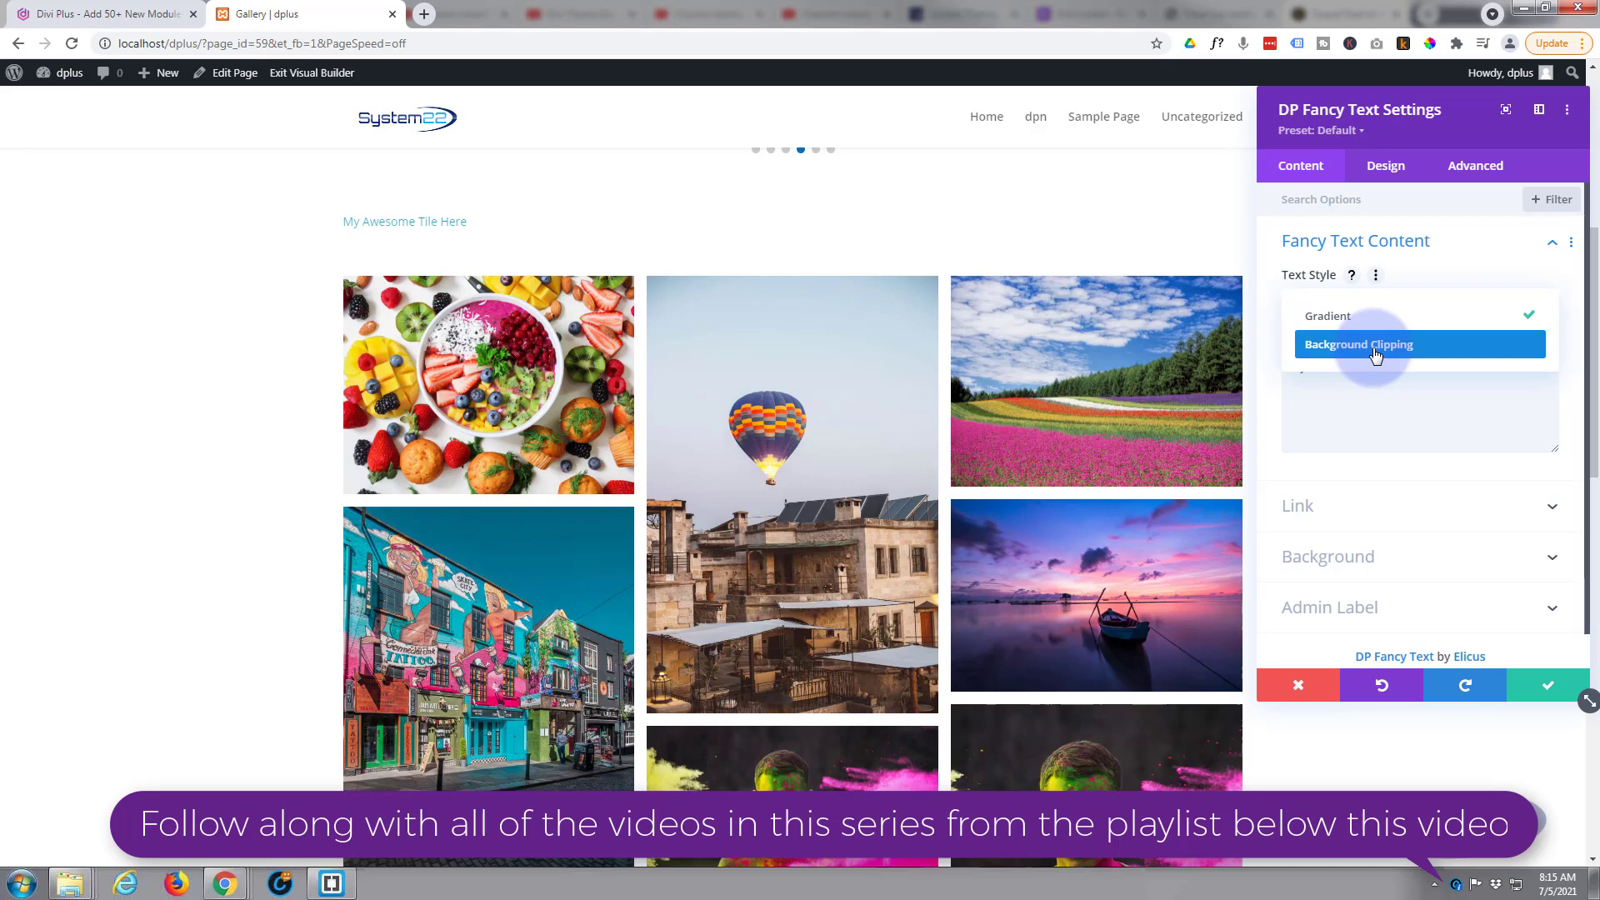
pyautogui.click(1371, 316)
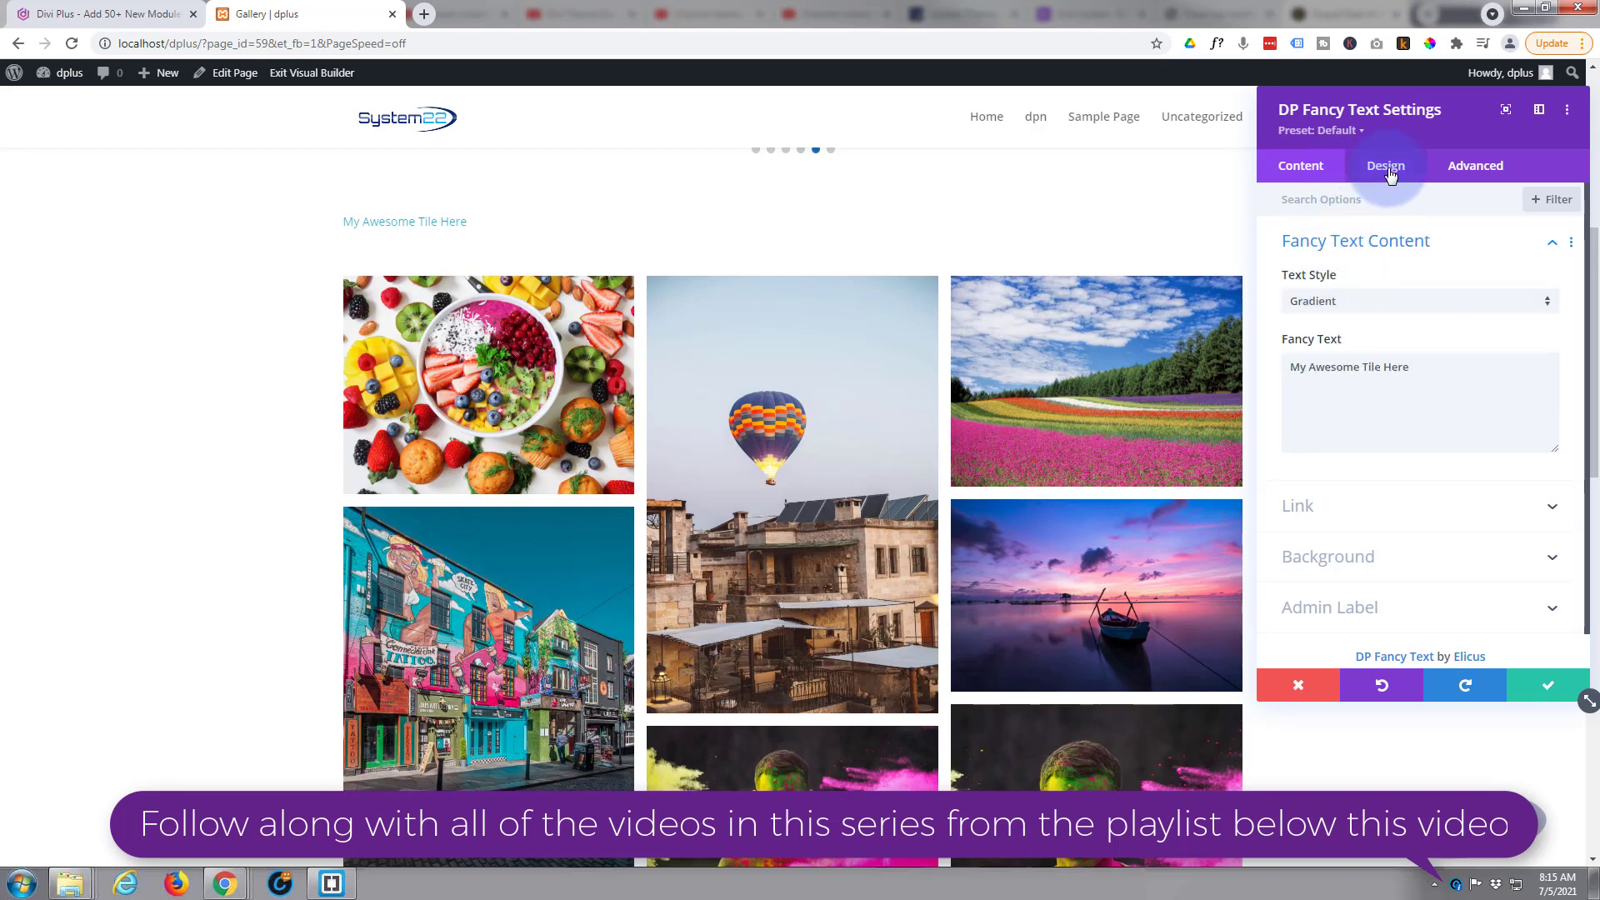
# Style the title Ultra Bold, uppercase, centred, with text size raised to about 83px.
pyautogui.click(1386, 165)
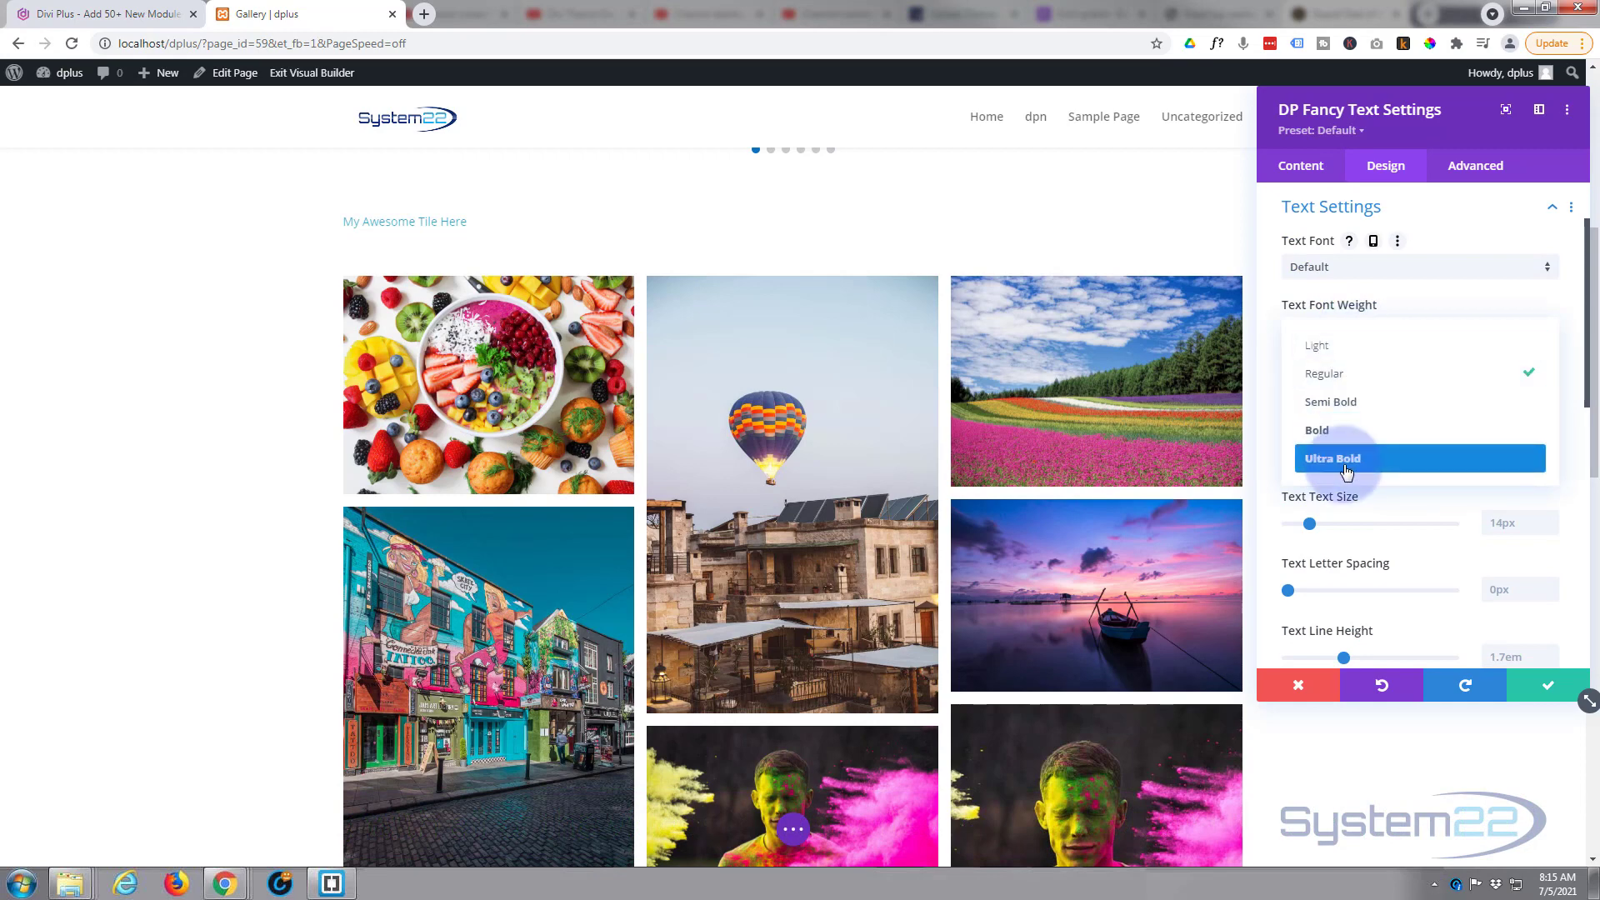
pyautogui.click(1347, 458)
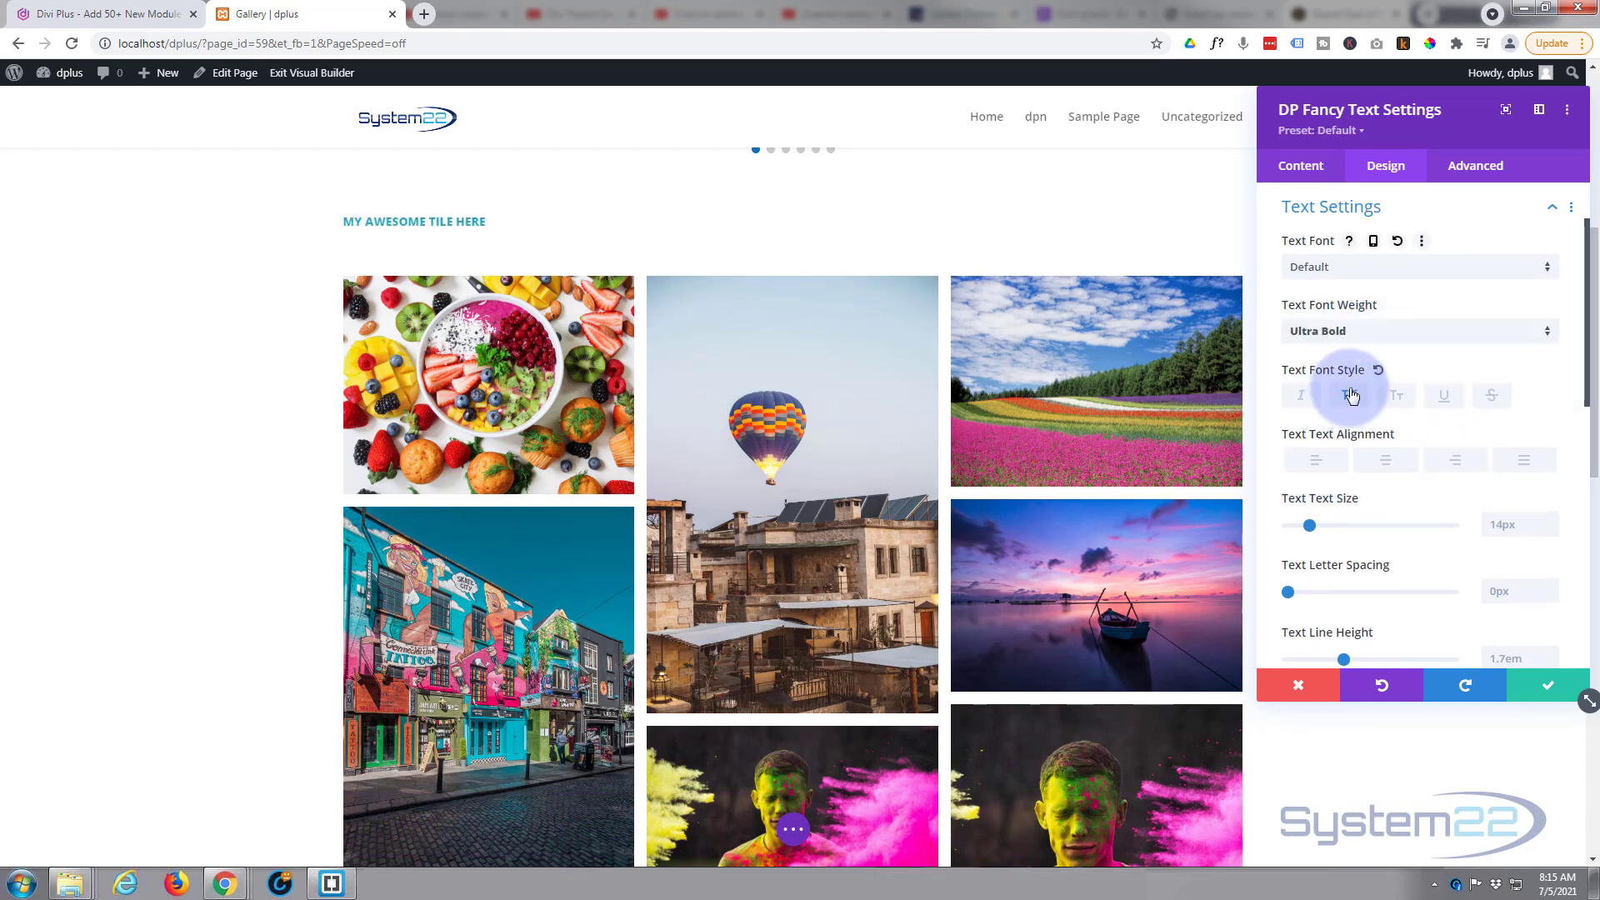
pyautogui.click(1348, 395)
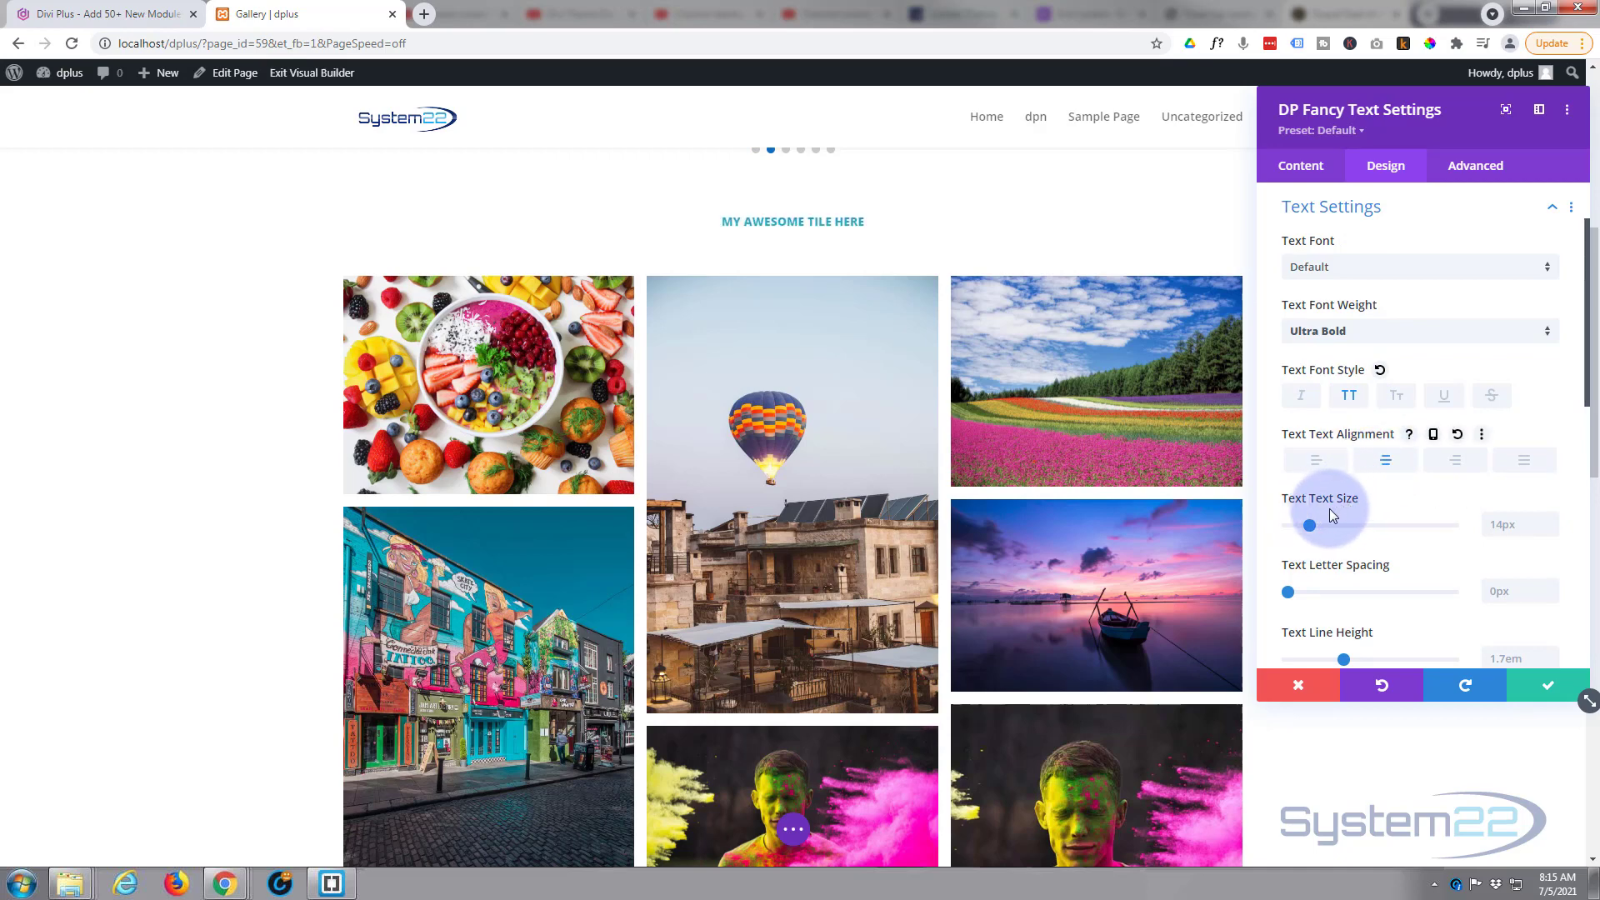
pyautogui.moveTo(1306, 525); pyautogui.dragTo(1338, 524)
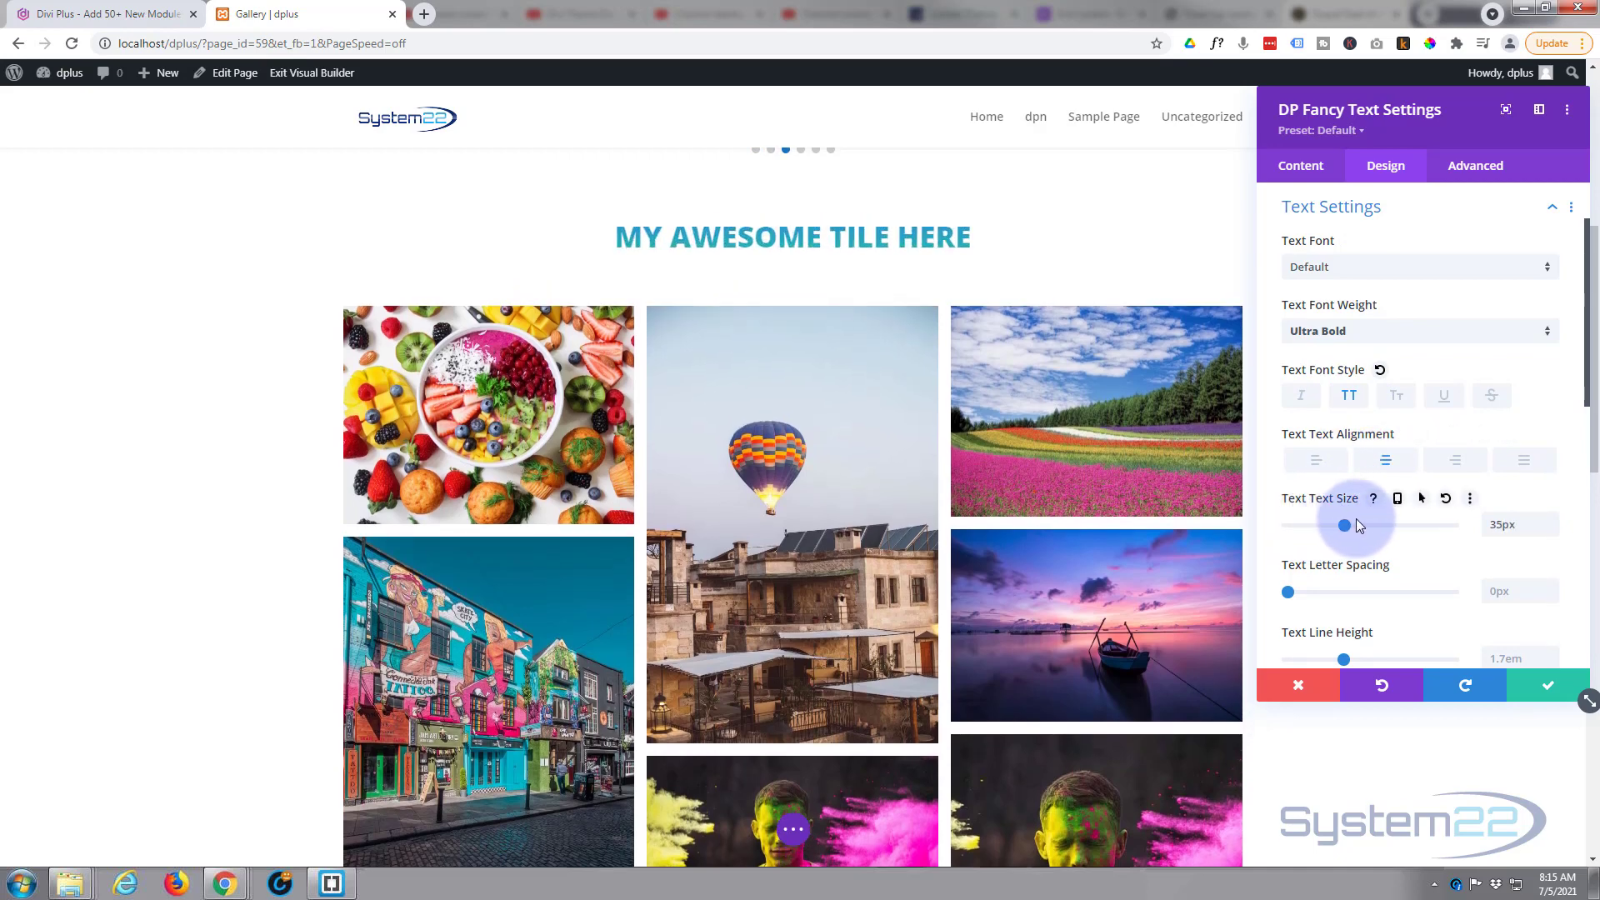
pyautogui.moveTo(1339, 525); pyautogui.dragTo(1408, 525)
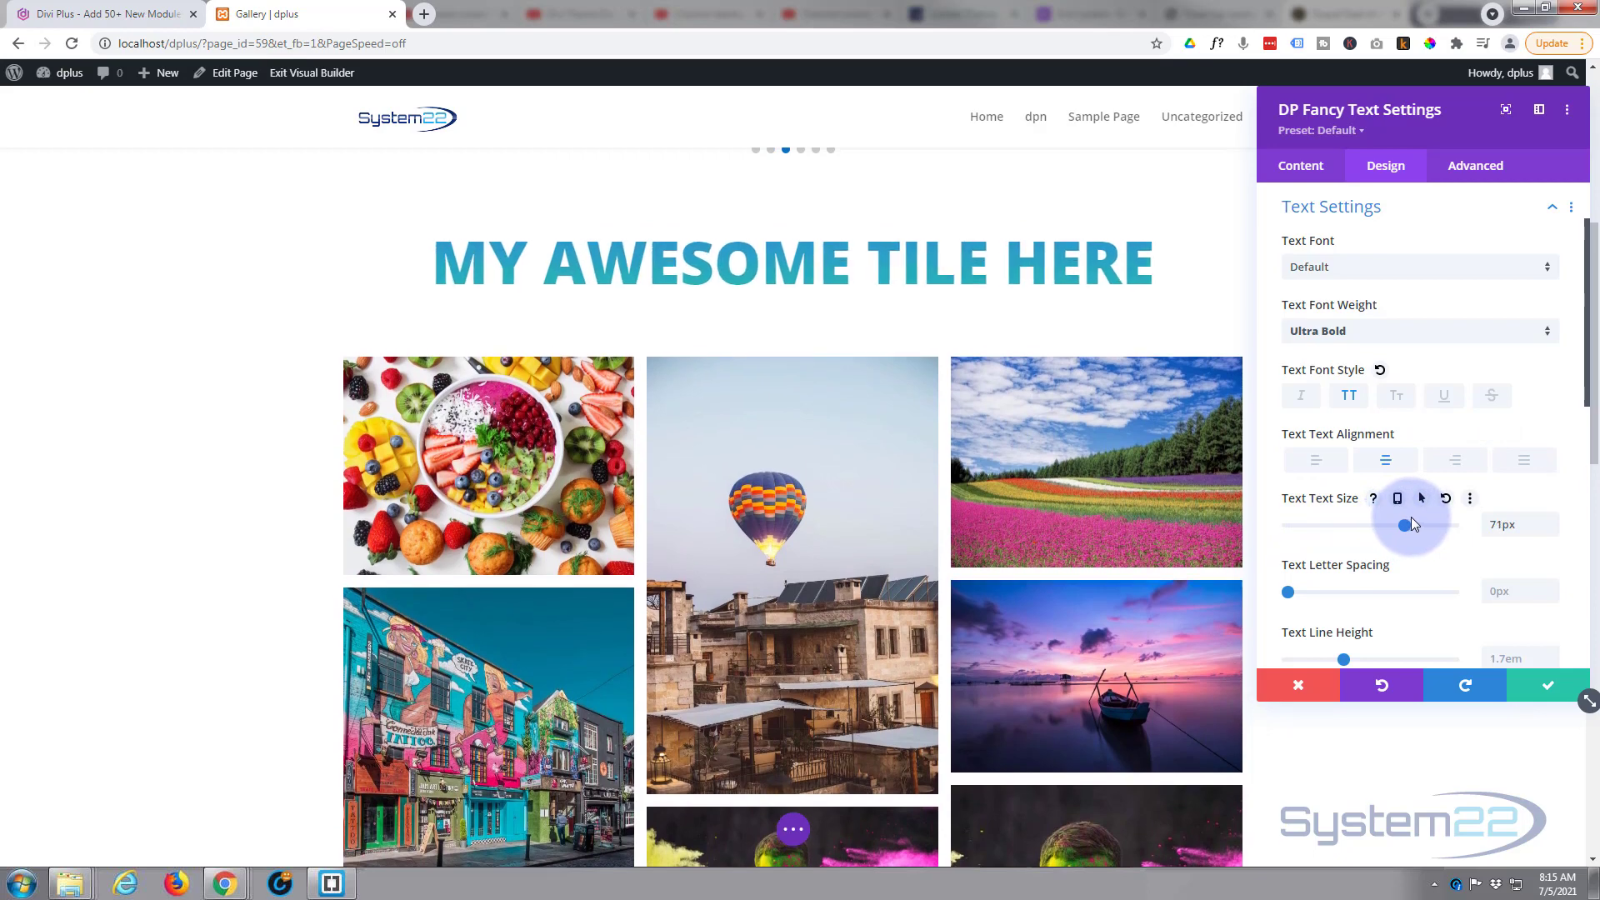
pyautogui.moveTo(1400, 525); pyautogui.dragTo(1423, 523)
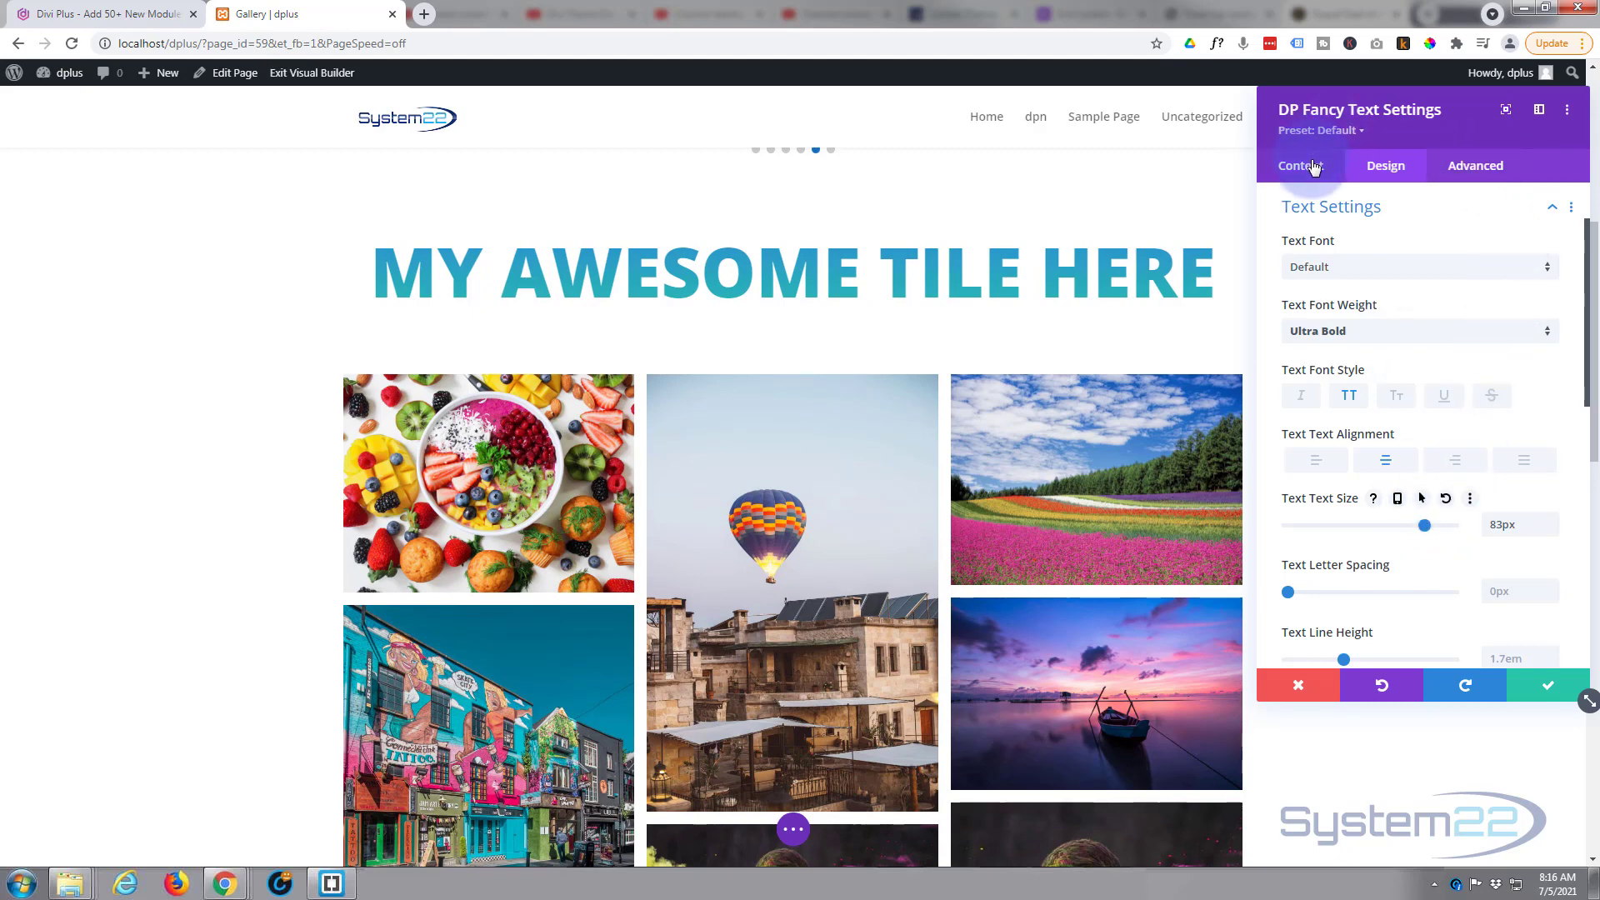
# In Fancy Text Styling set Gradient Color 1 to purple and Gradient Color 2 to black.
pyautogui.click(1300, 165)
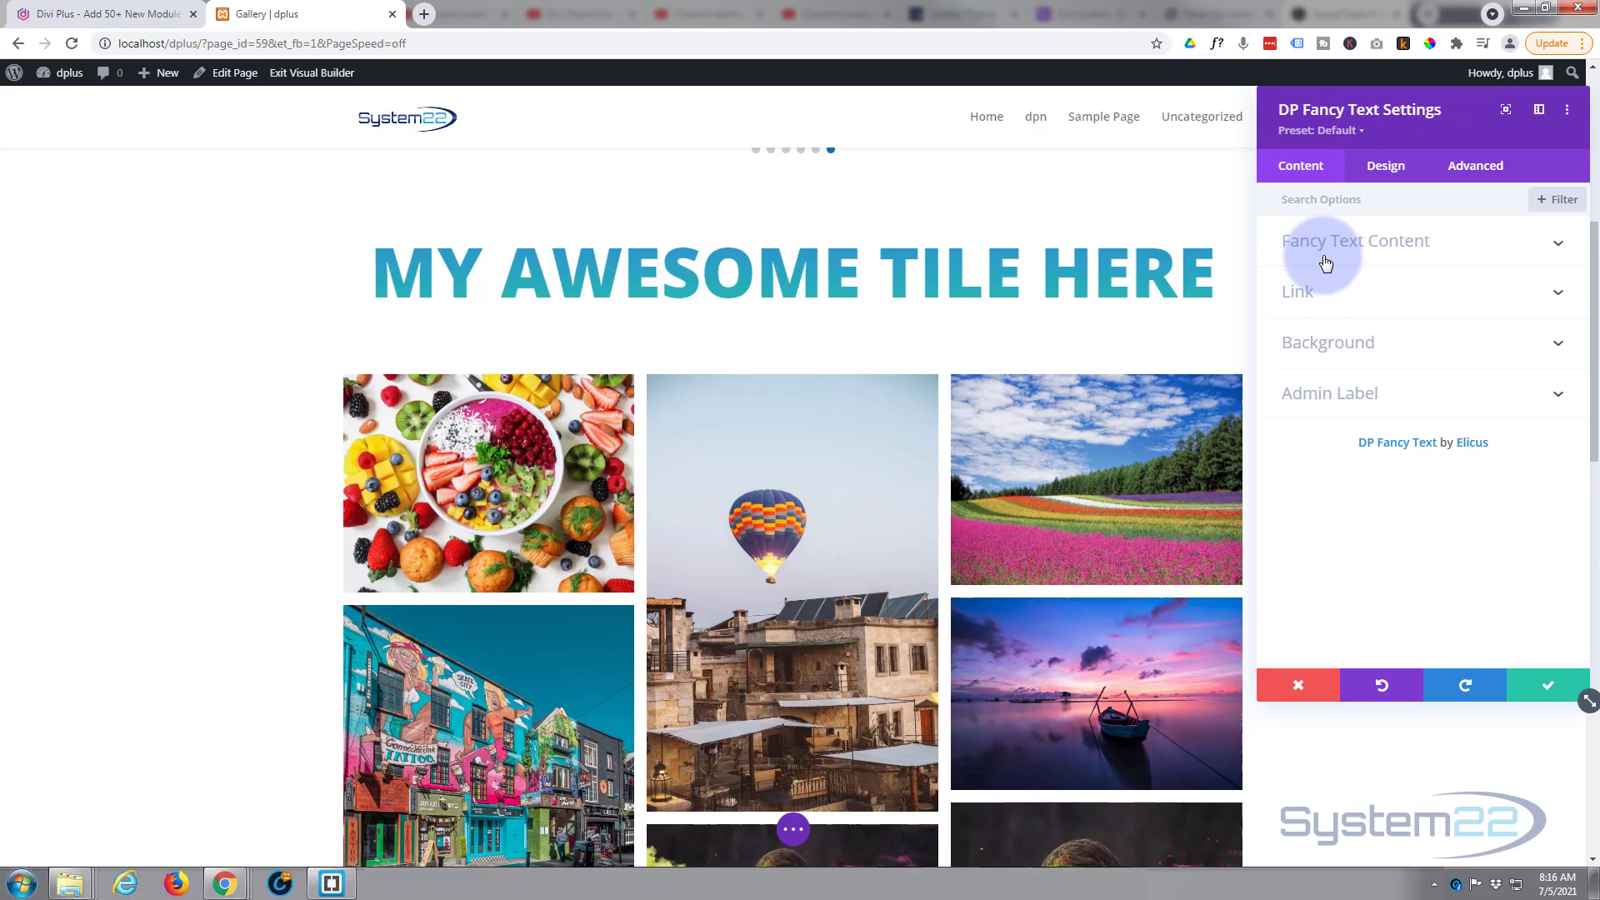
pyautogui.click(1355, 240)
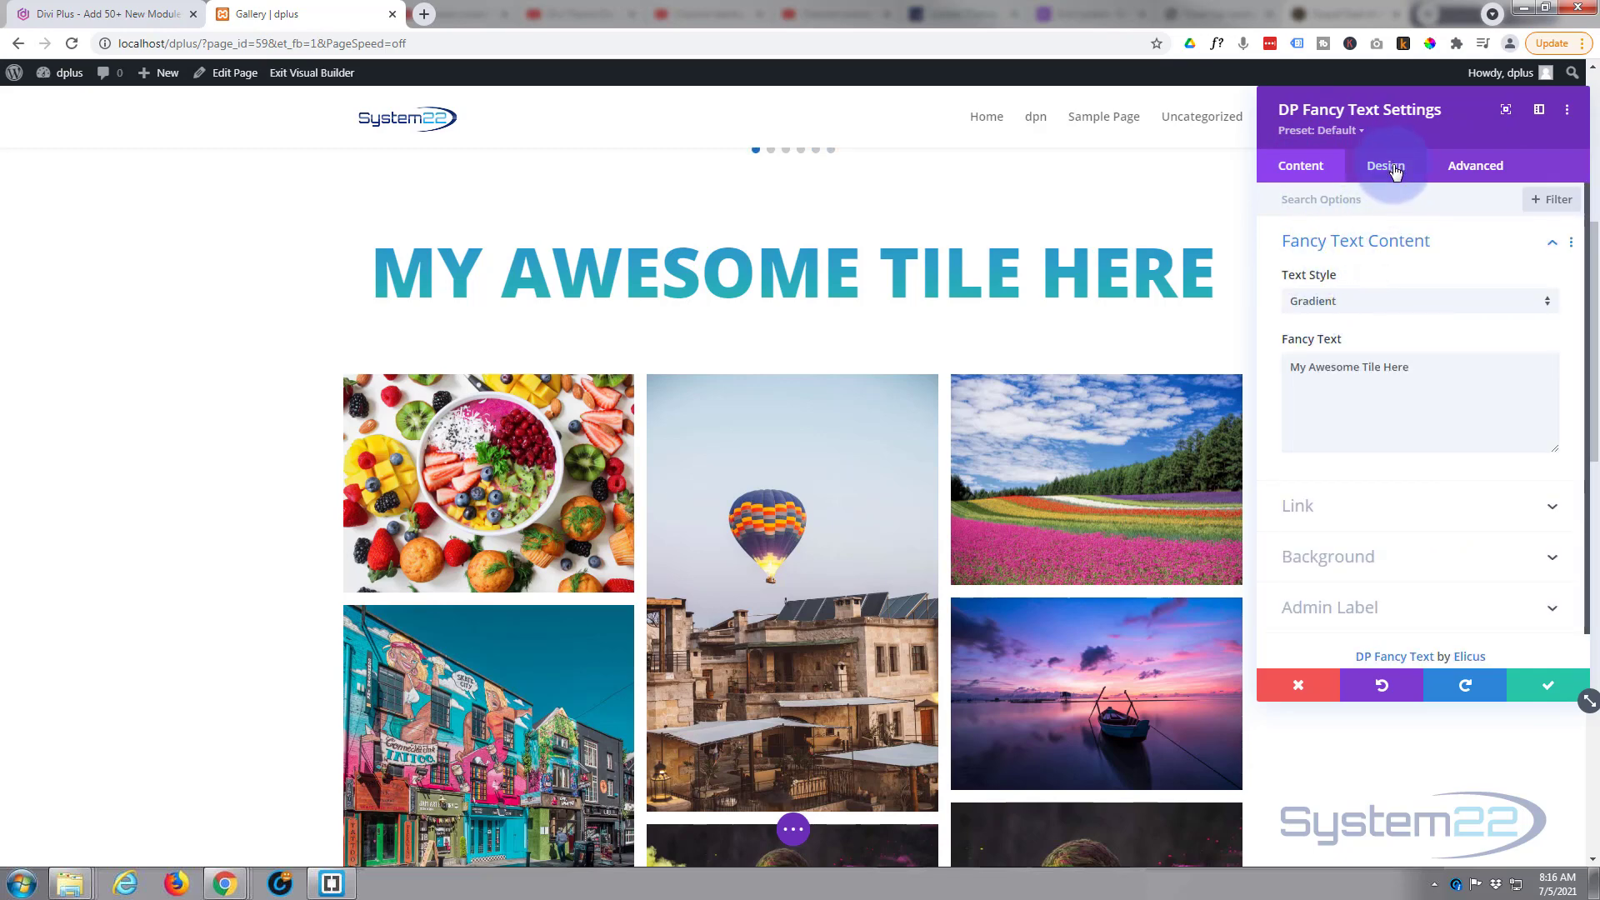
pyautogui.click(1385, 165)
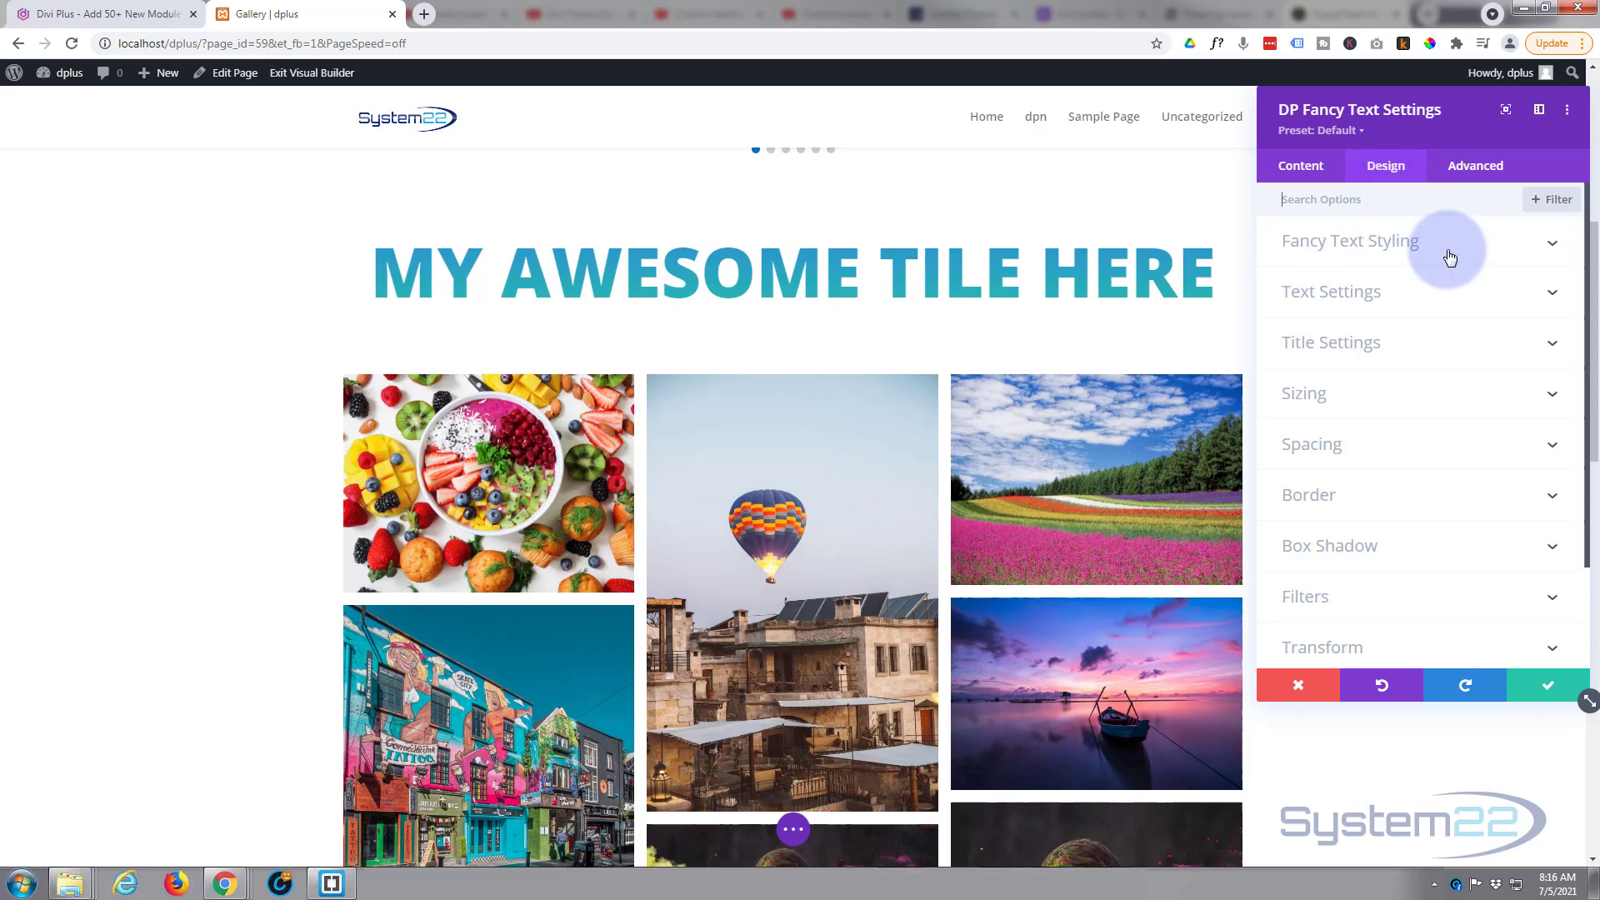
pyautogui.click(1350, 240)
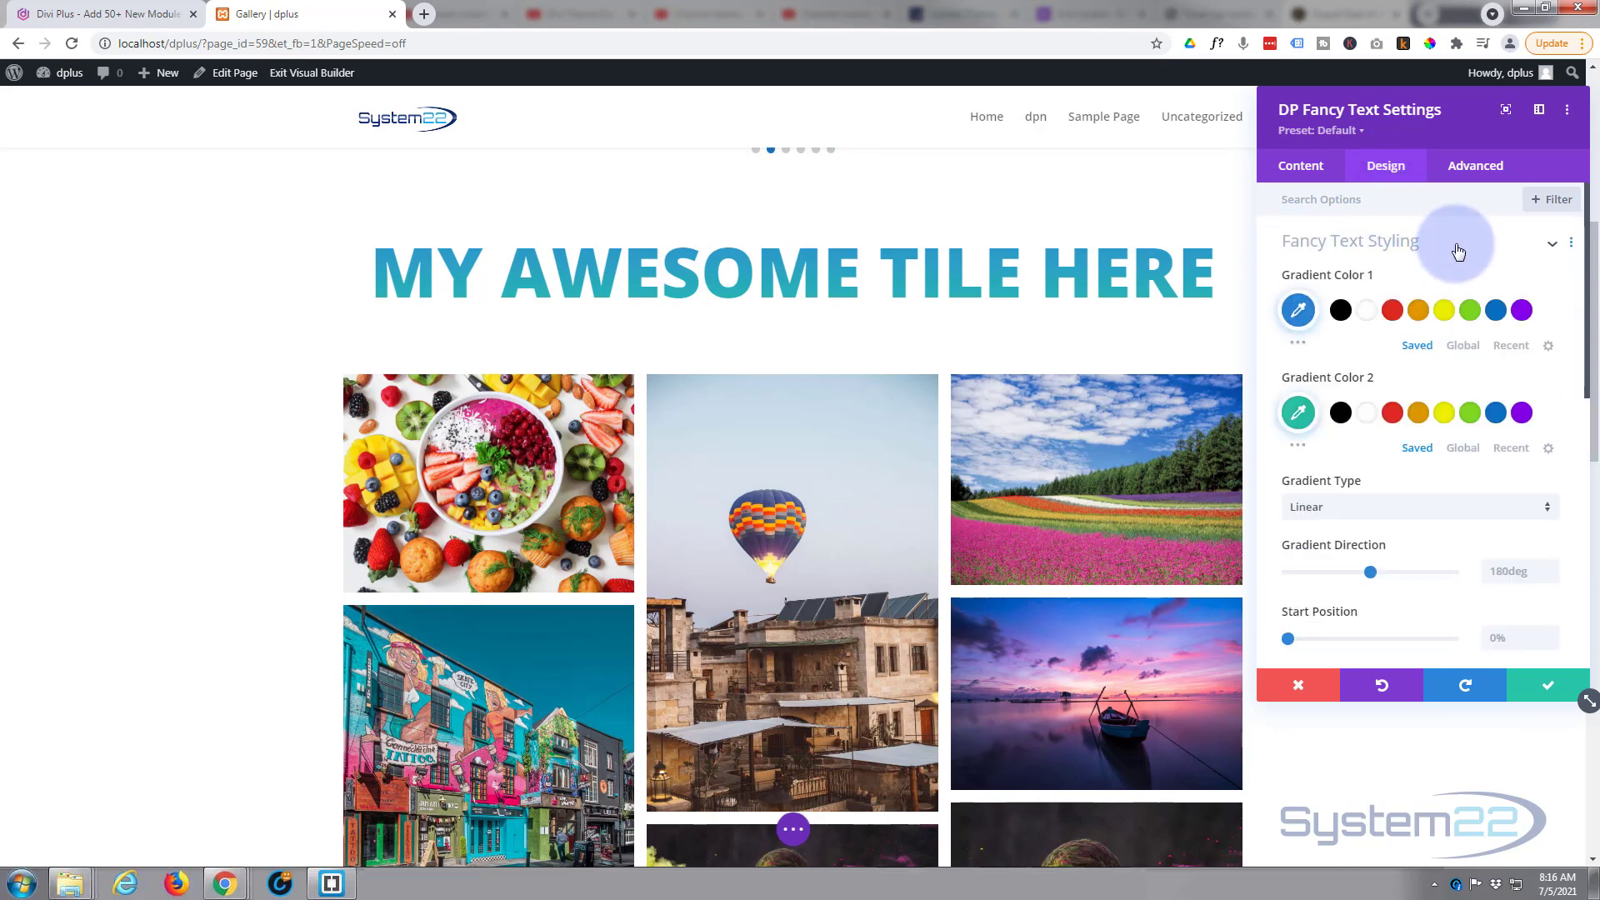
pyautogui.click(1350, 240)
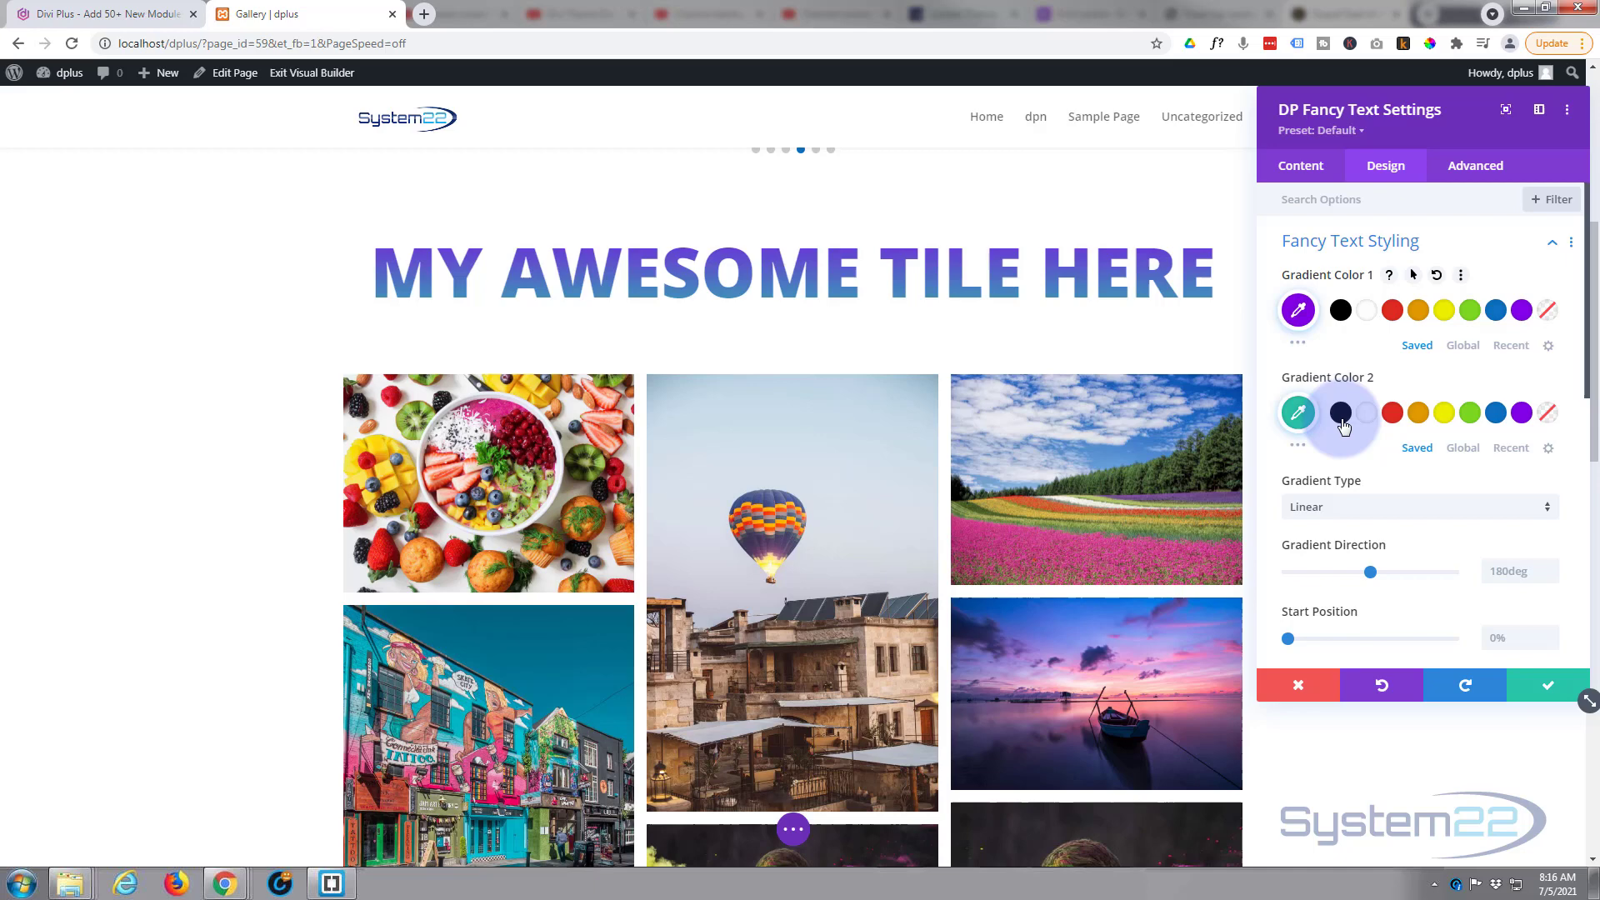
pyautogui.click(1340, 413)
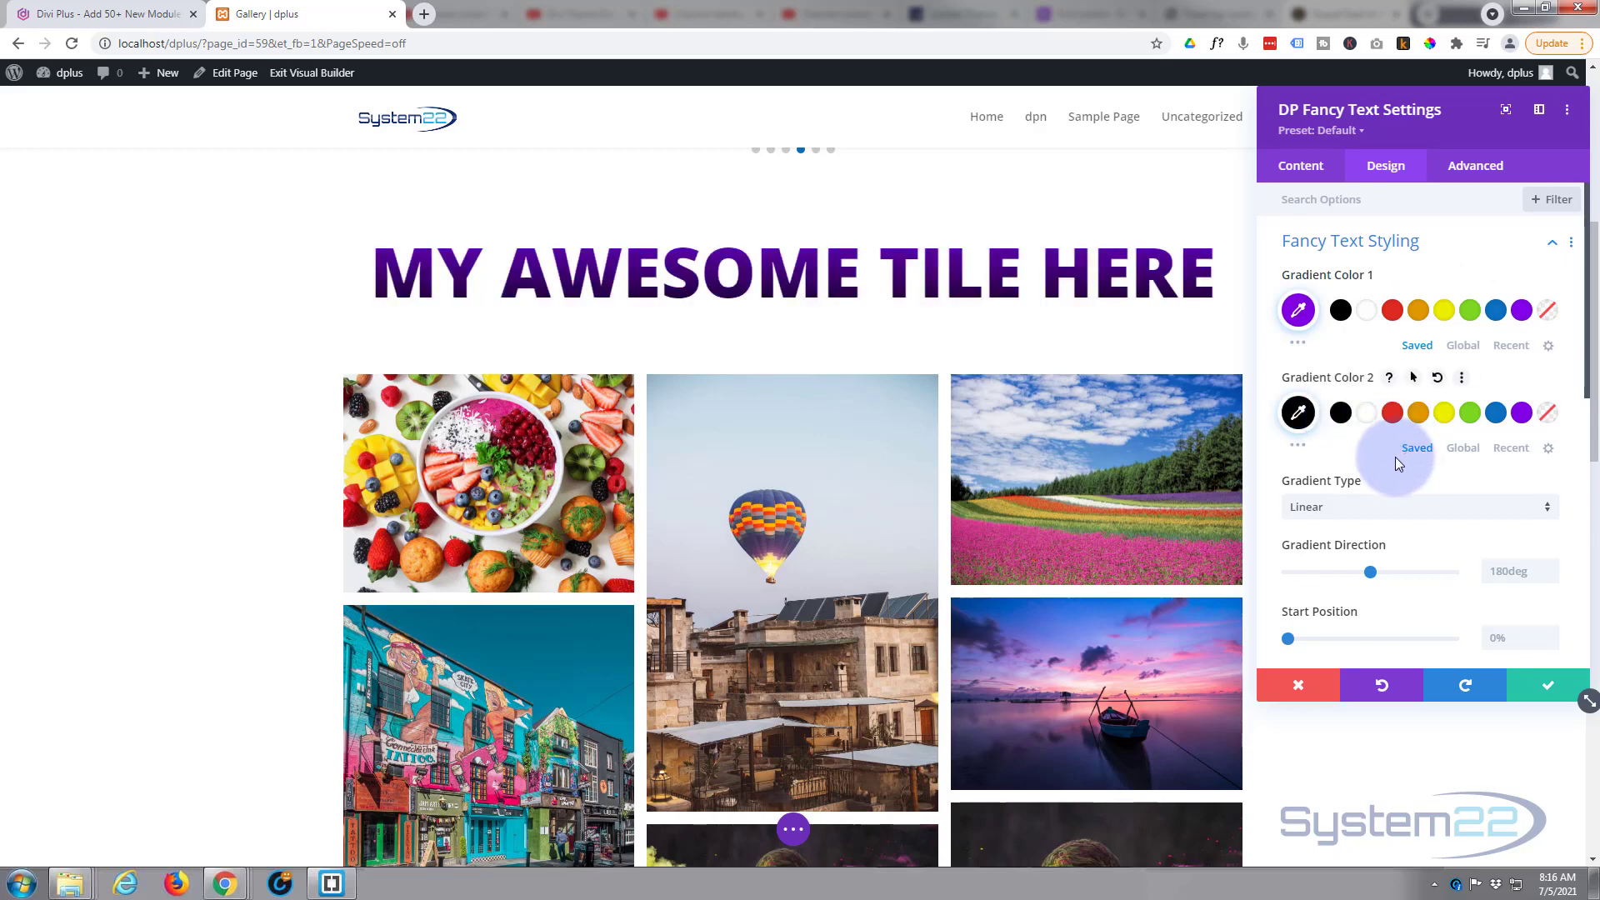
# Make the gradient radial from centre, trying start/end positions before returning to 0% and 100%.
pyautogui.click(1419, 507)
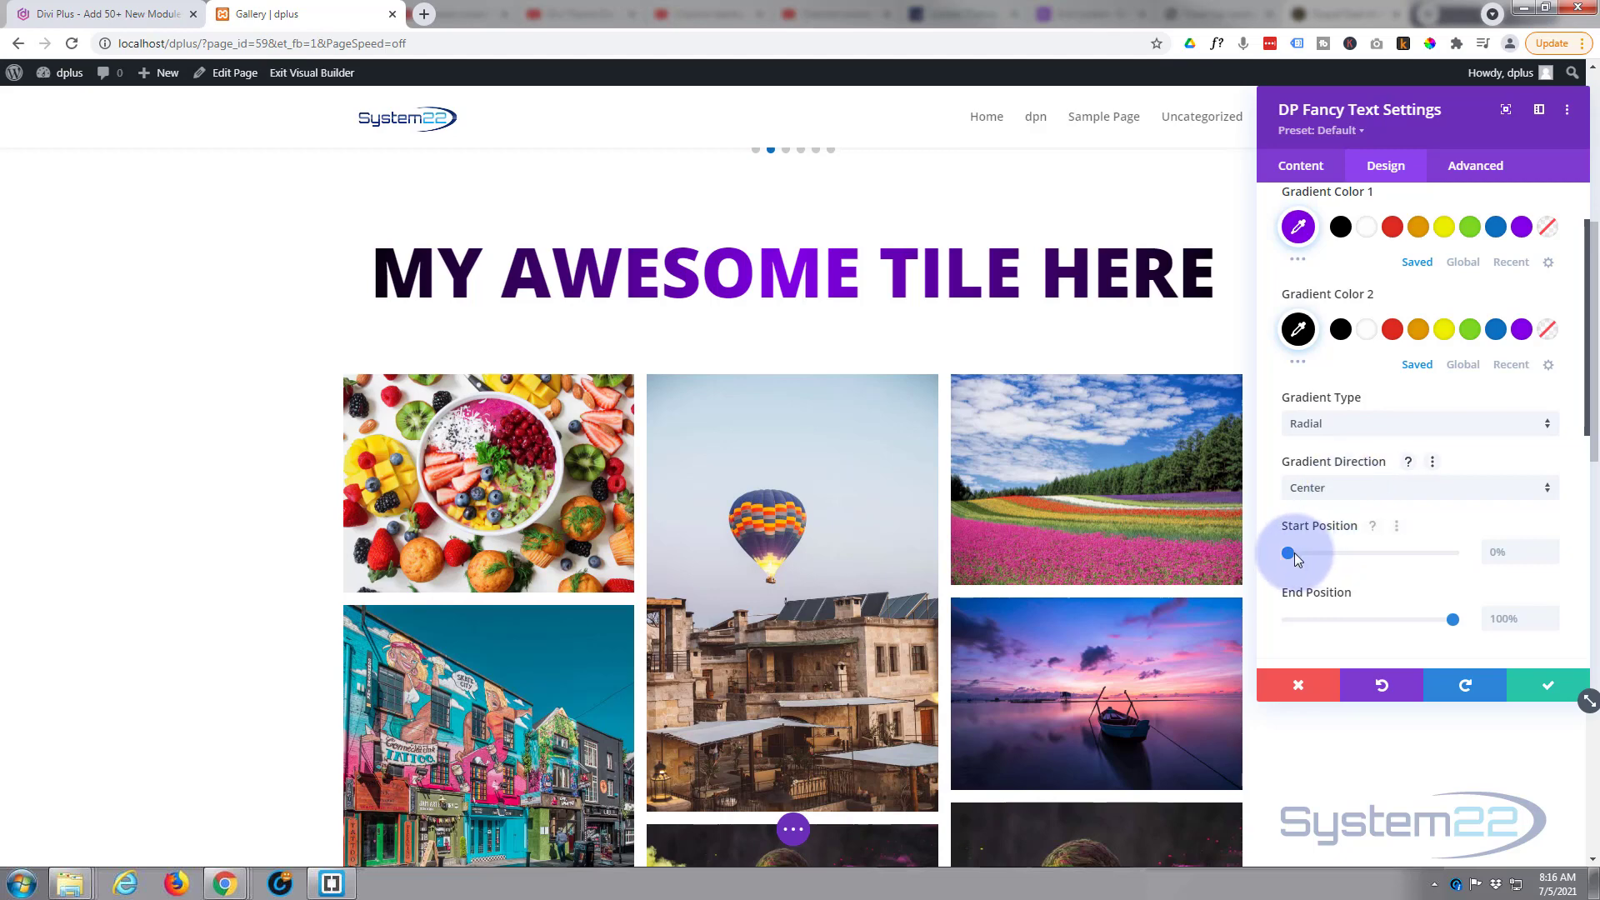
pyautogui.moveTo(1288, 552); pyautogui.dragTo(1365, 552)
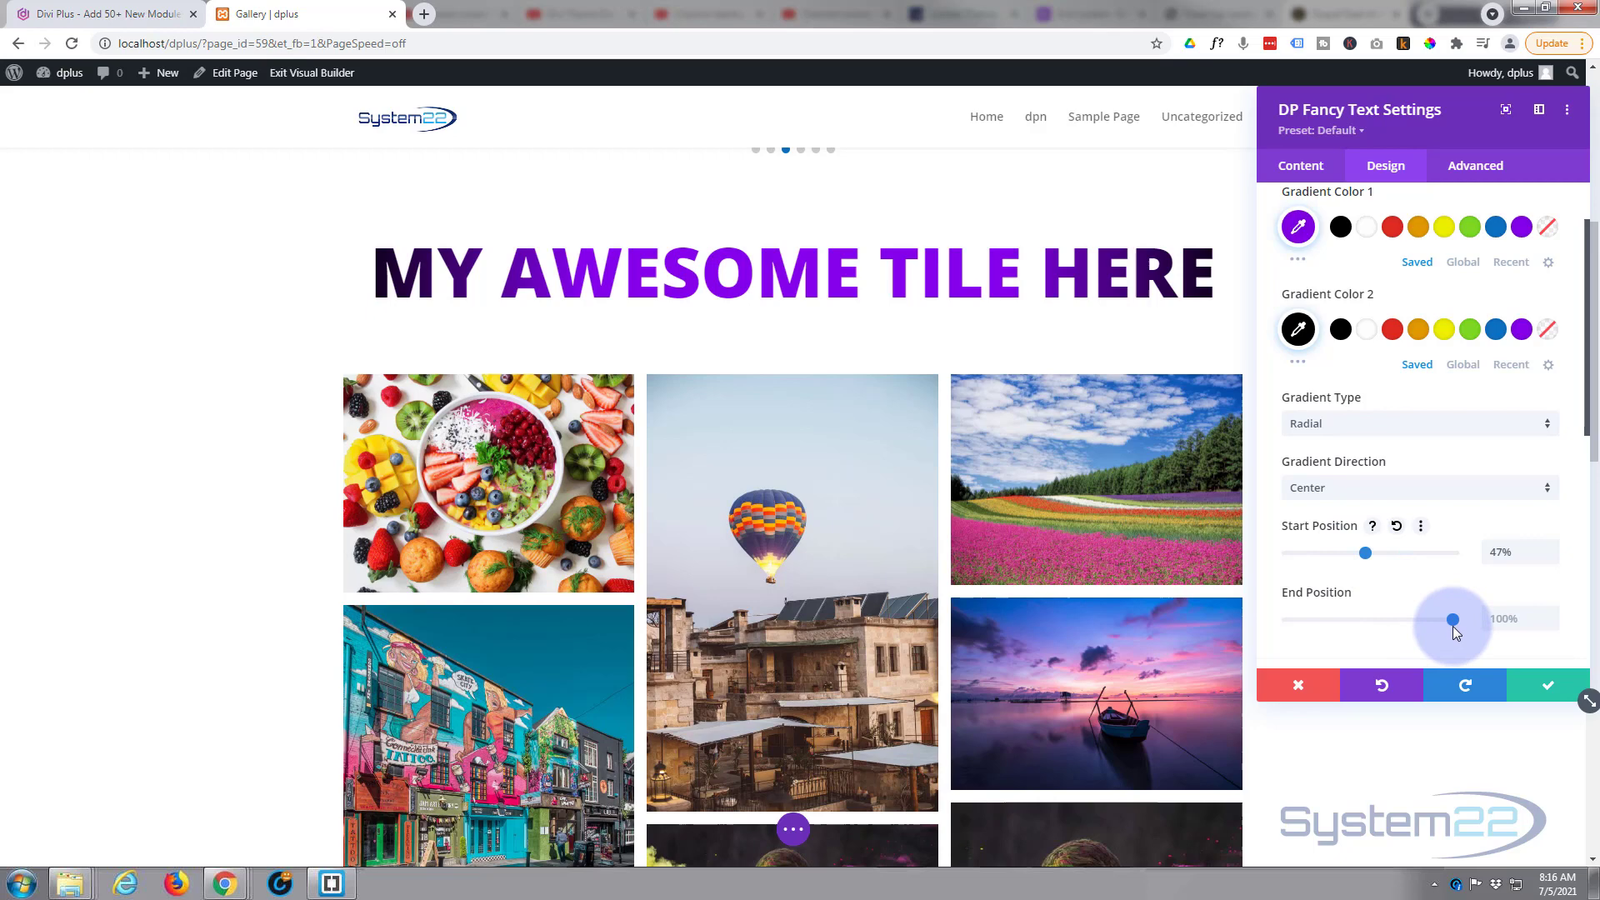
pyautogui.moveTo(1453, 620); pyautogui.dragTo(1371, 620)
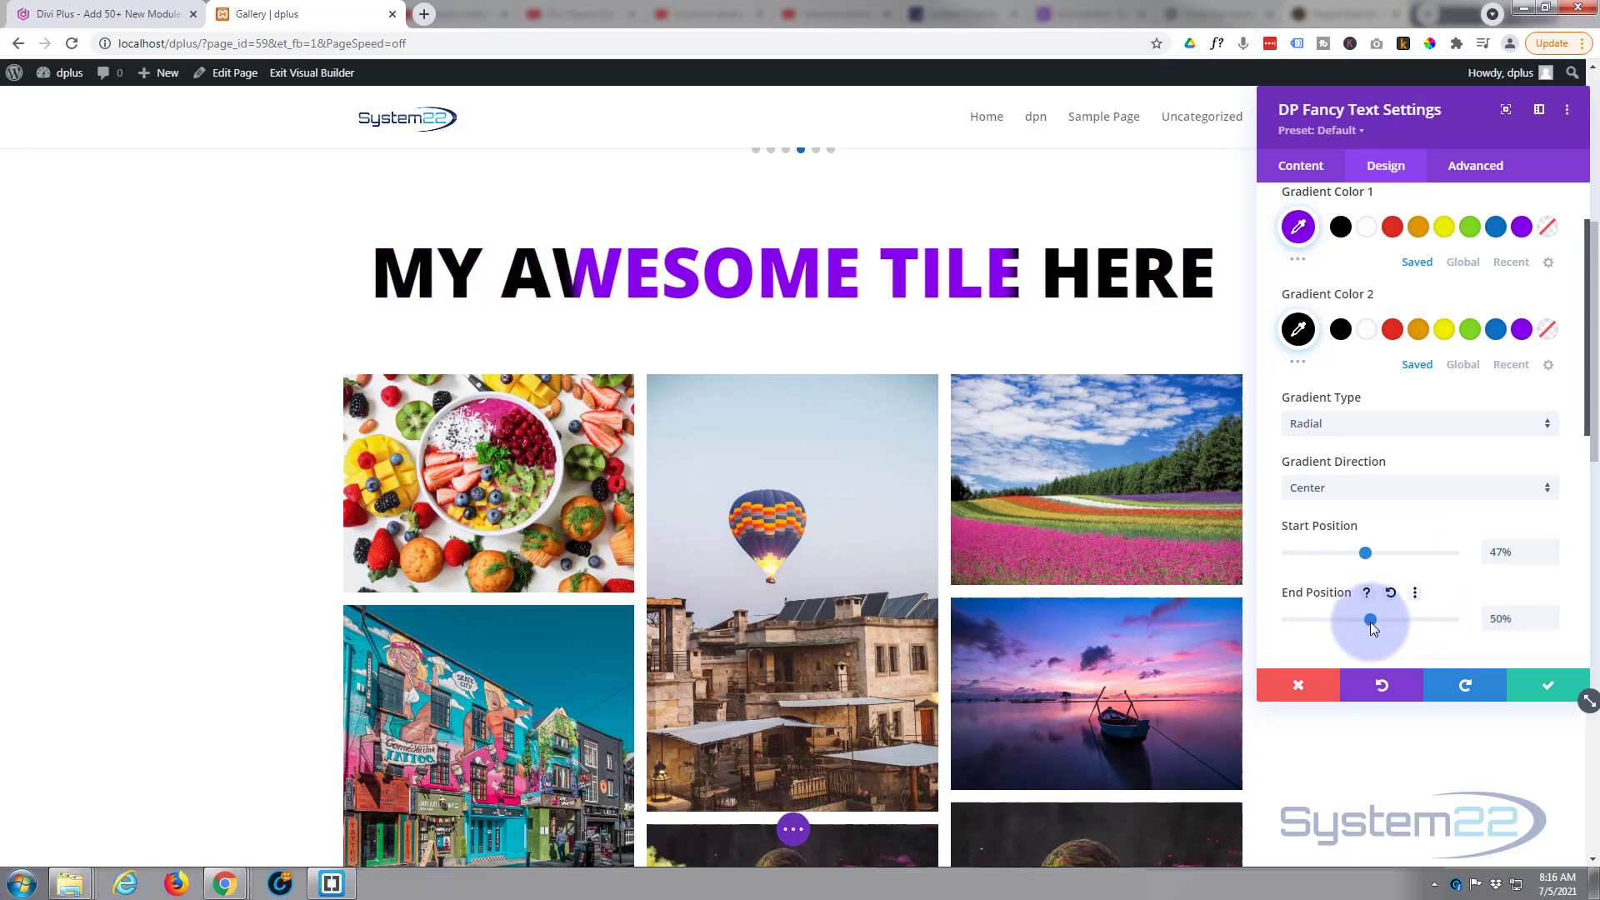
pyautogui.moveTo(1371, 620); pyautogui.dragTo(1456, 620)
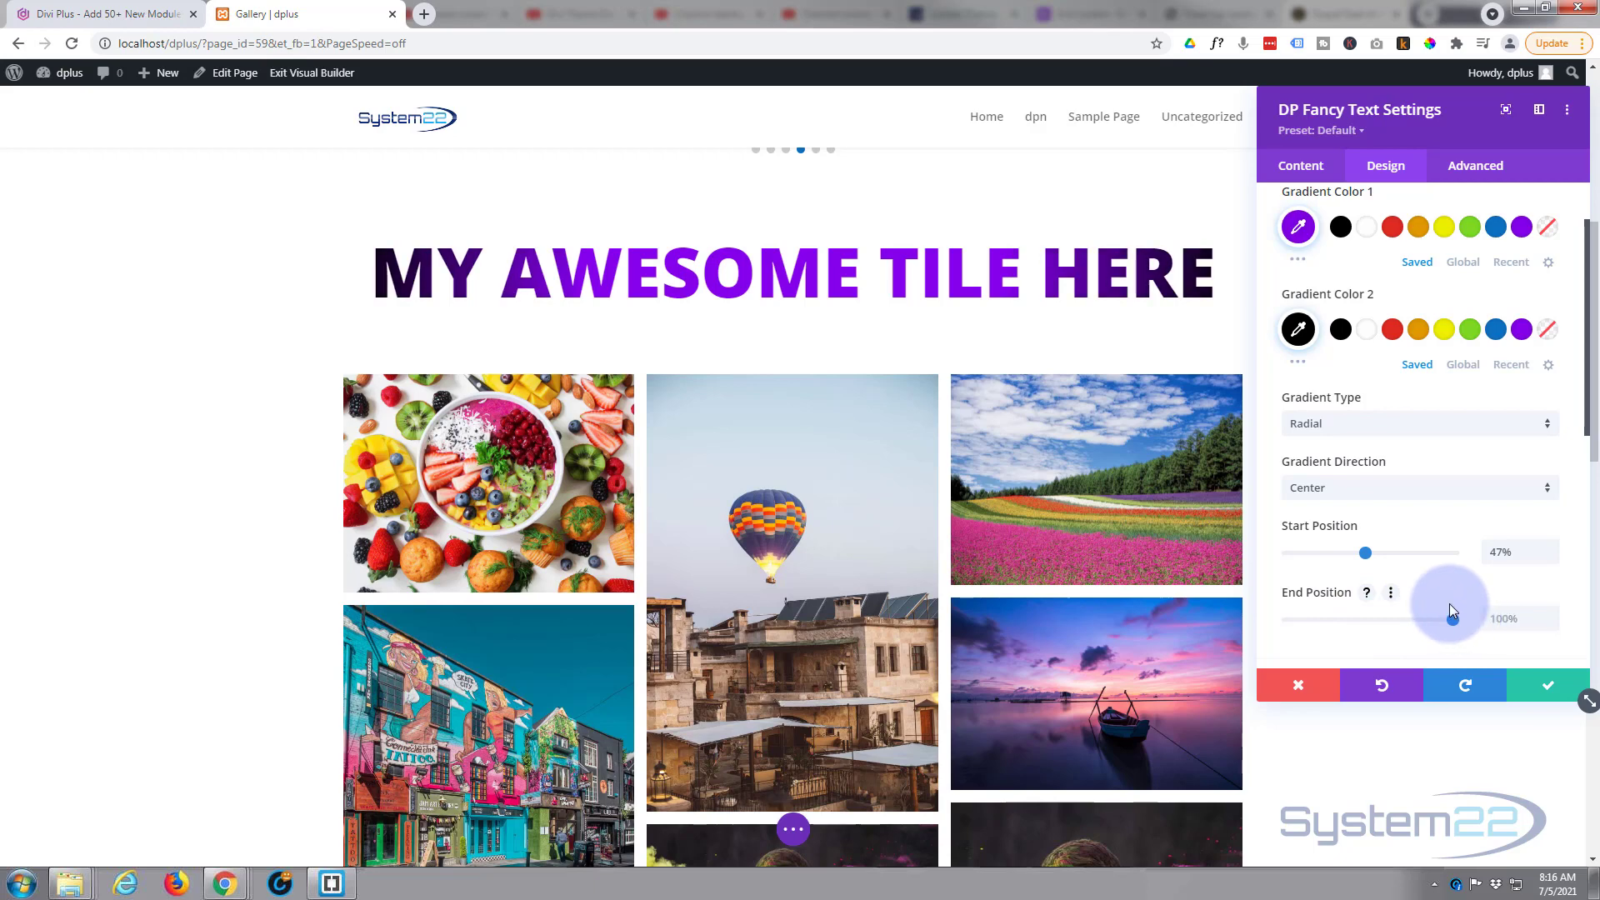
pyautogui.moveTo(1367, 551); pyautogui.dragTo(1286, 551)
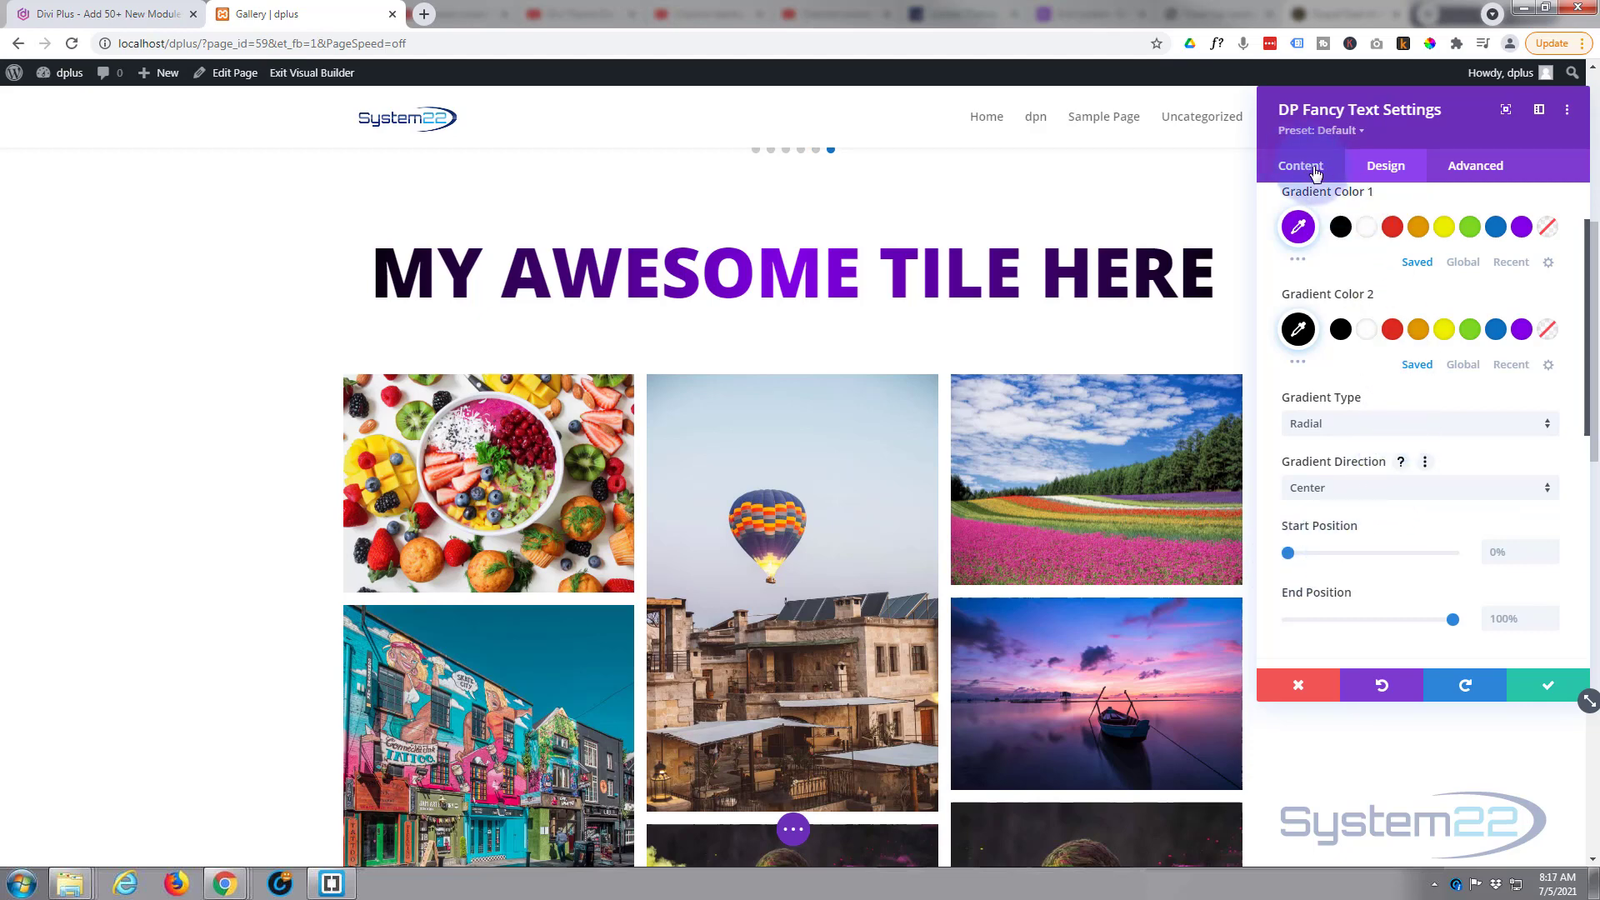
# Switch the title's Text Style to Background Clipping, giving it a grey see-through fill.
pyautogui.click(1300, 165)
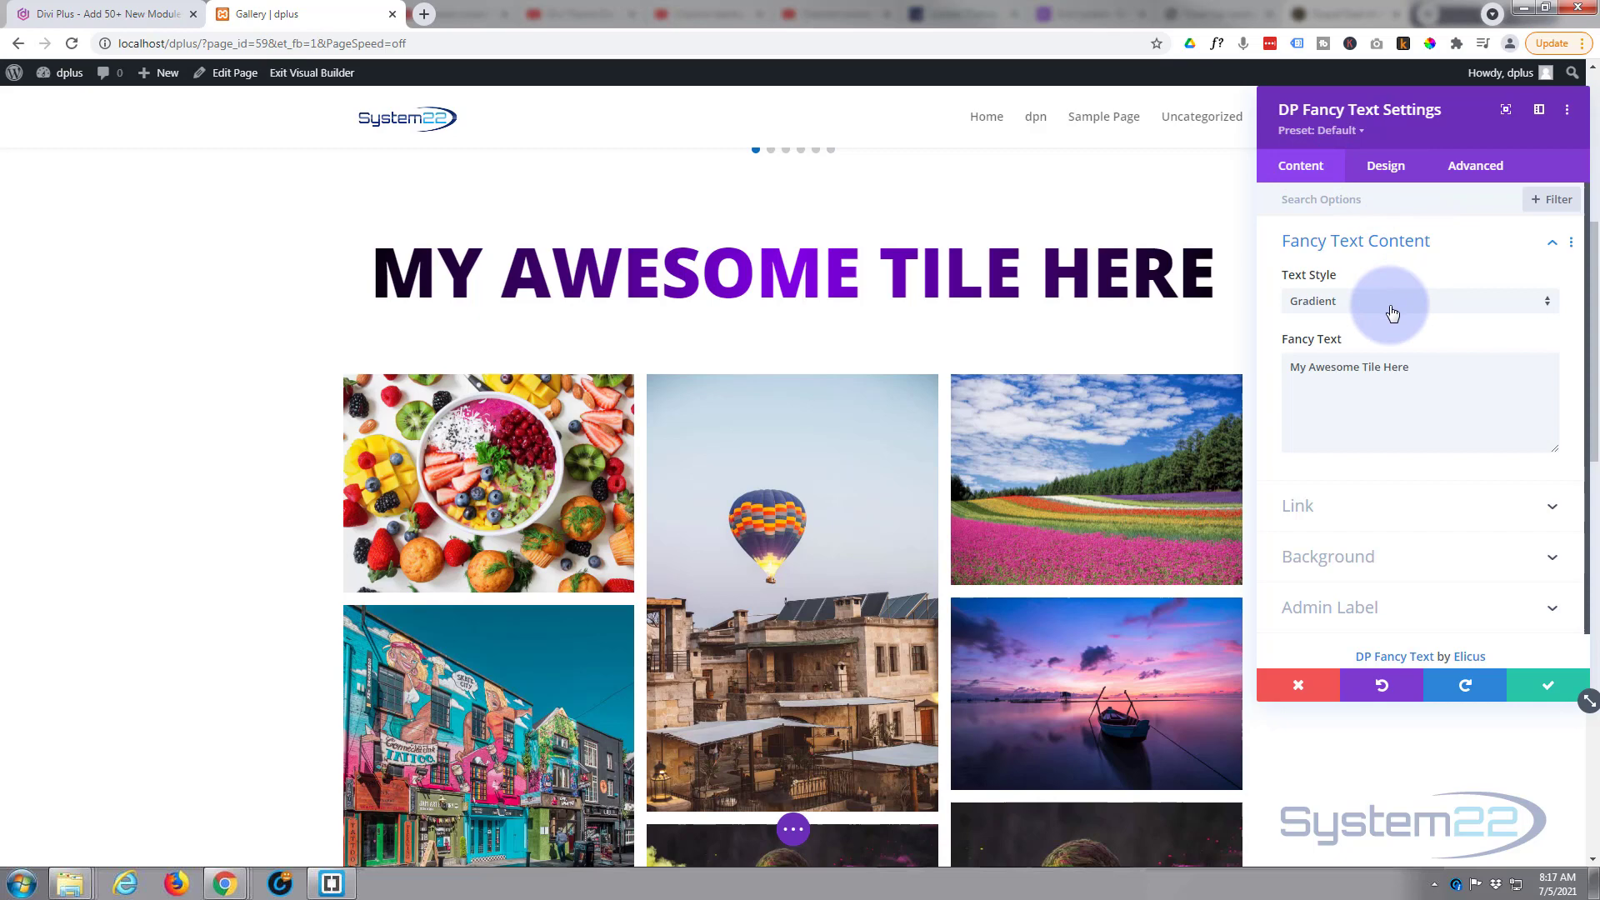
pyautogui.click(1420, 300)
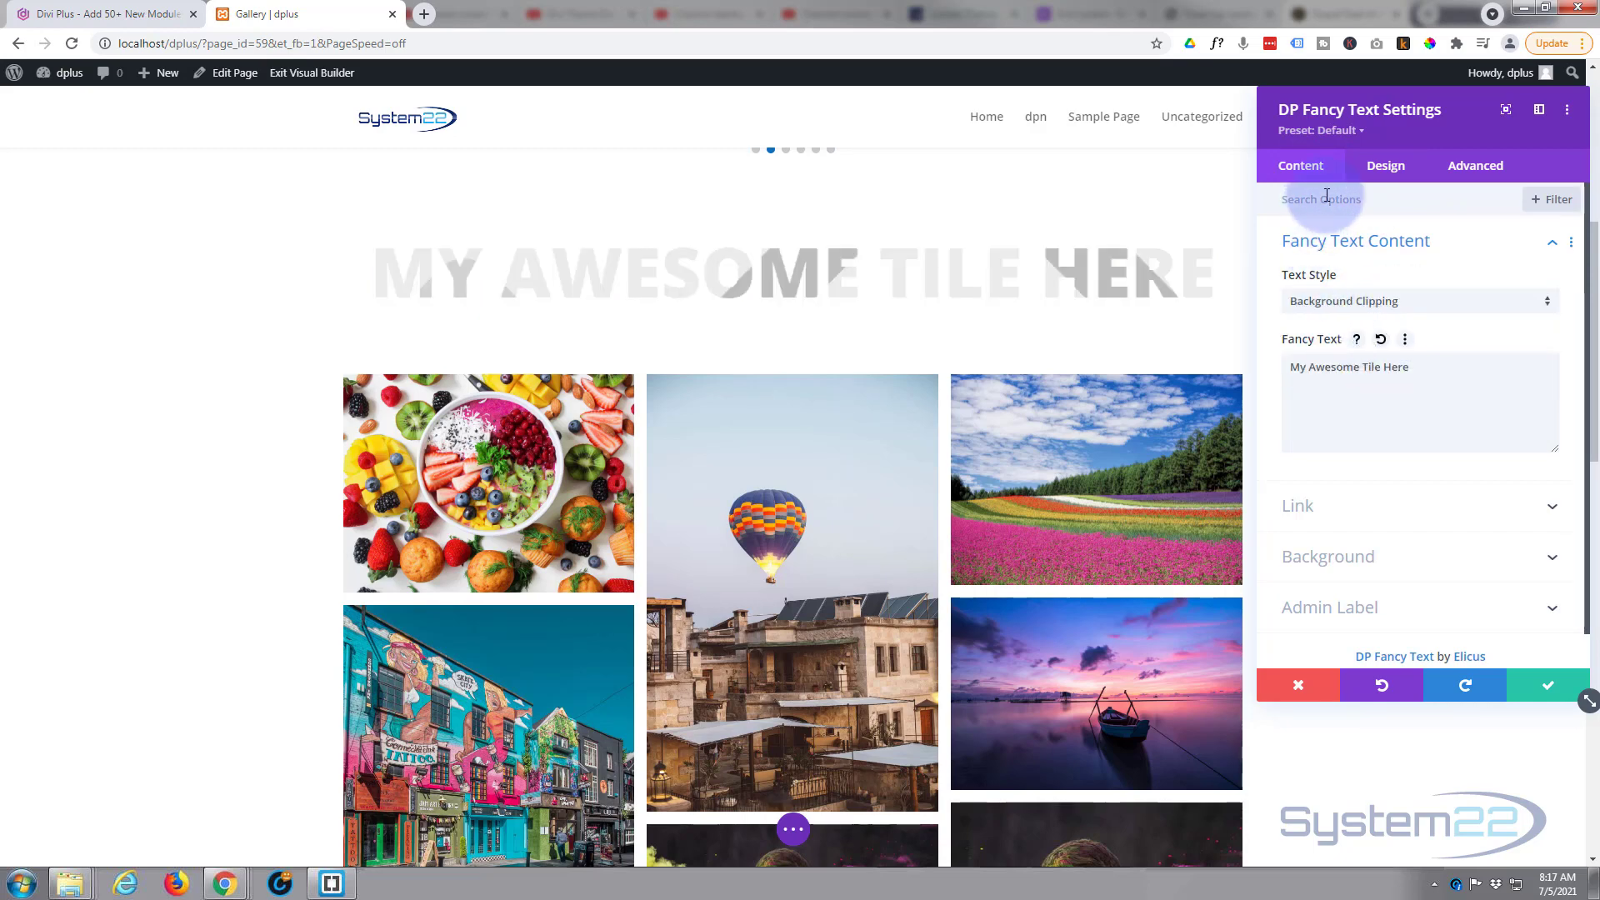
pyautogui.click(1385, 165)
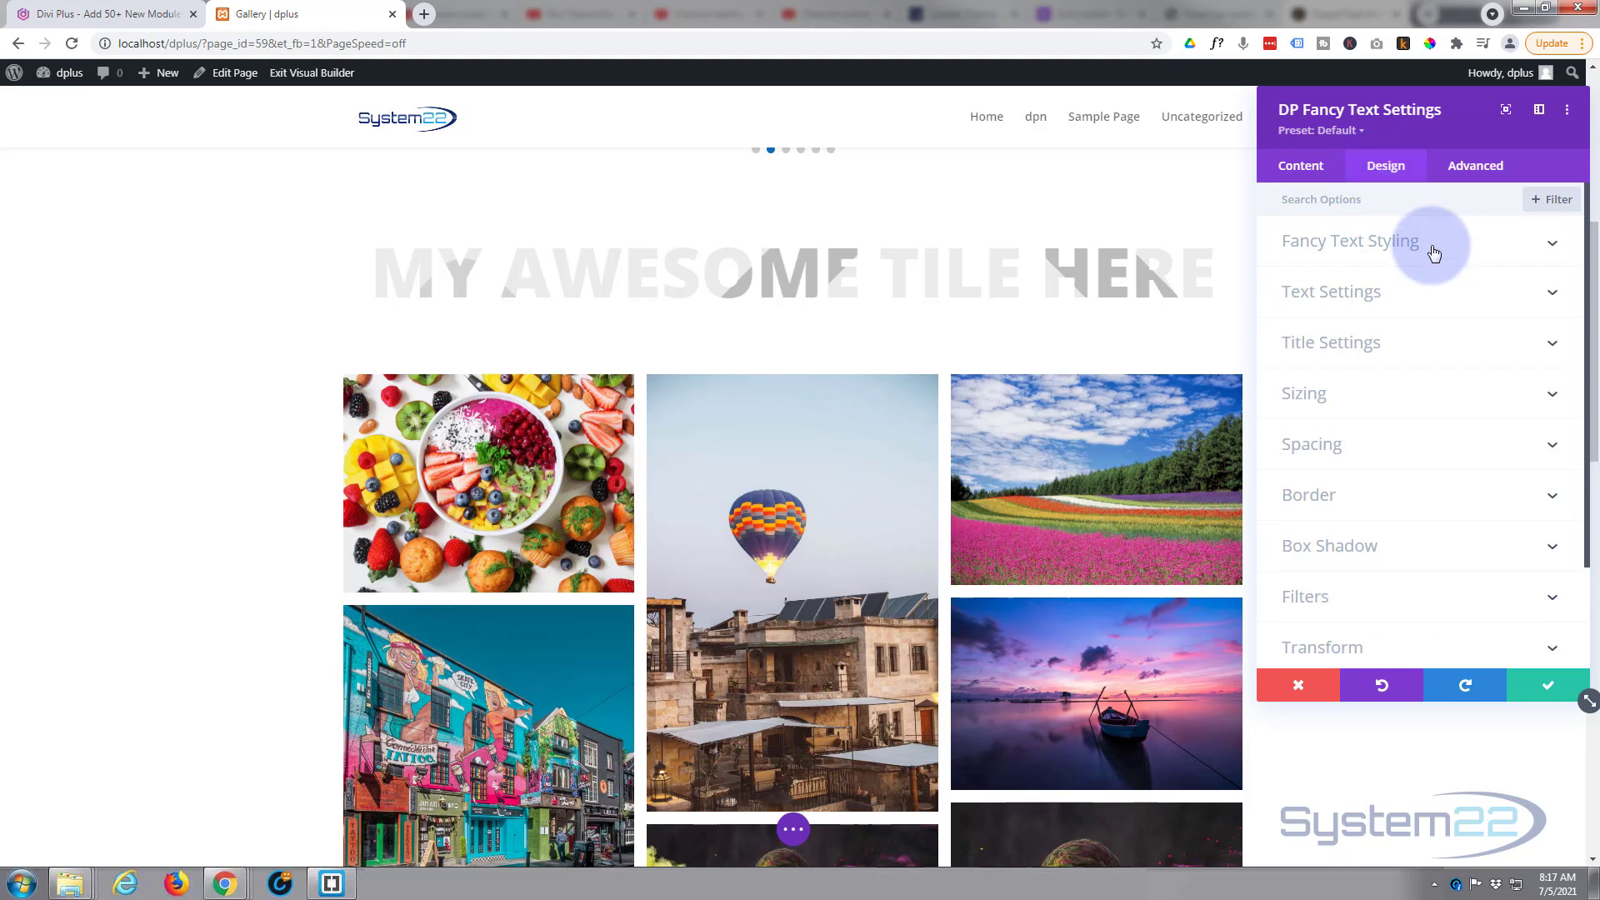
# Clip the blue-and-pink gradient-background-02 image from the Media Library into the title's letters.
pyautogui.click(1350, 240)
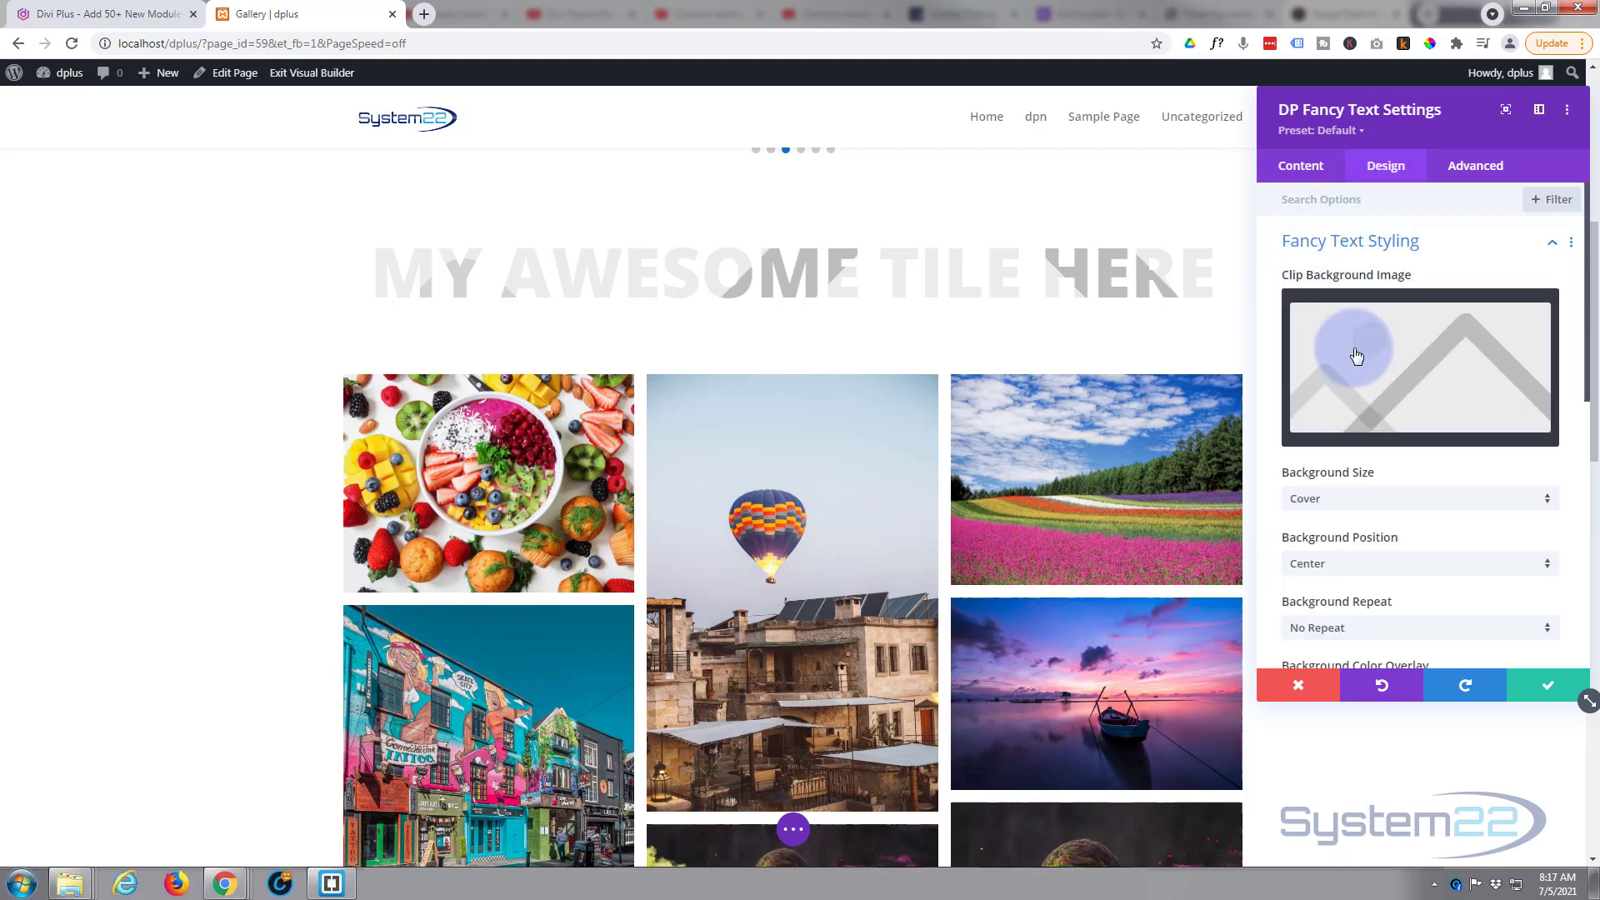
pyautogui.click(1356, 355)
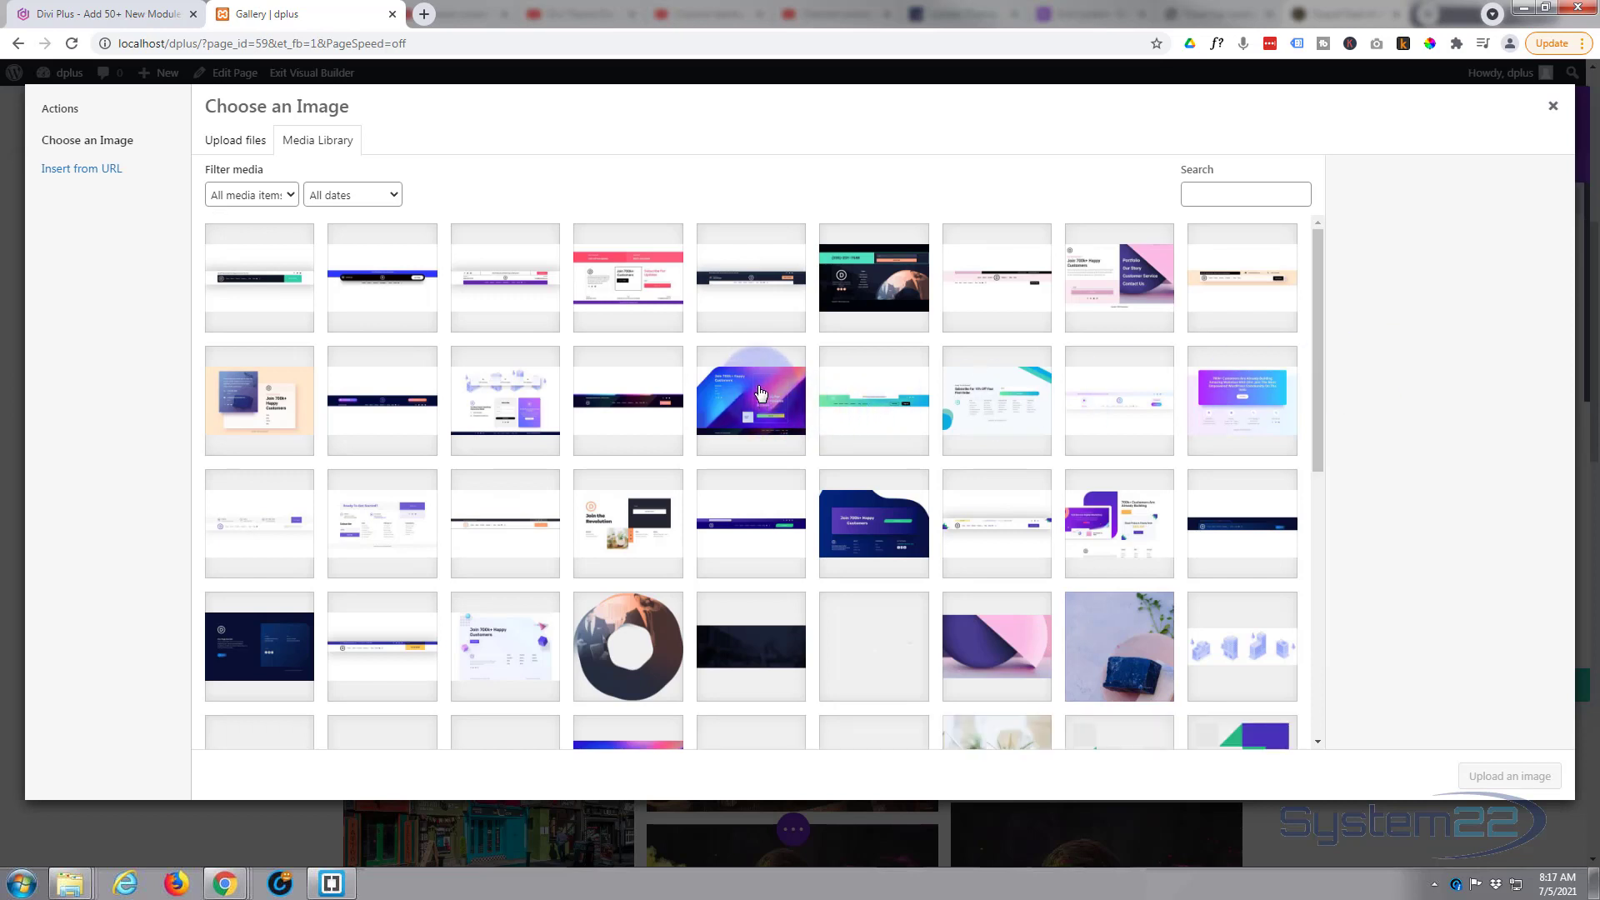
pyautogui.moveTo(757, 398)
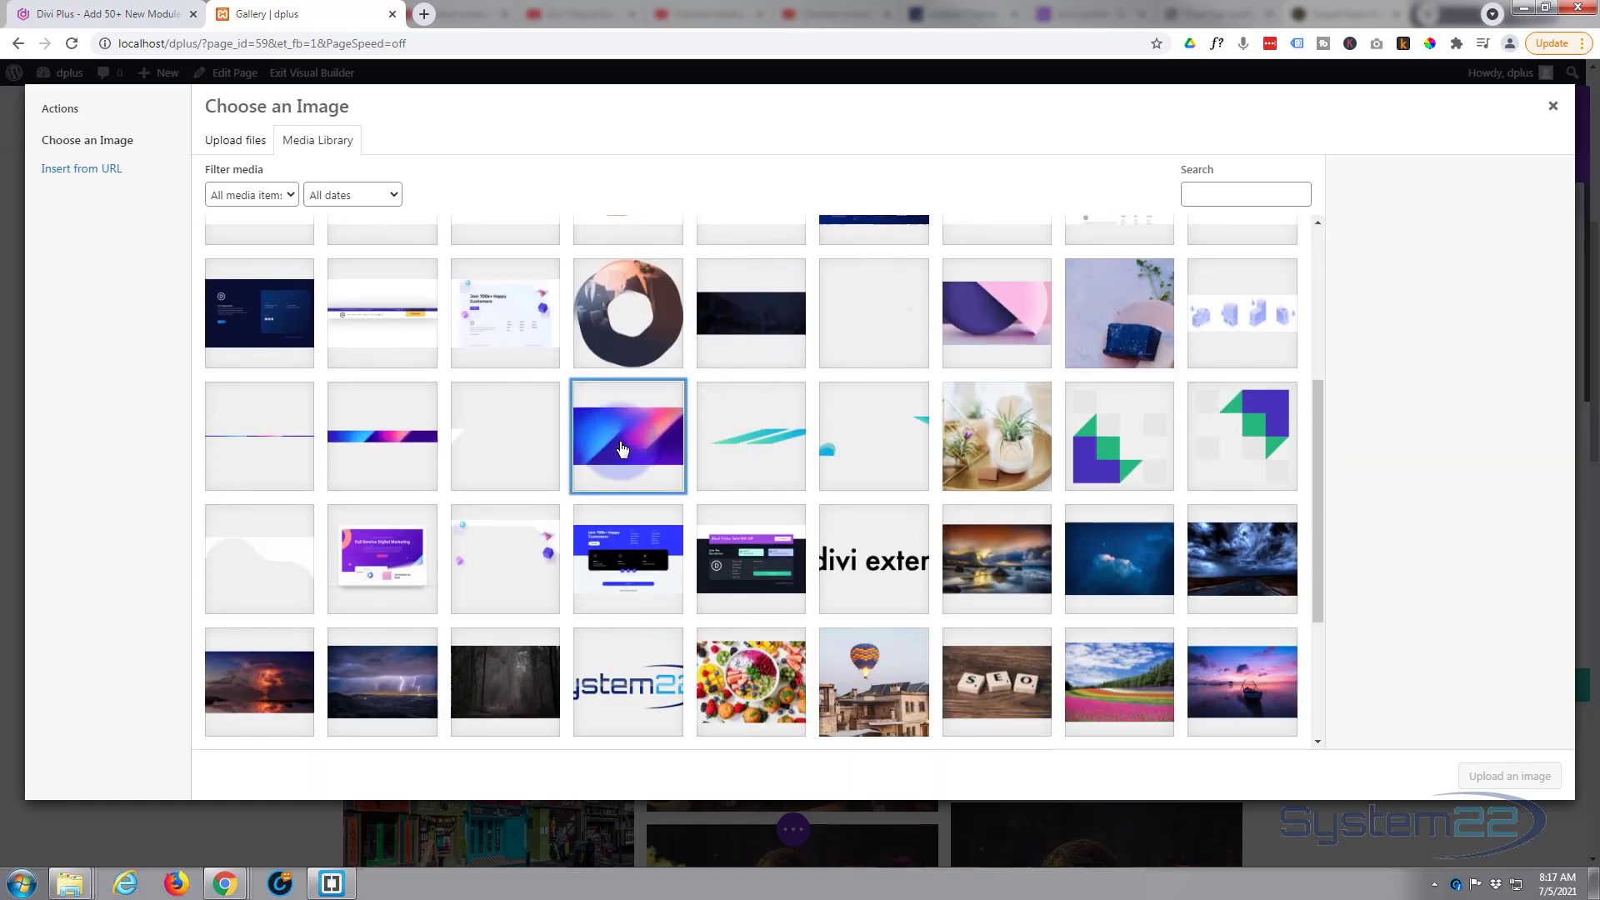
pyautogui.click(627, 437)
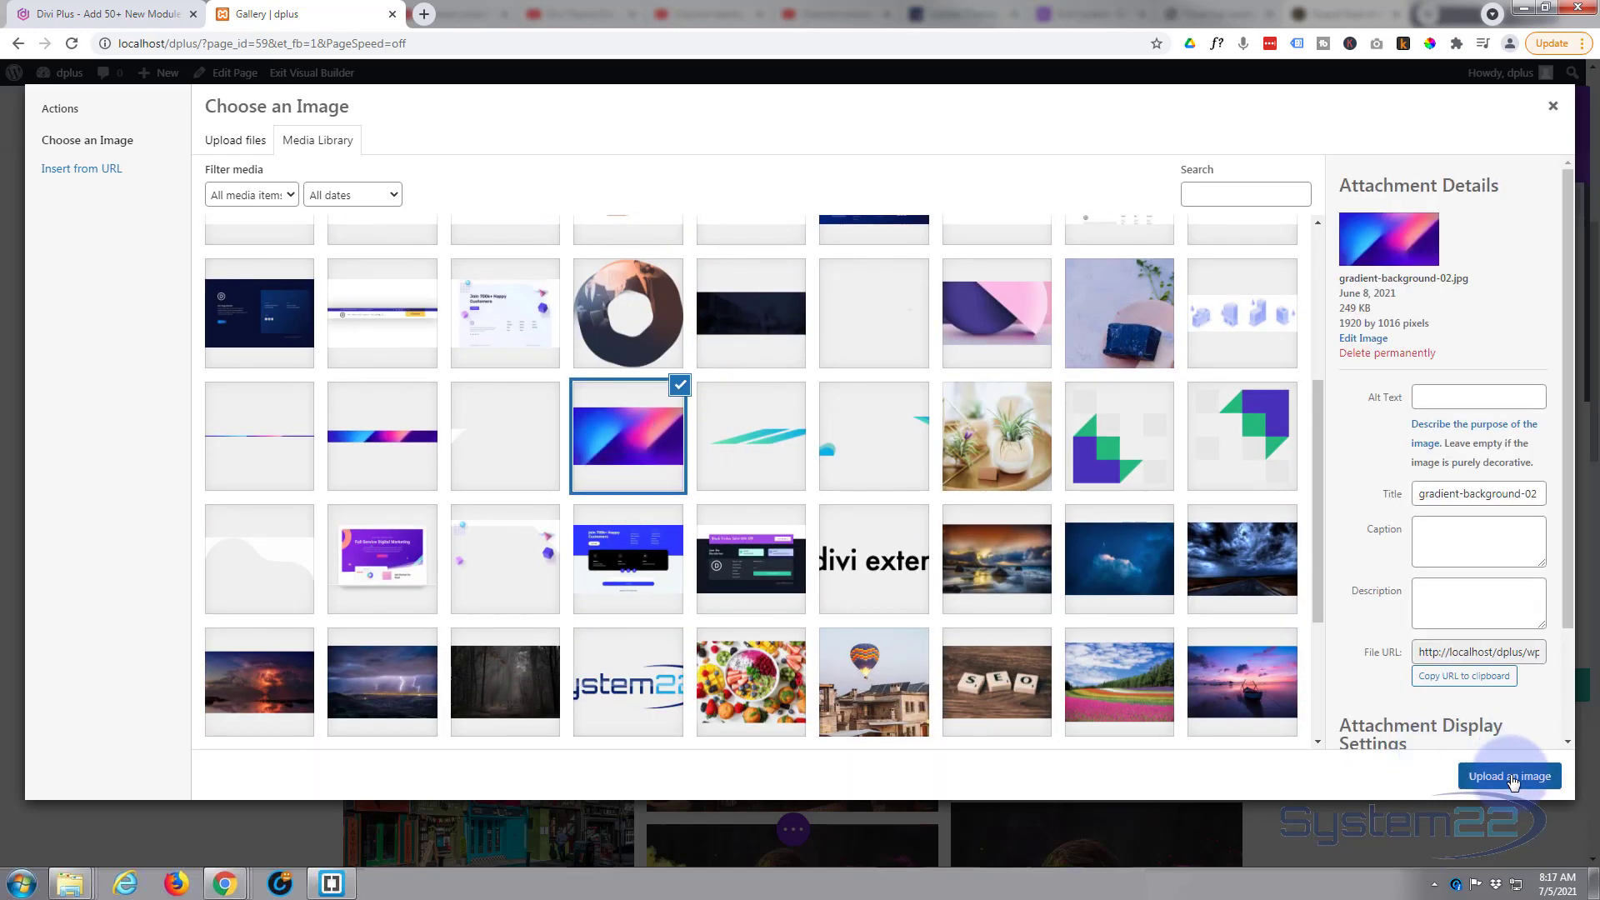
pyautogui.click(1510, 775)
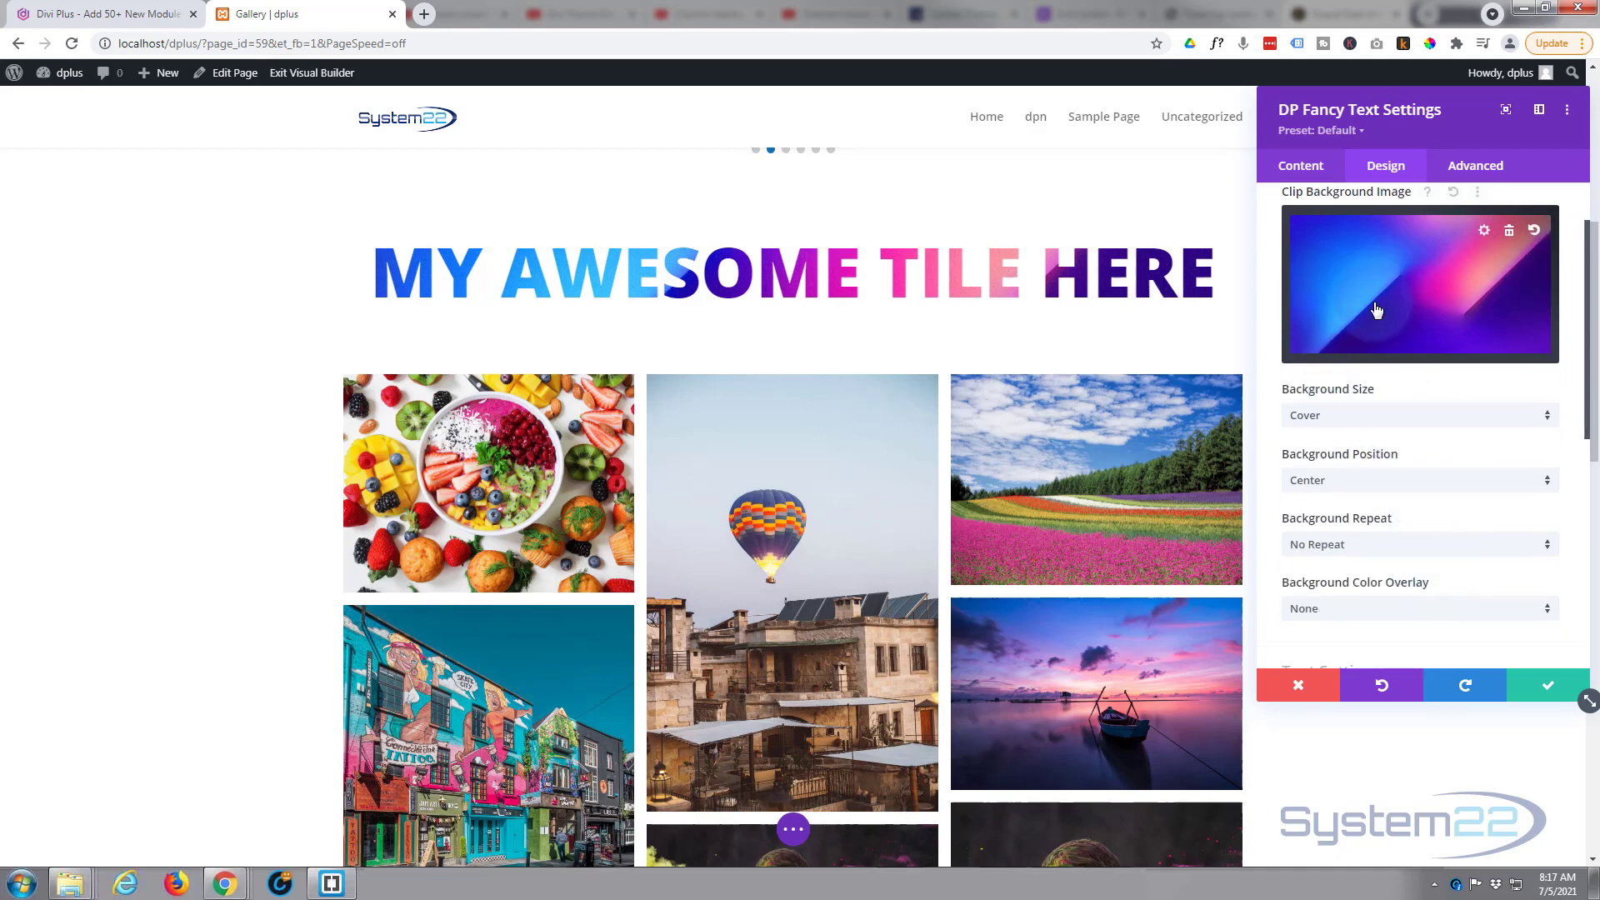
# Try the clipped image at Top Left and Bottom Left, then set Background Position to Center.
pyautogui.click(1420, 480)
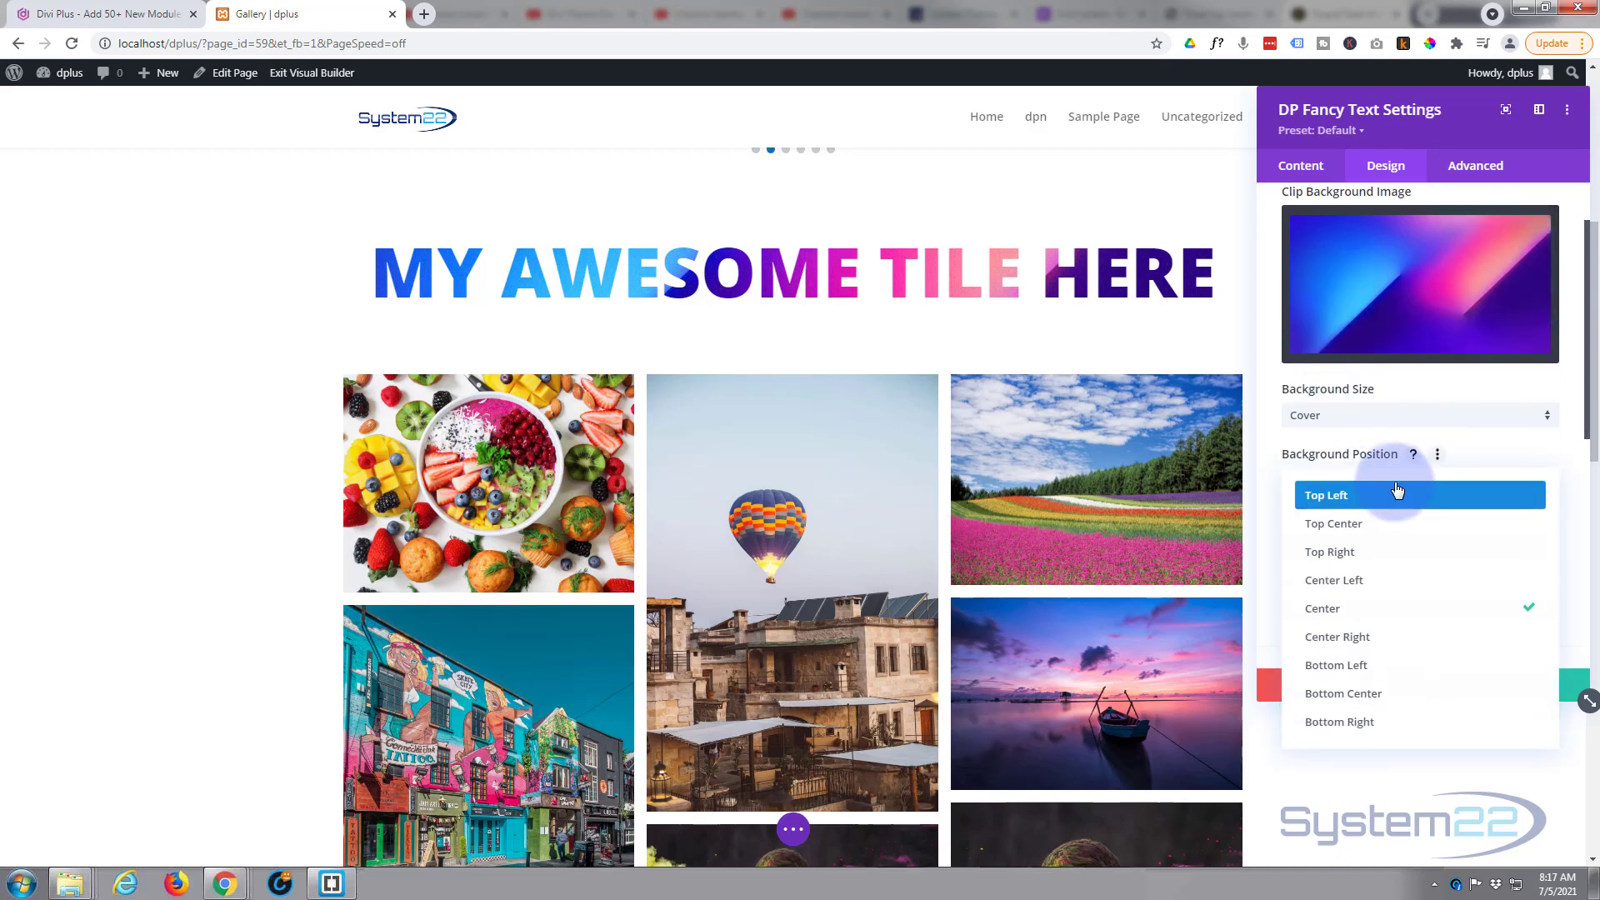
pyautogui.click(1360, 494)
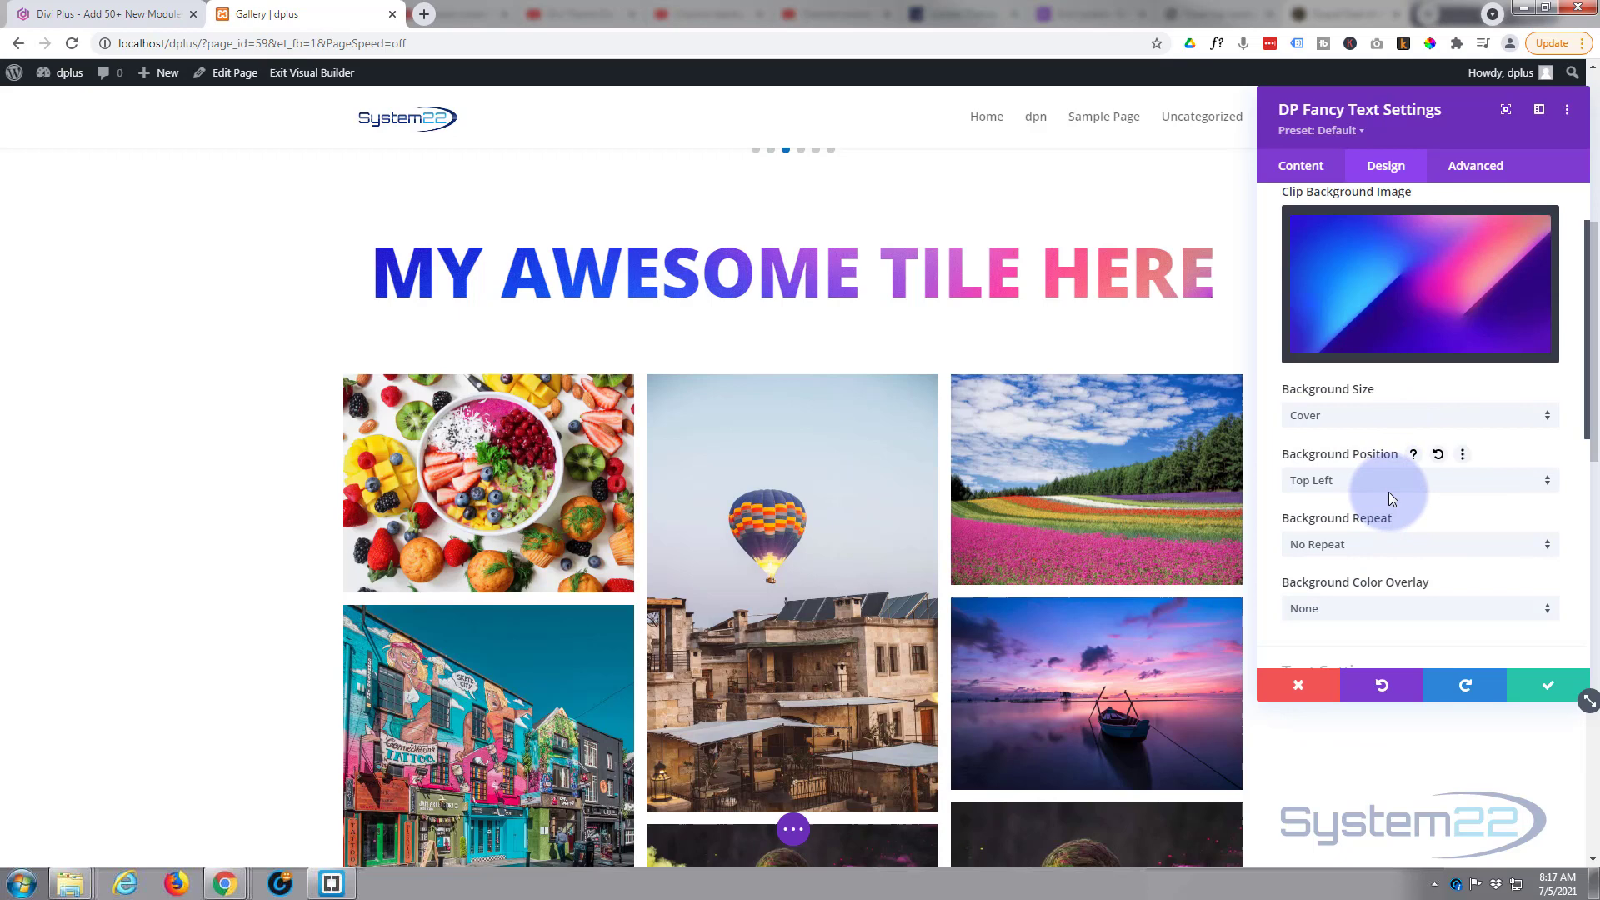
pyautogui.click(1419, 480)
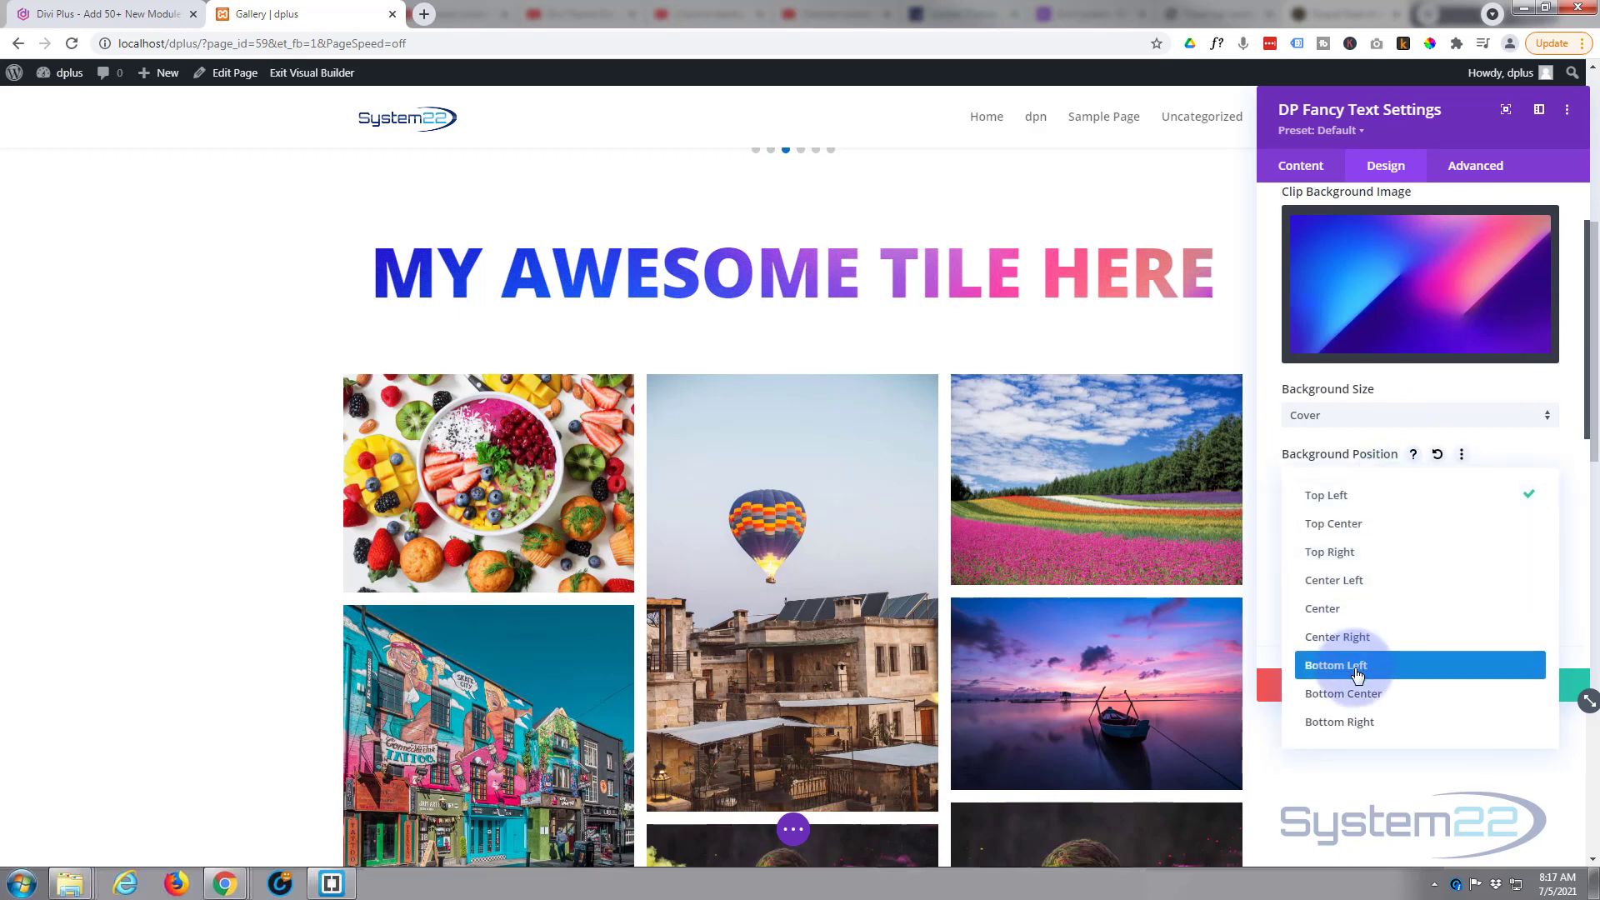
pyautogui.click(1335, 664)
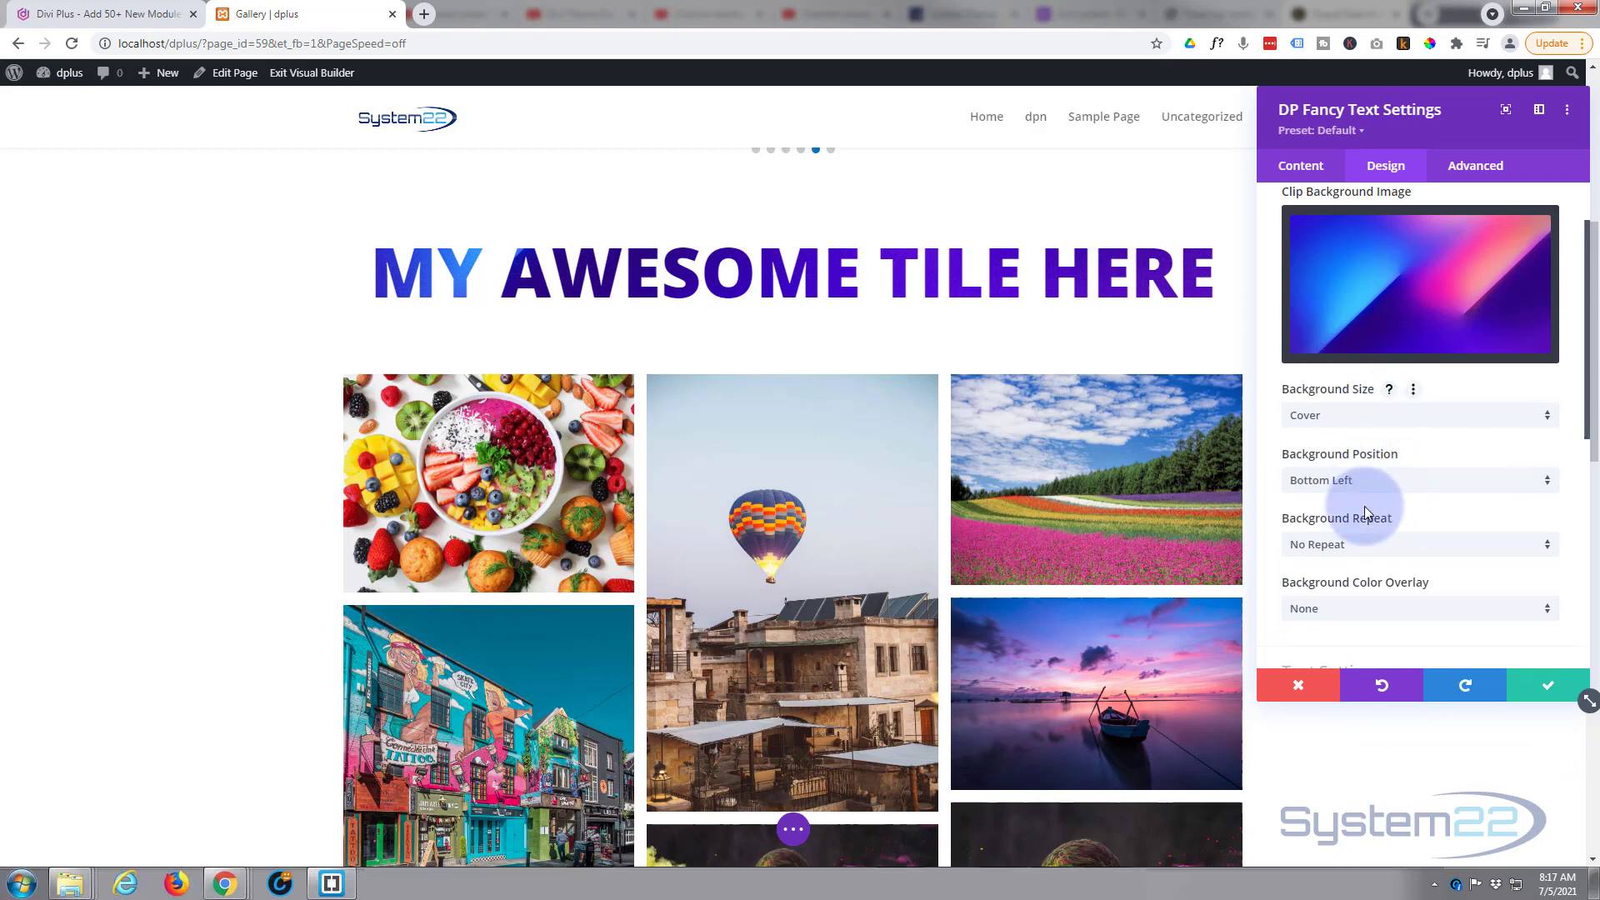
pyautogui.click(1420, 480)
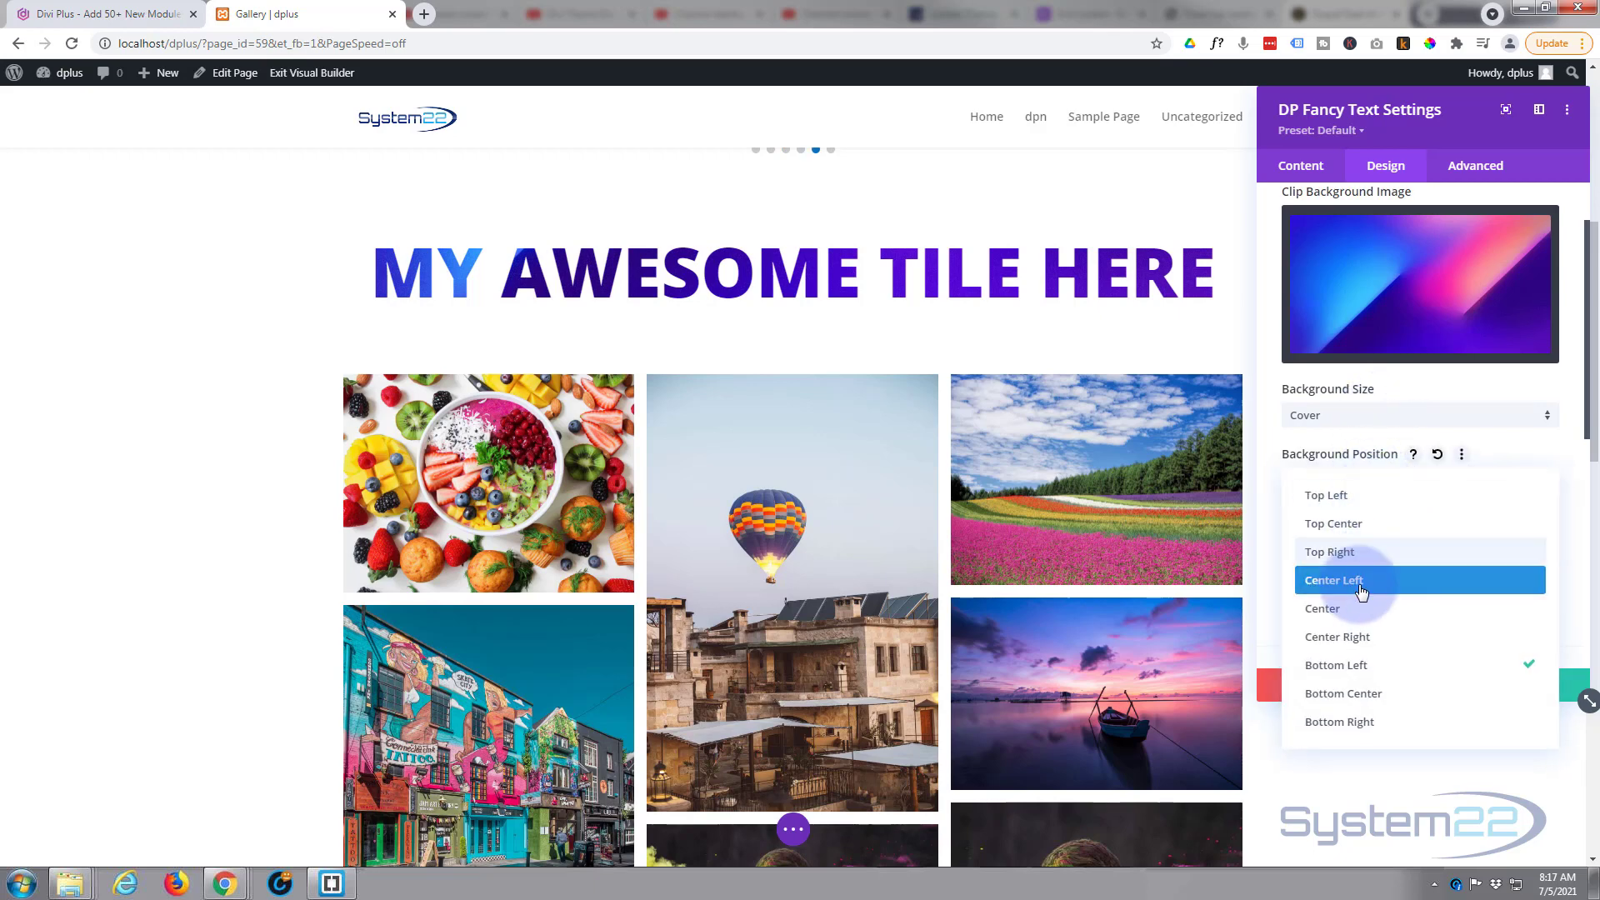
pyautogui.click(1323, 608)
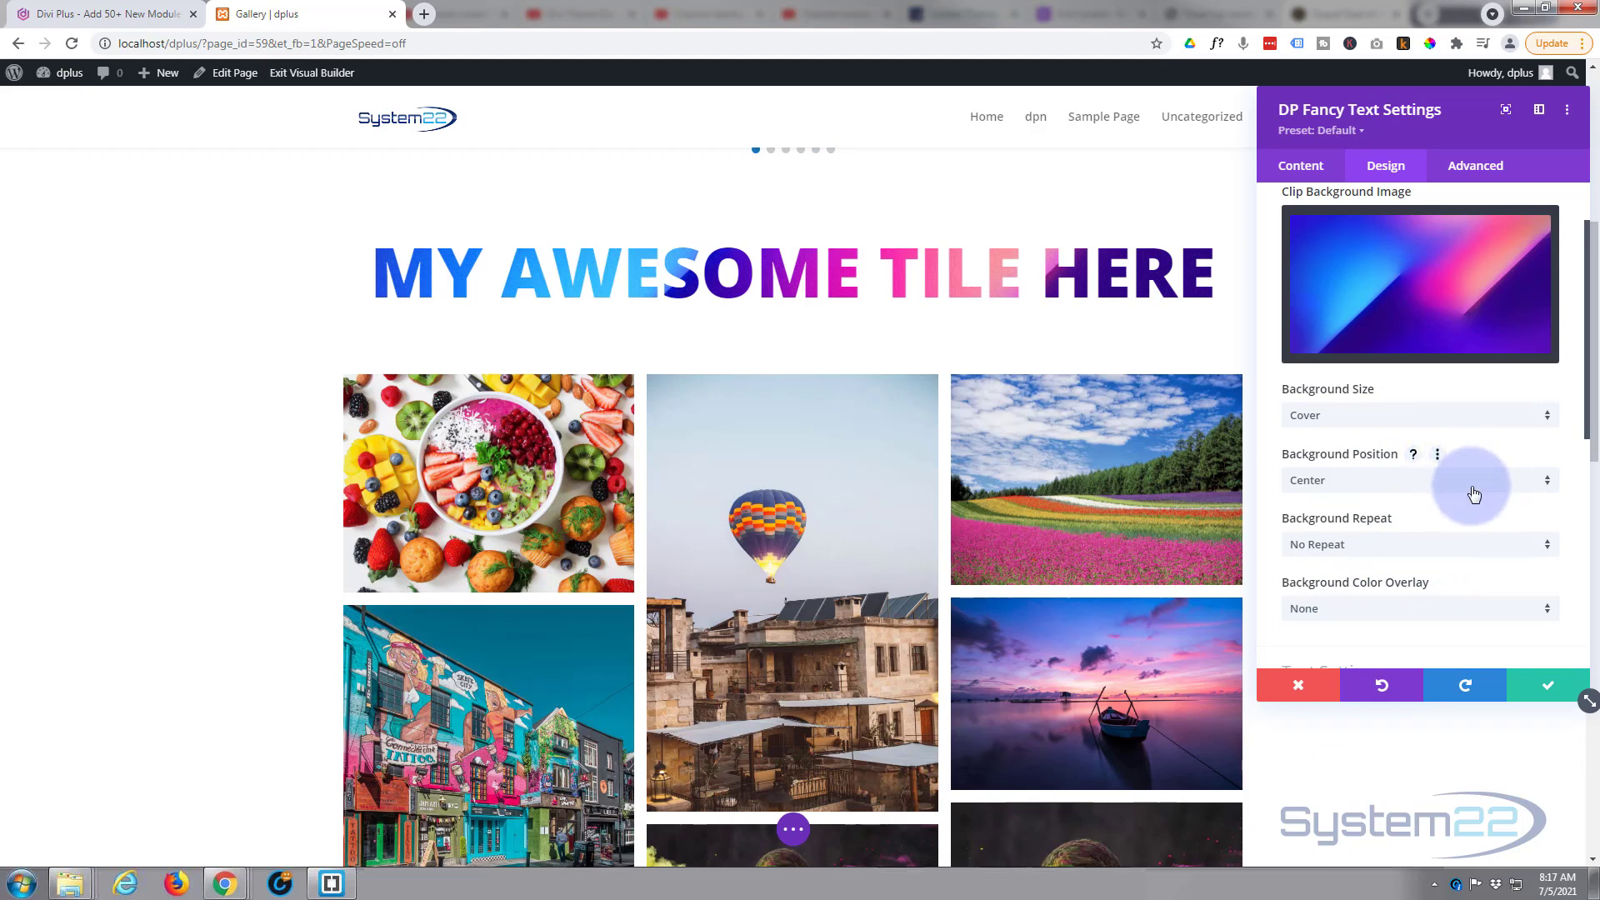
# Under Text Settings apply a Text Shadow preset to the title, toggling it off and back on.
pyautogui.scroll(-3)
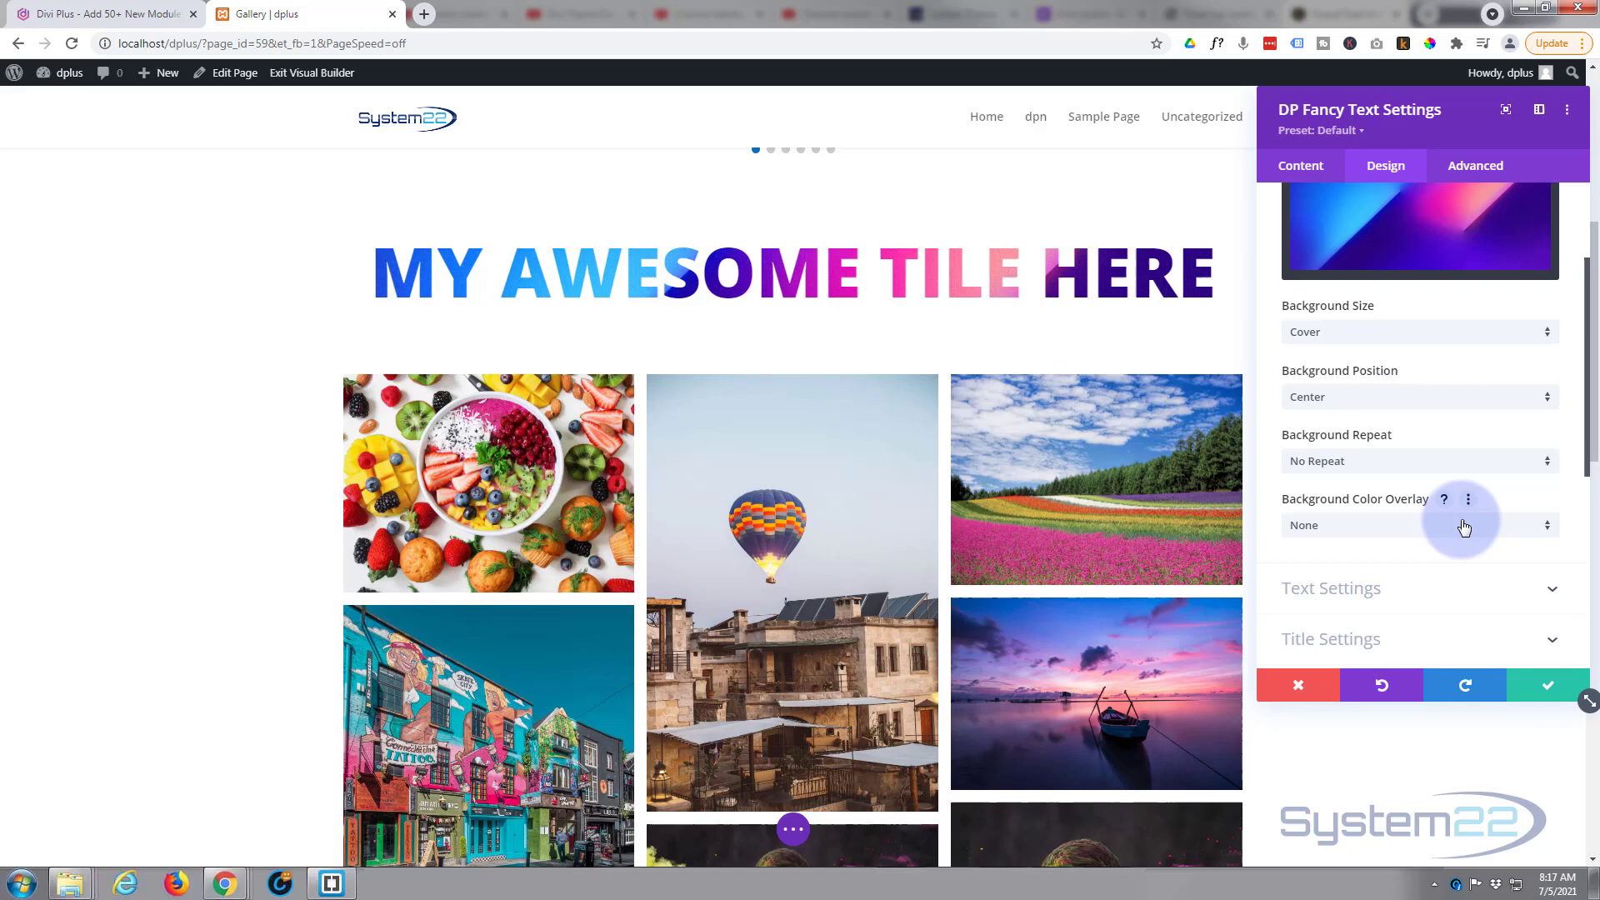
pyautogui.scroll(-3)
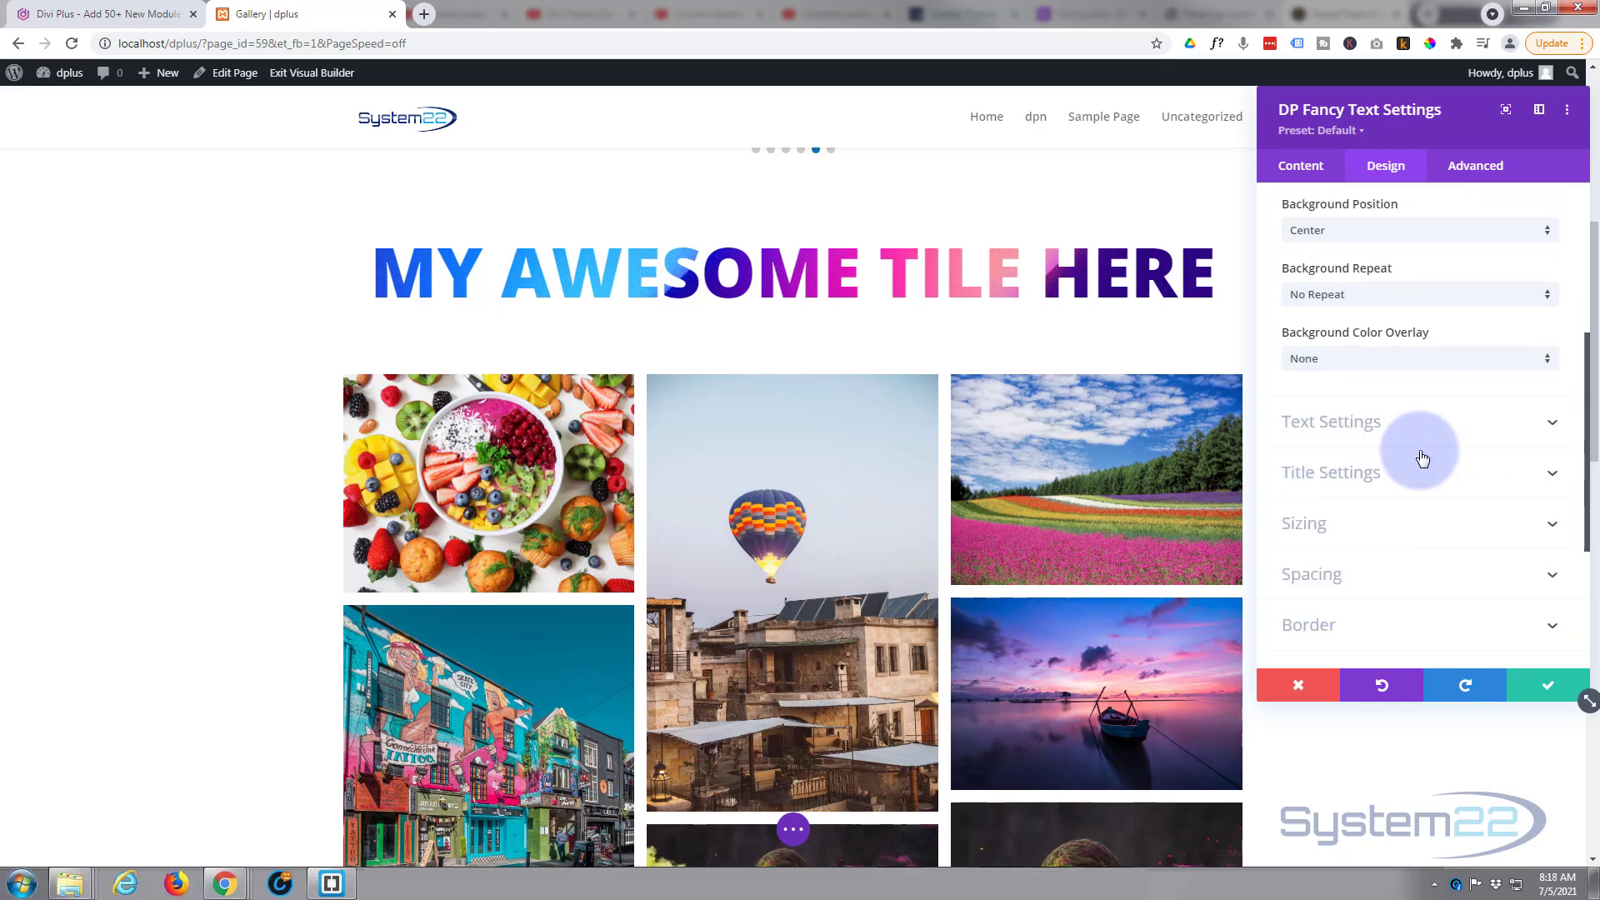
pyautogui.scroll(-3)
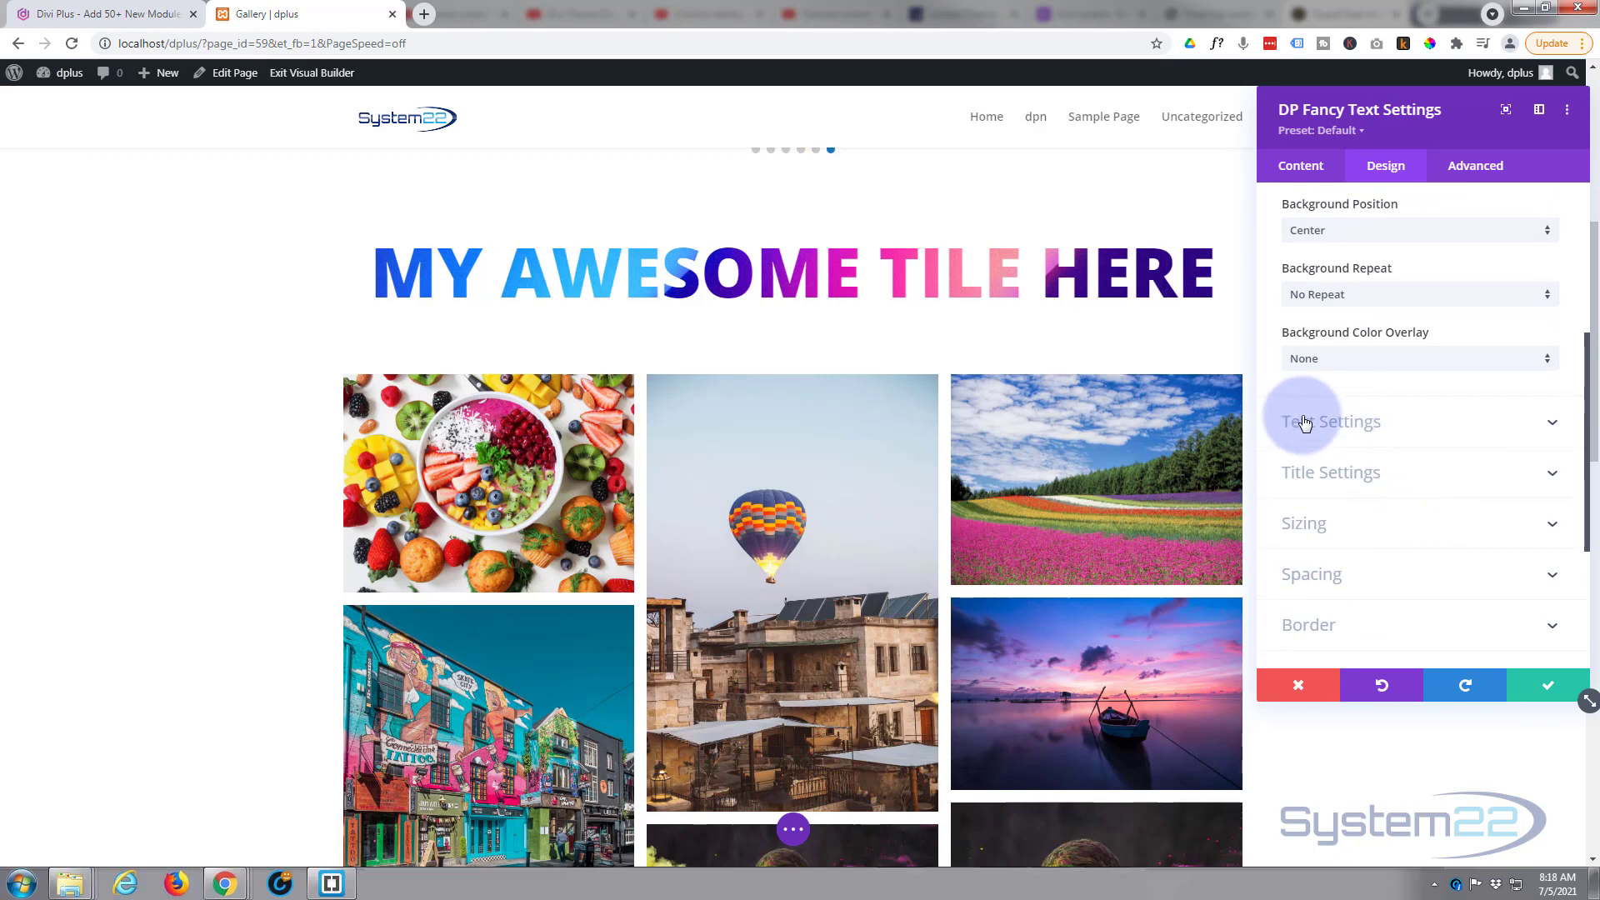
pyautogui.click(1329, 422)
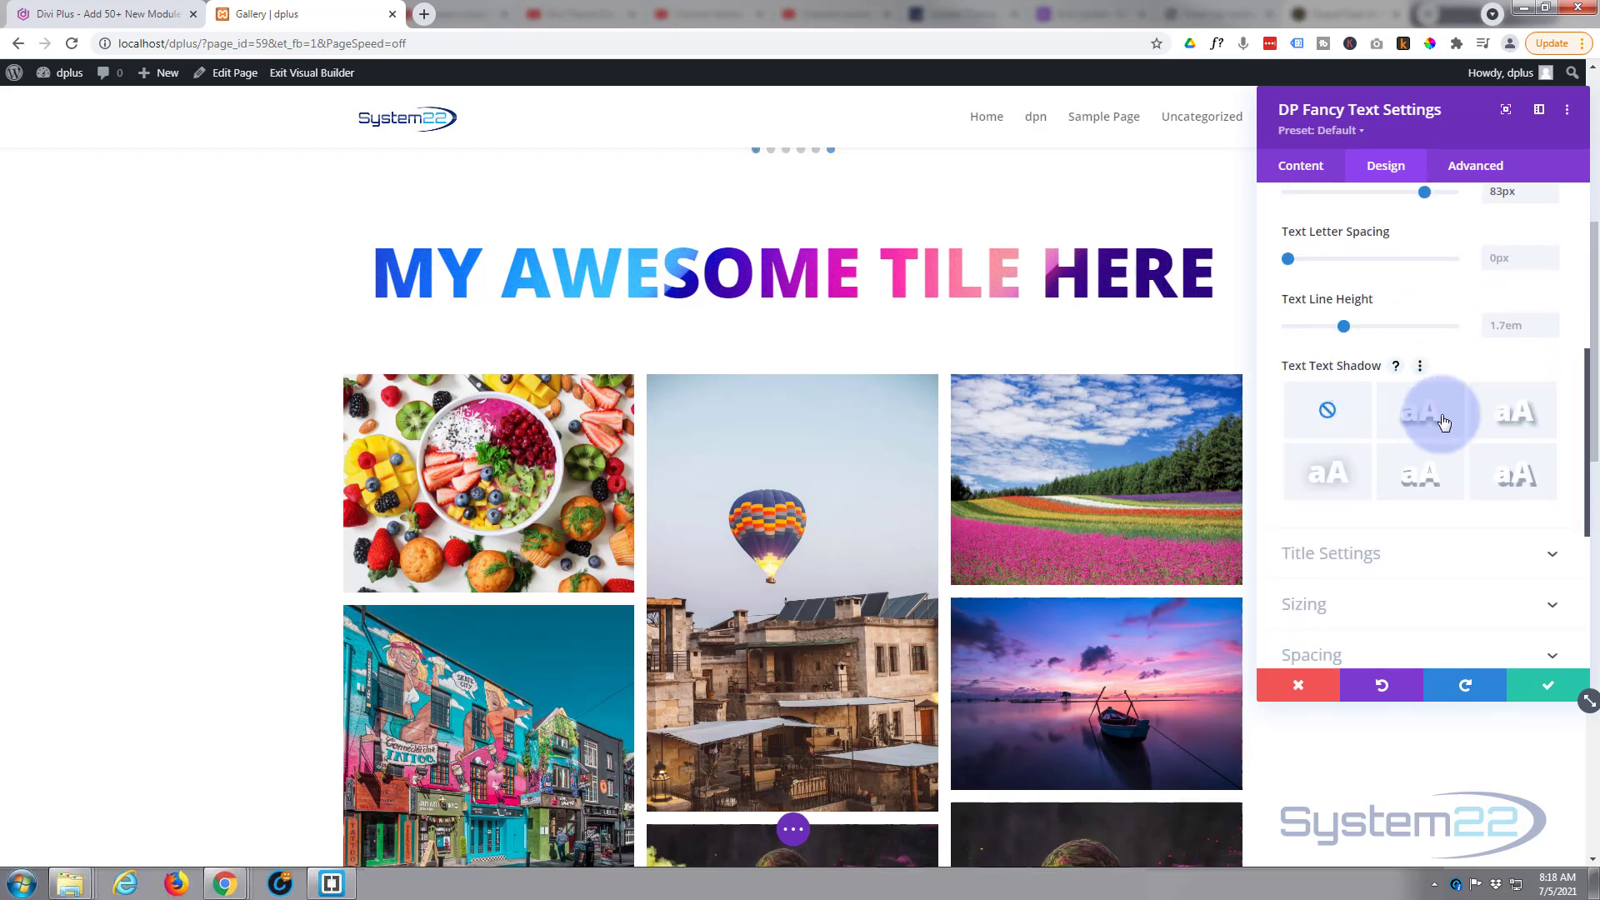
pyautogui.click(1420, 409)
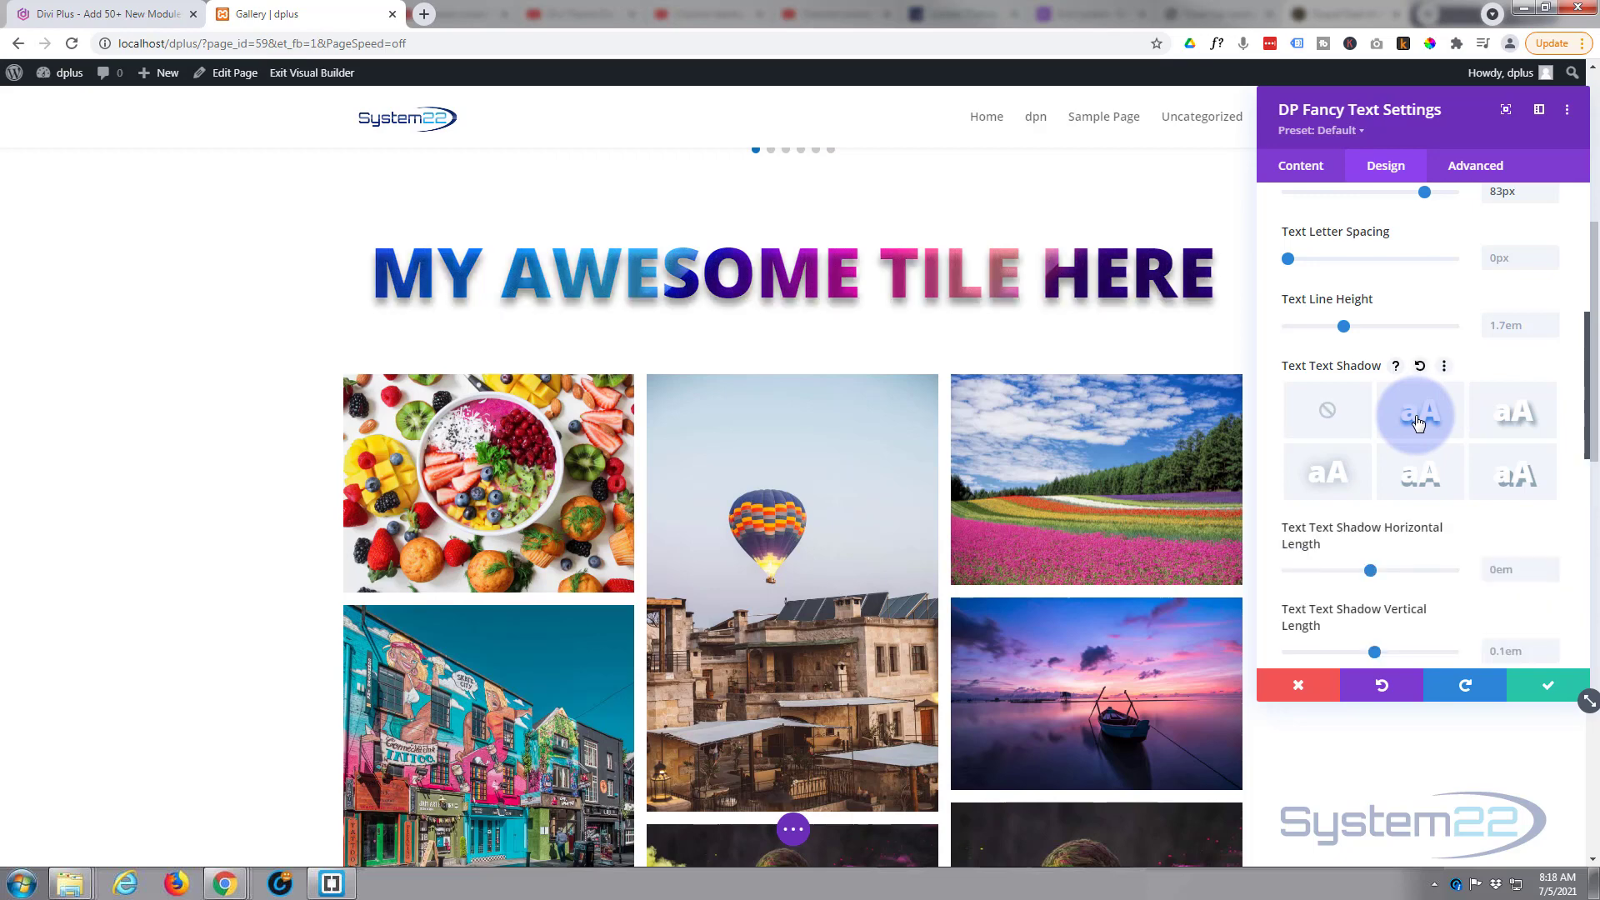
pyautogui.moveTo(1415, 427)
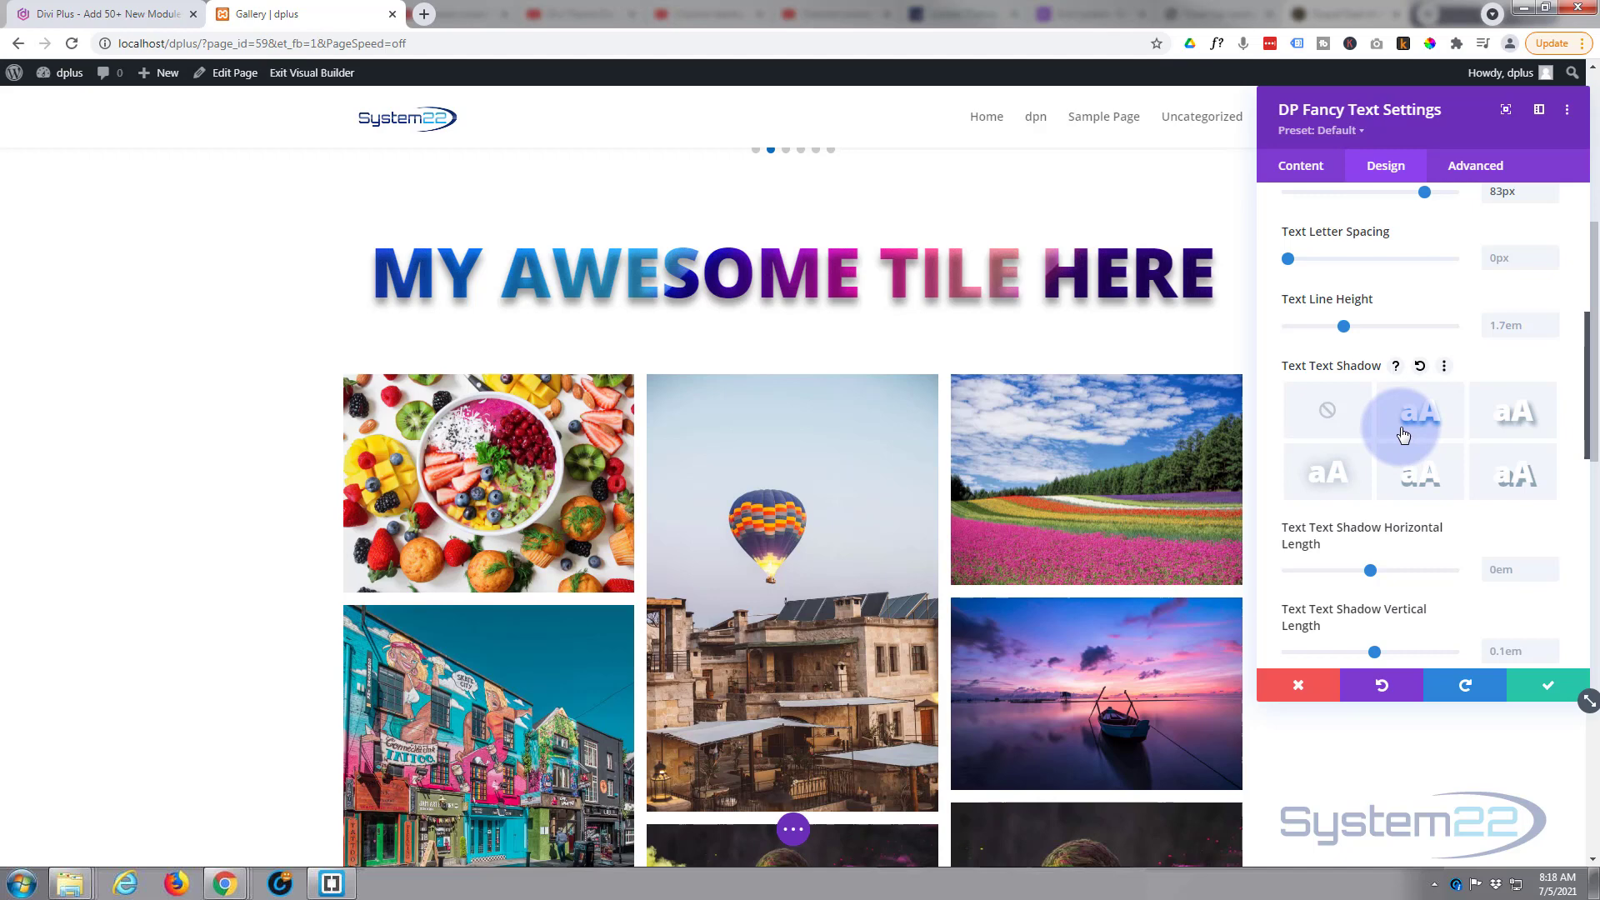
pyautogui.click(1326, 410)
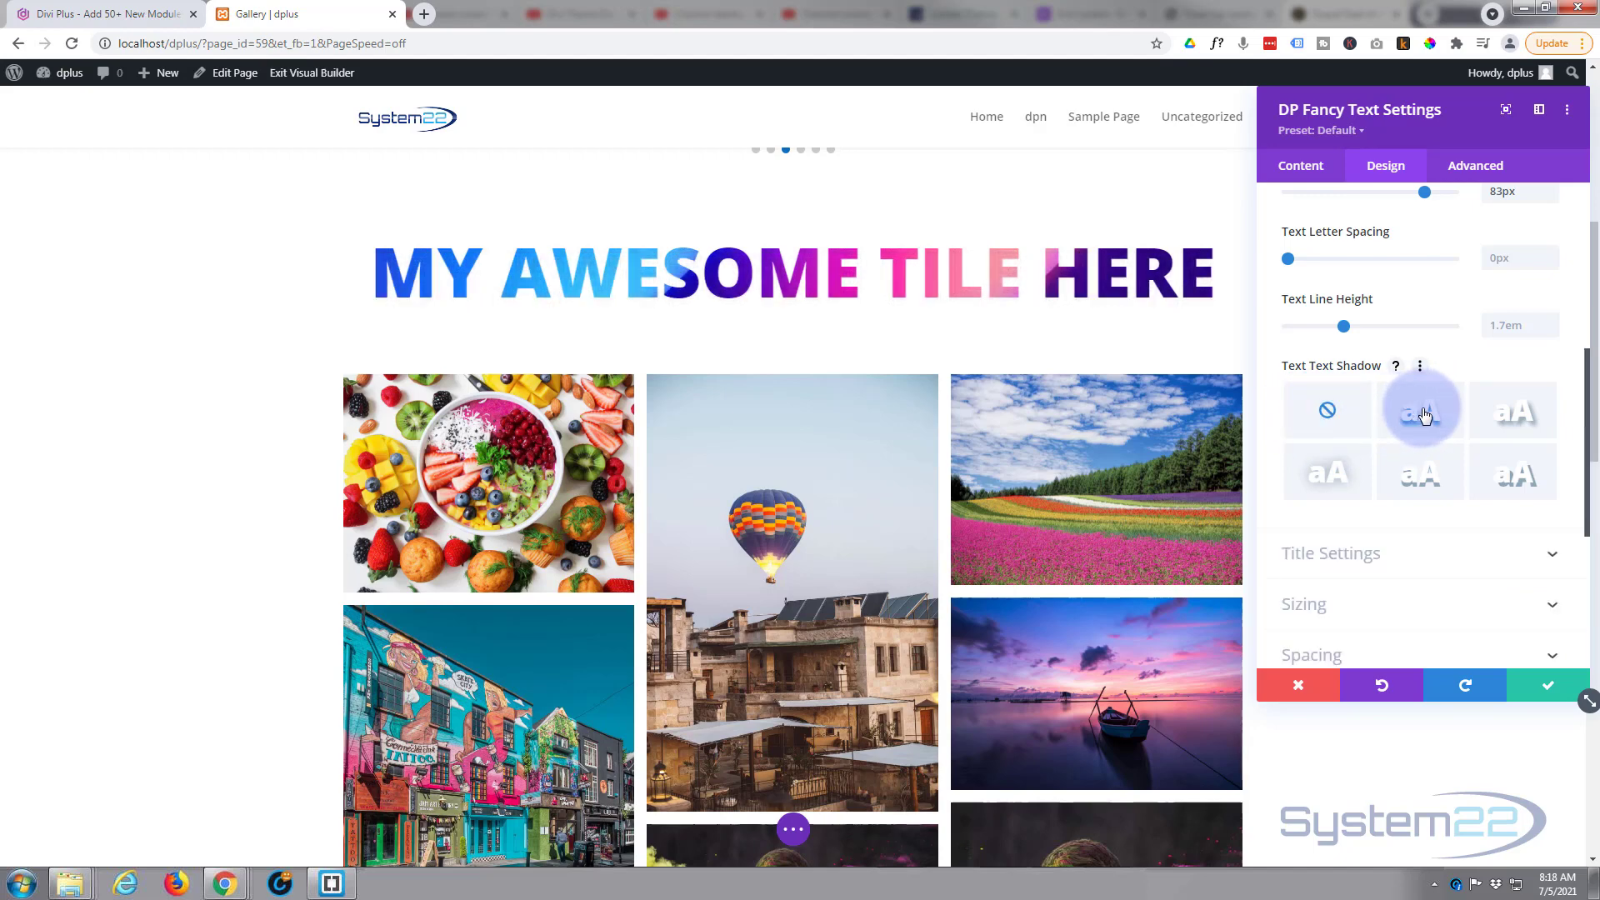
pyautogui.click(1420, 411)
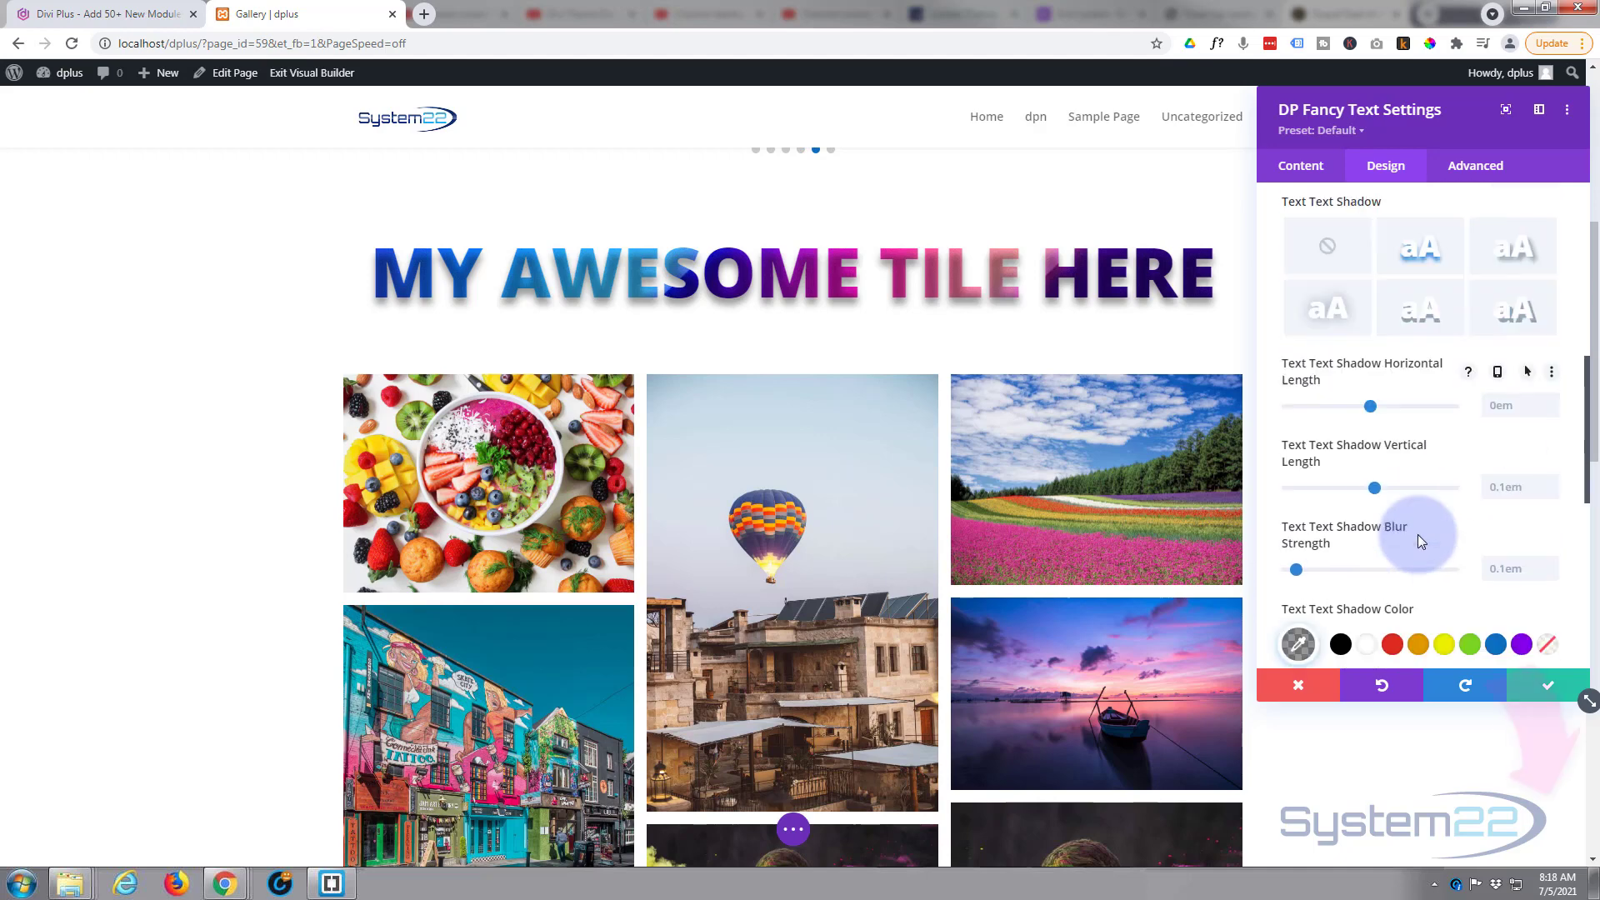
pyautogui.scroll(-3)
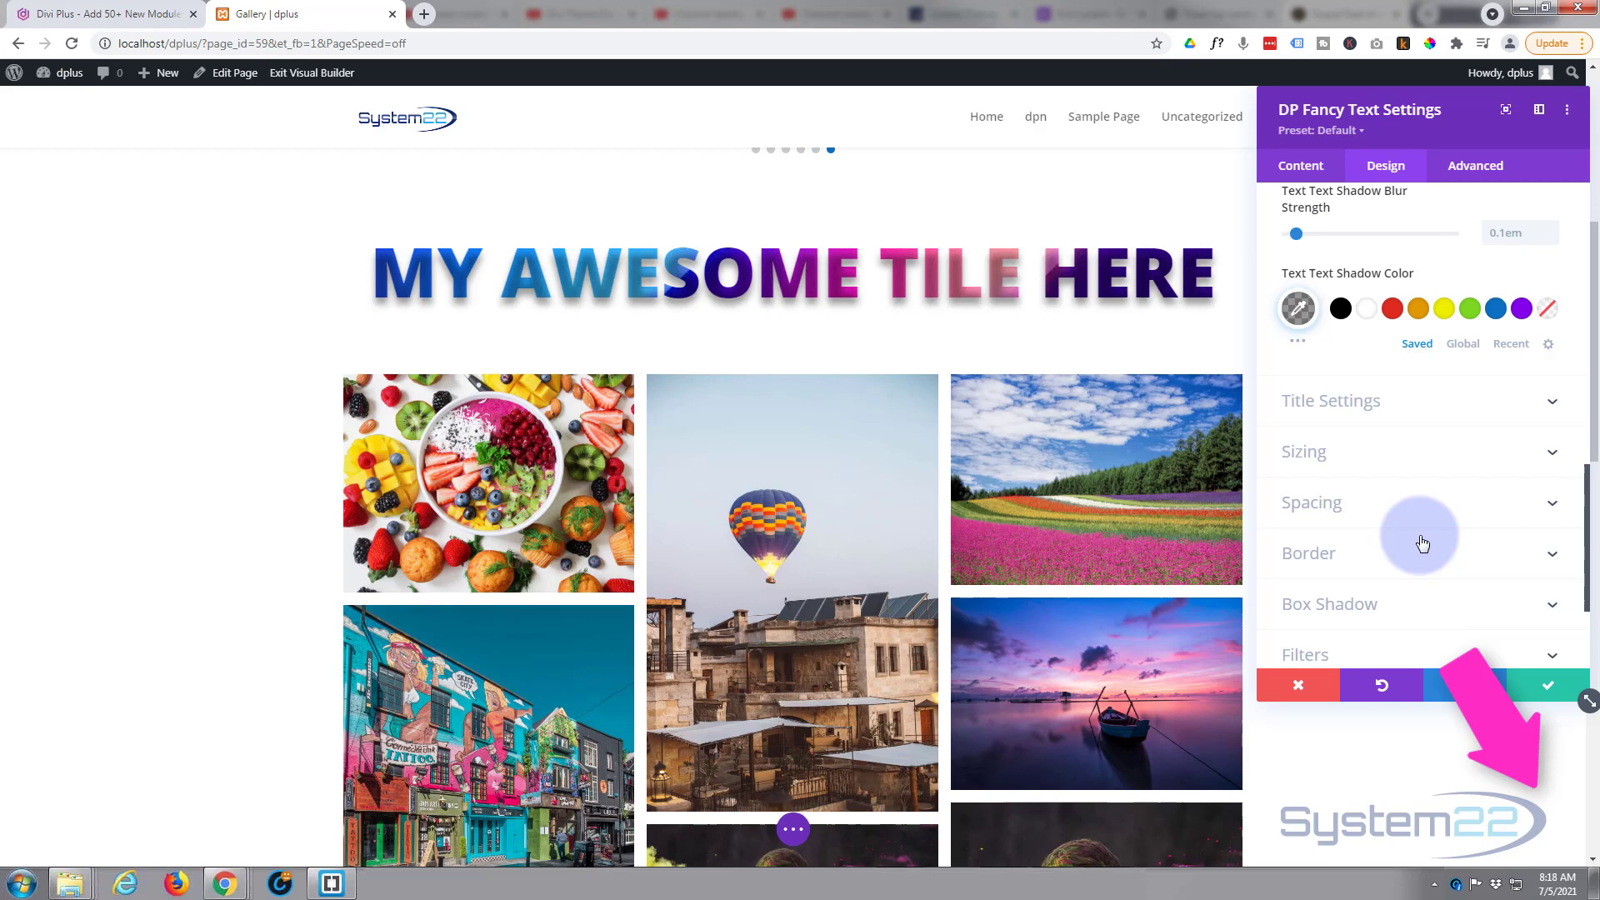
pyautogui.moveTo(1385, 560)
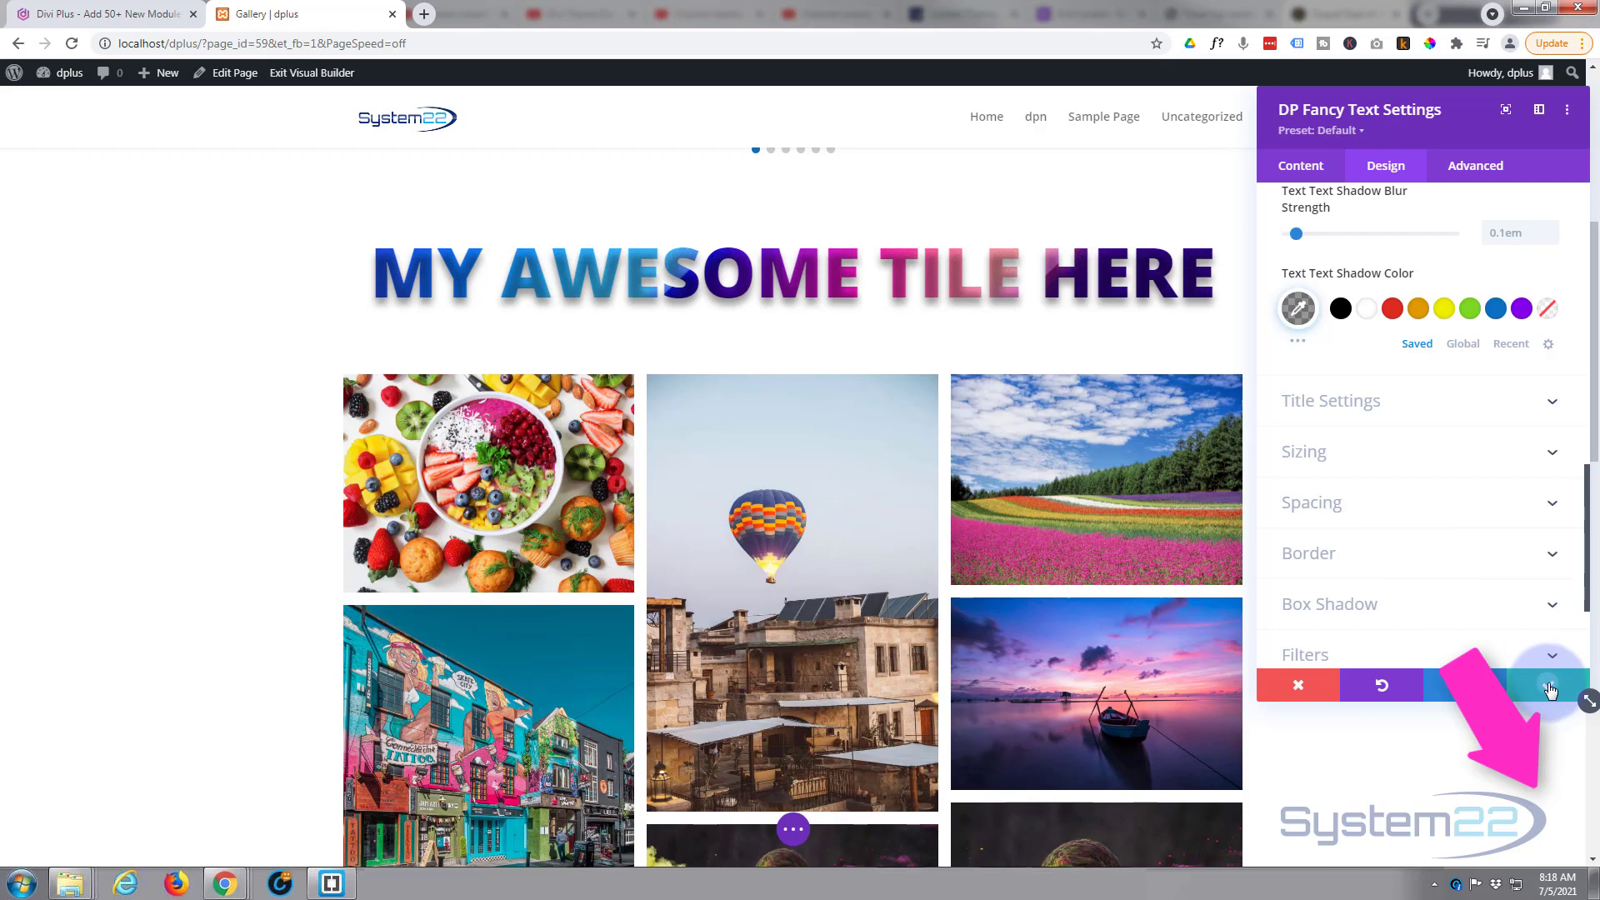
# Keep the shadowed gradient title, check the Divi Plus tab, and return to the Gallery editor.
pyautogui.click(1547, 687)
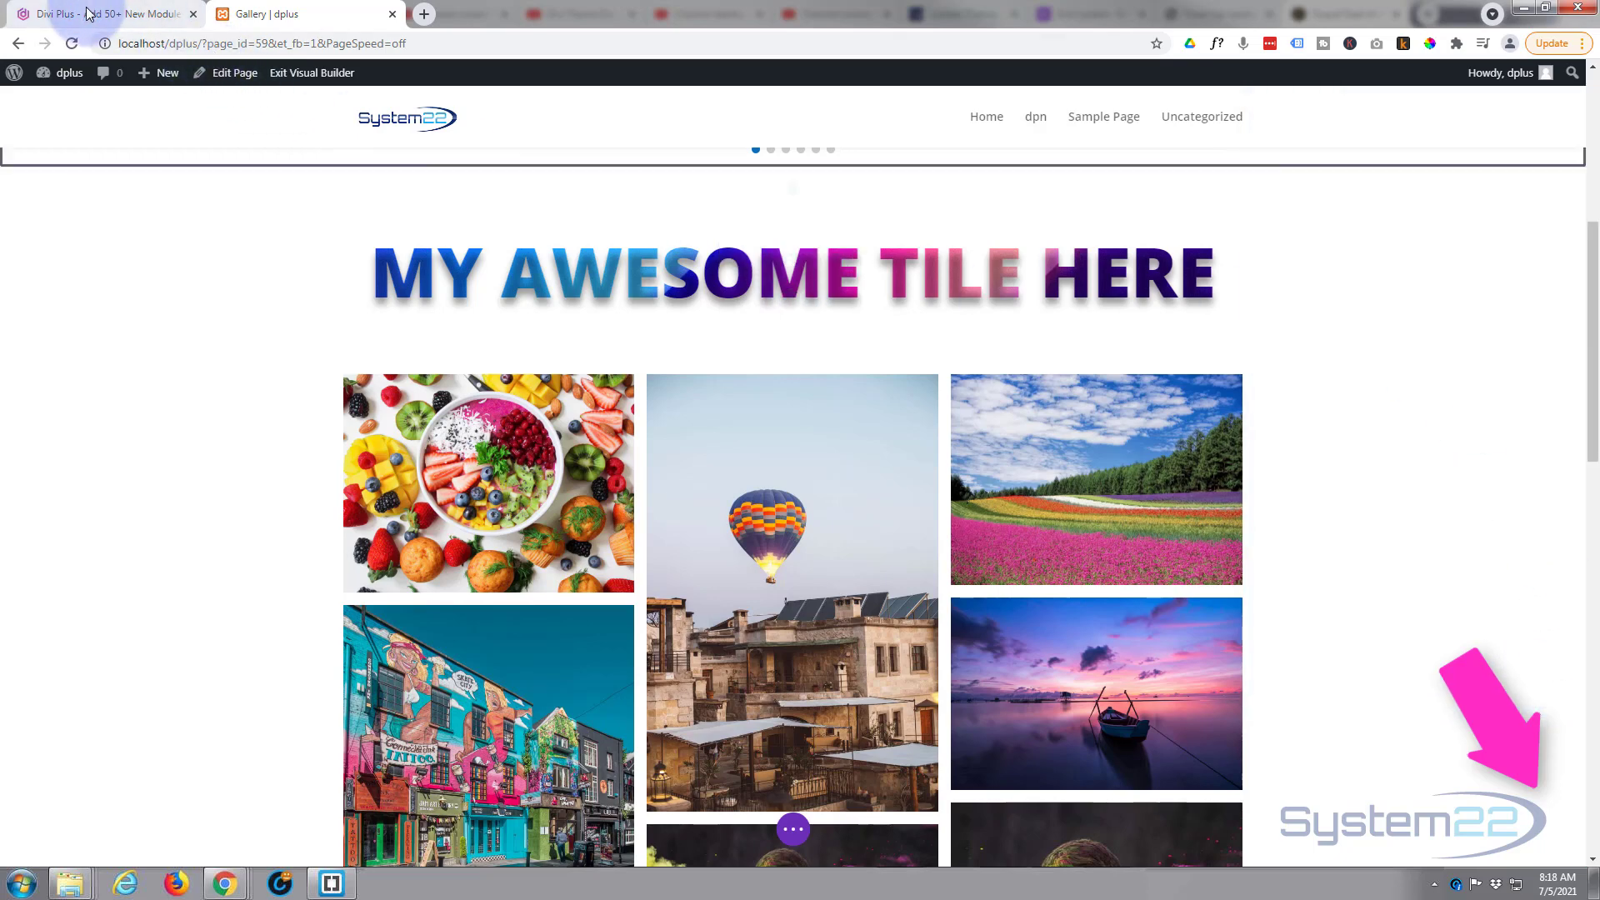
pyautogui.click(87, 13)
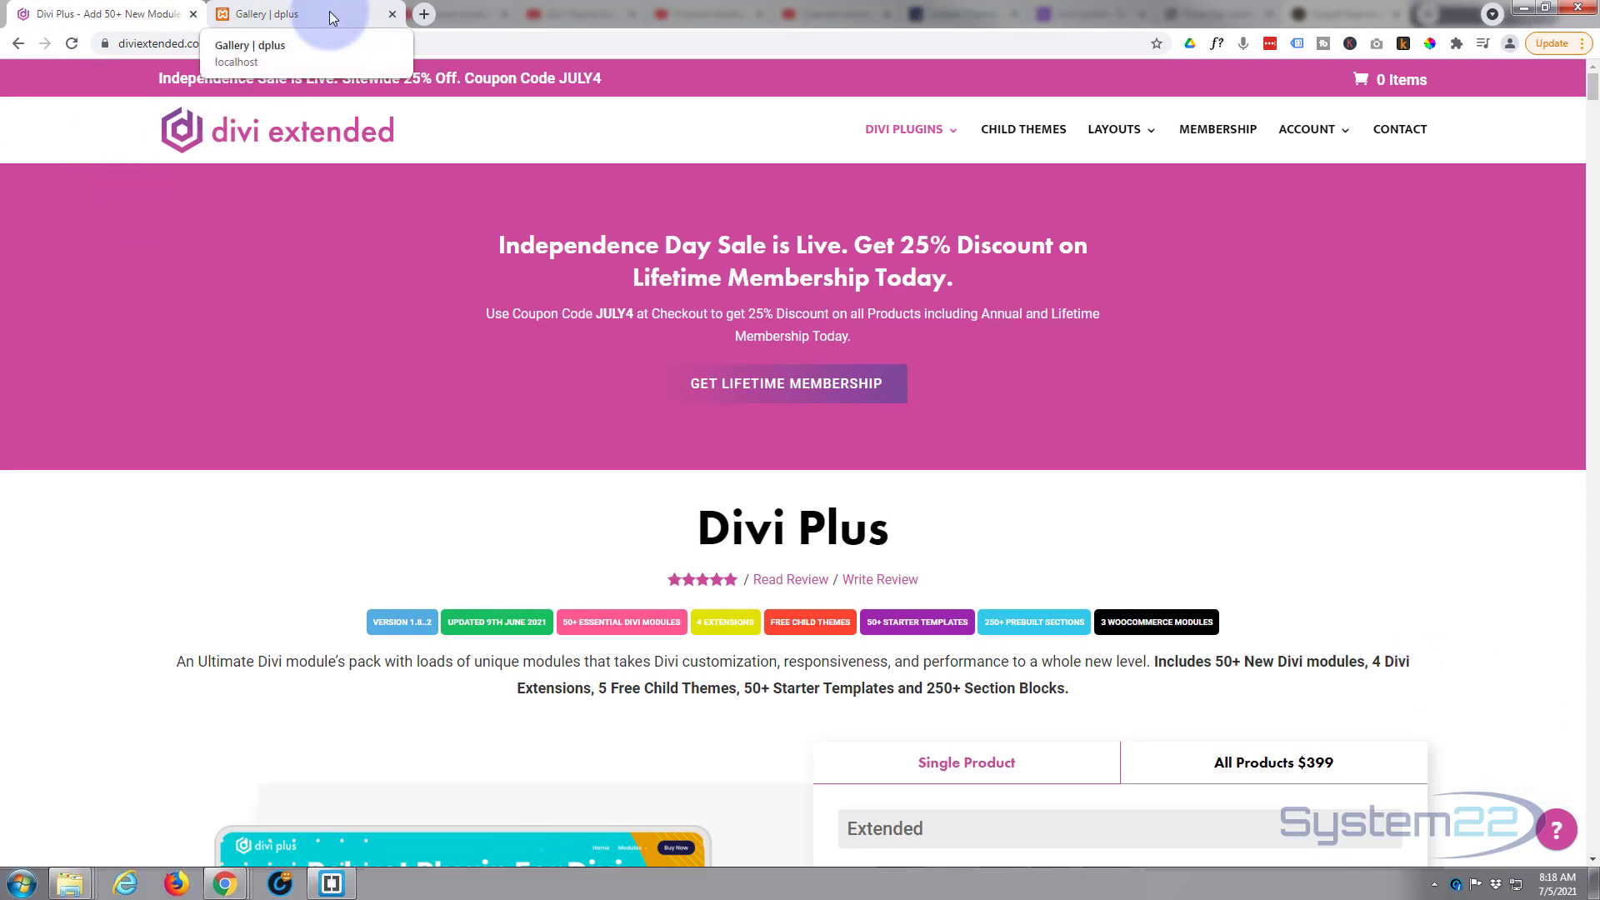
pyautogui.click(292, 14)
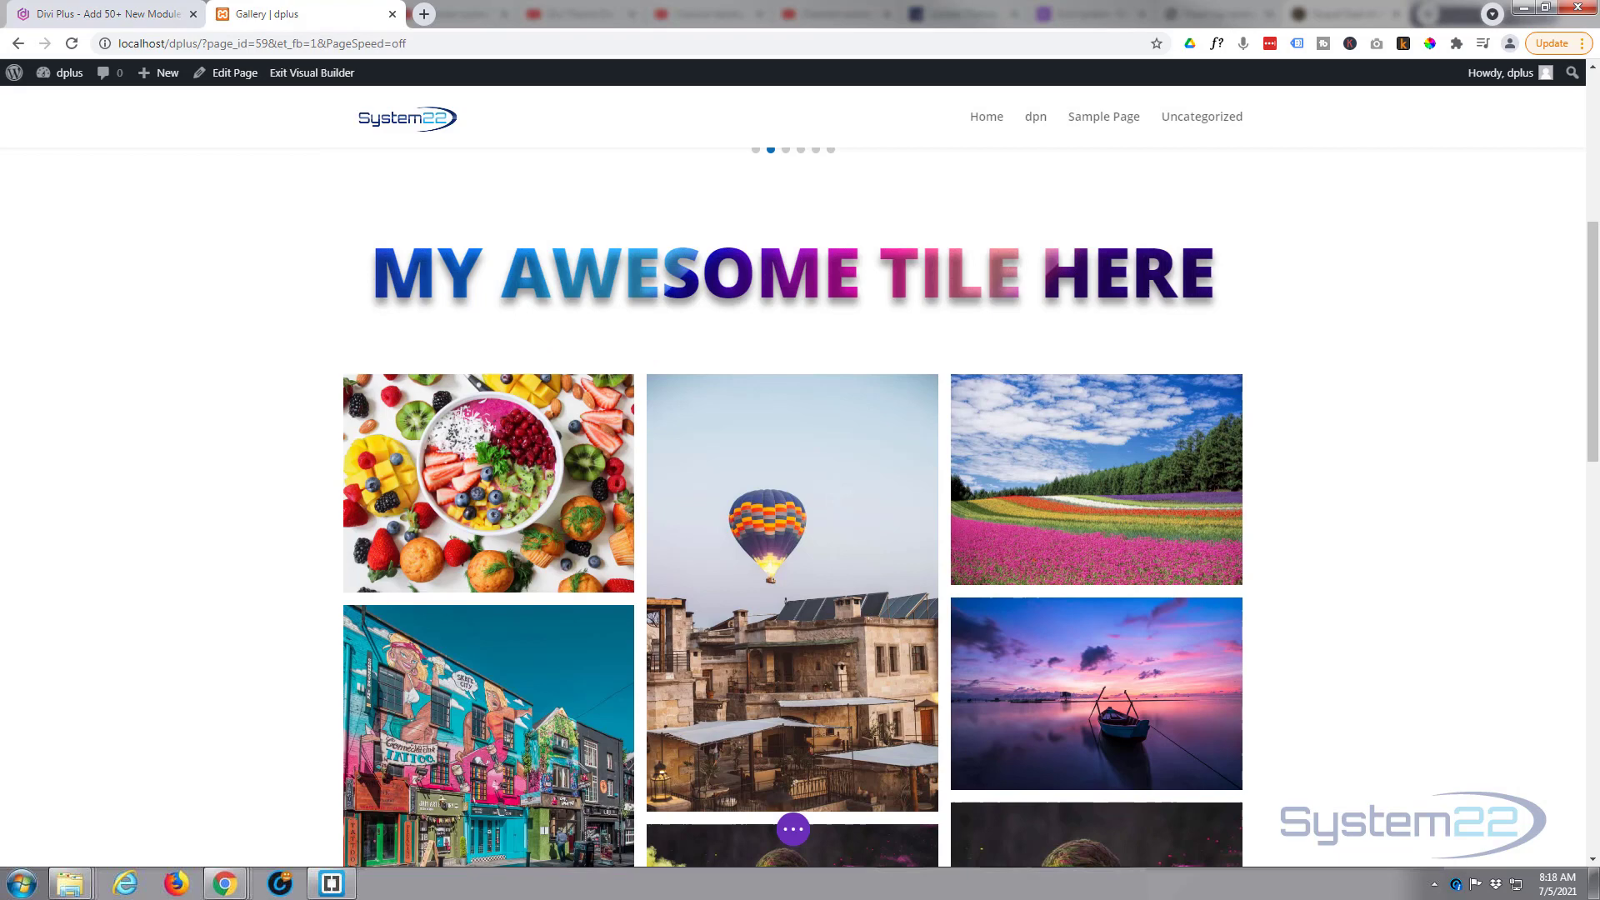
# Save the Gallery page so the gradient title shows above the masonry photos live.
pyautogui.scroll(-3)
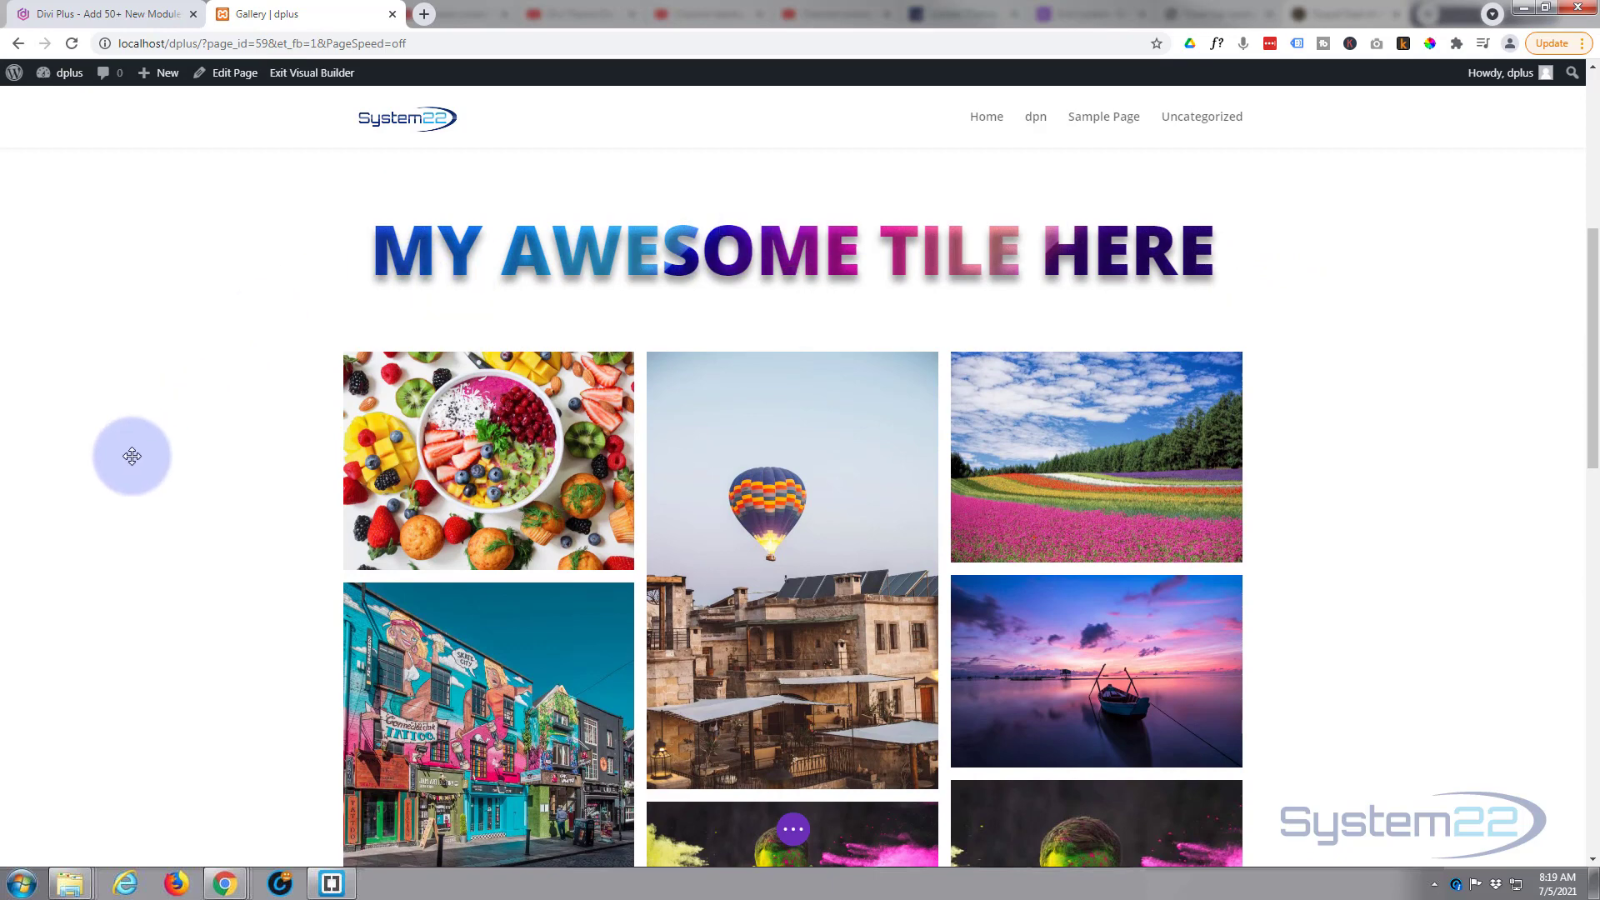
pyautogui.moveTo(793, 830)
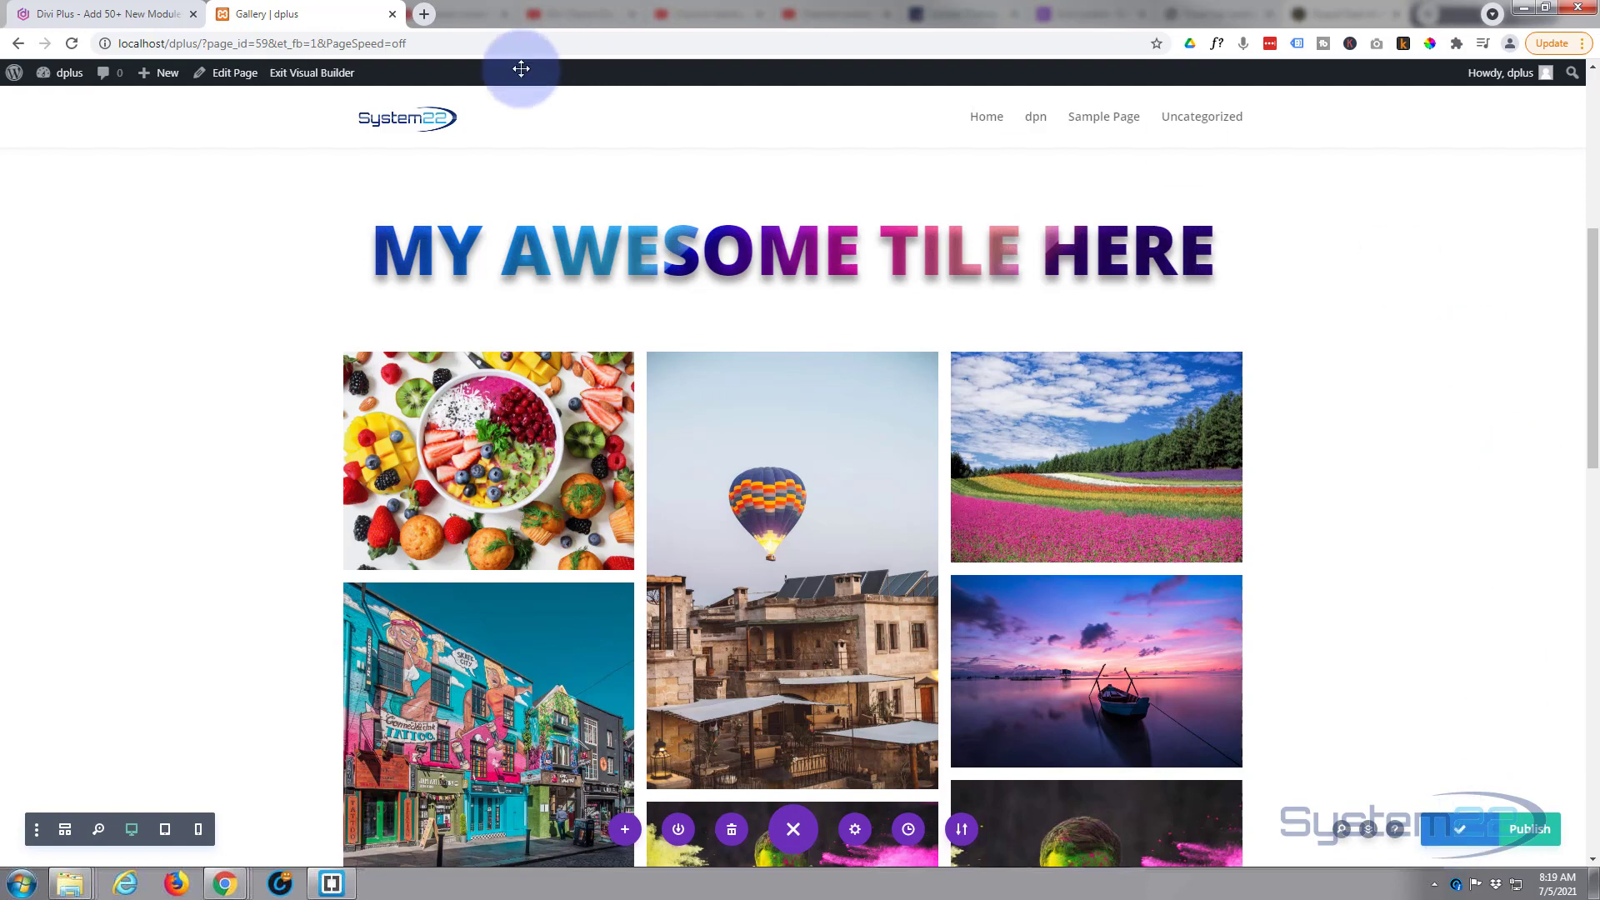
pyautogui.click(314, 72)
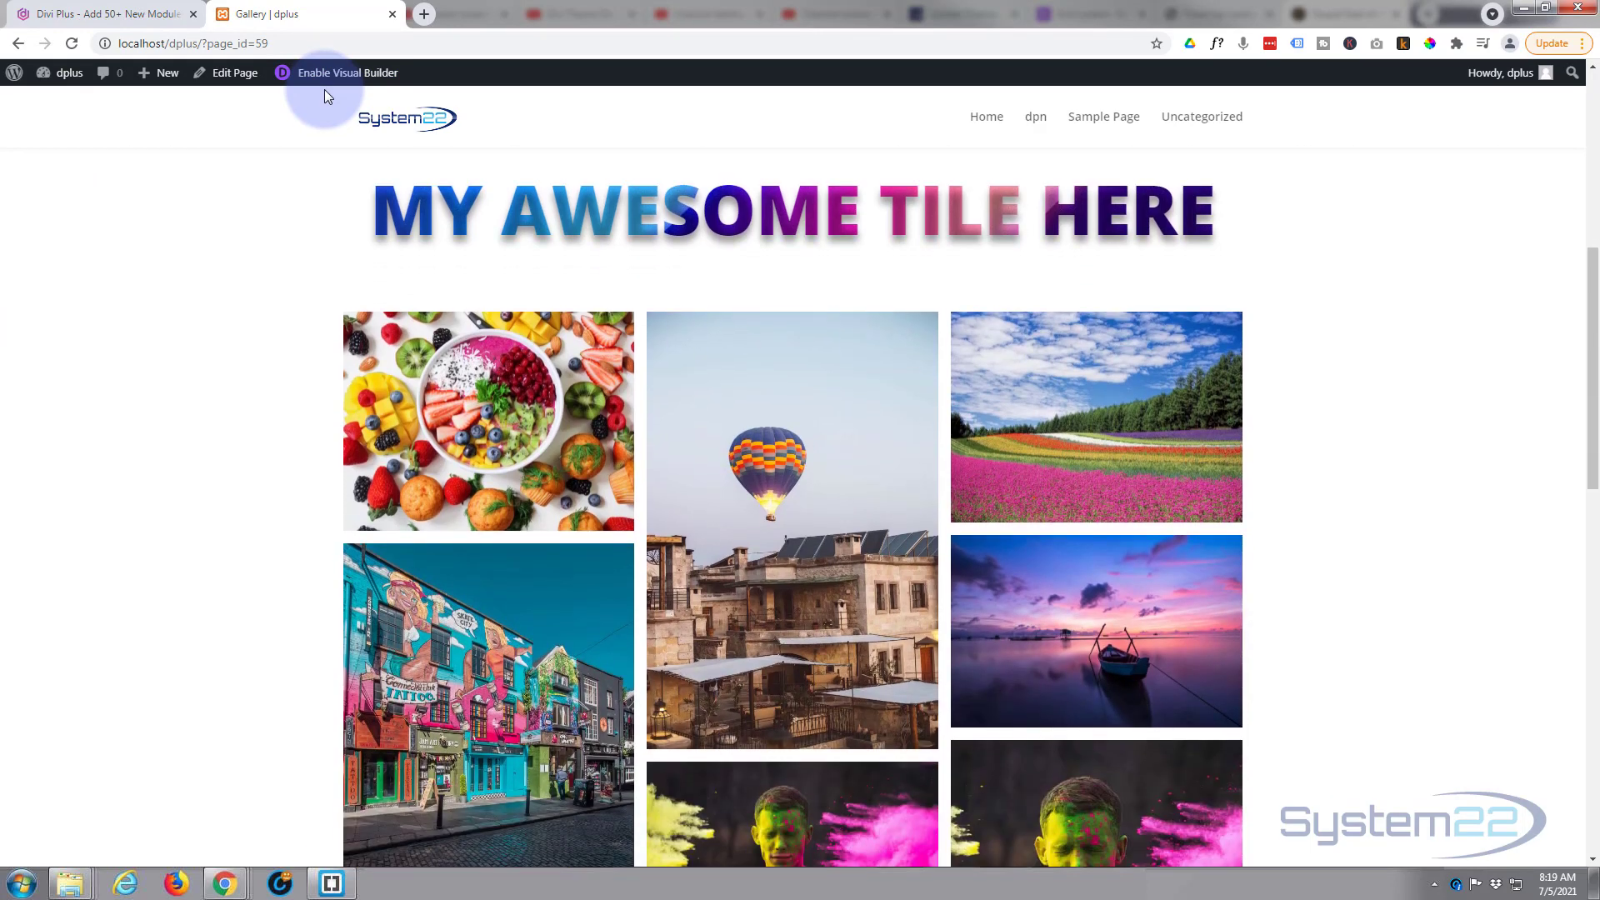
pyautogui.moveTo(160, 451)
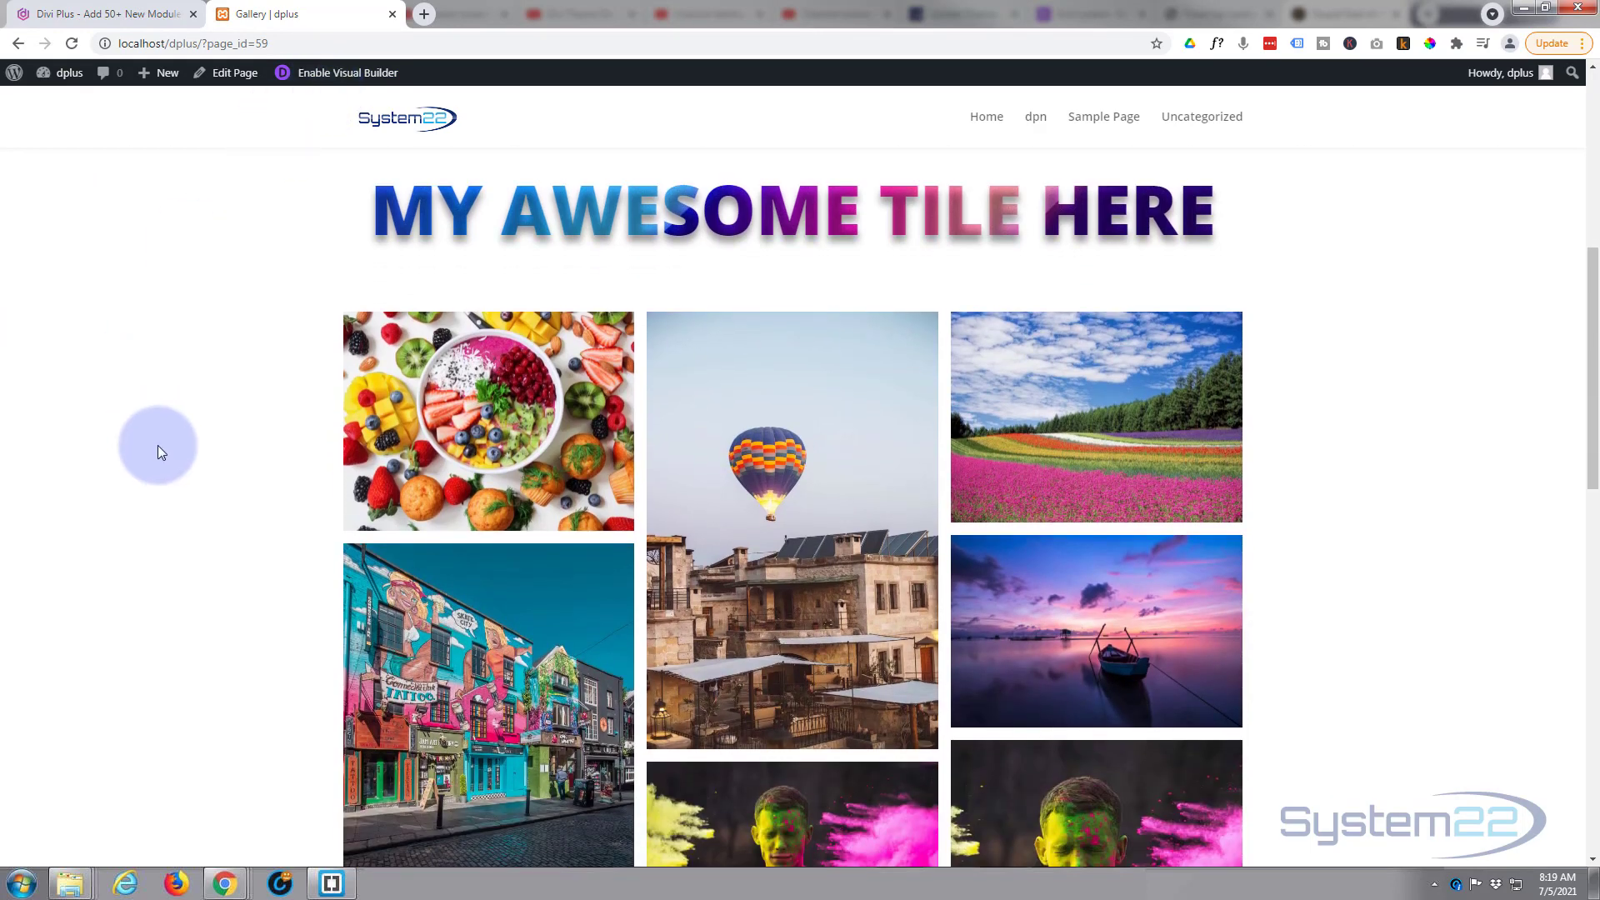
pyautogui.moveTo(793, 530)
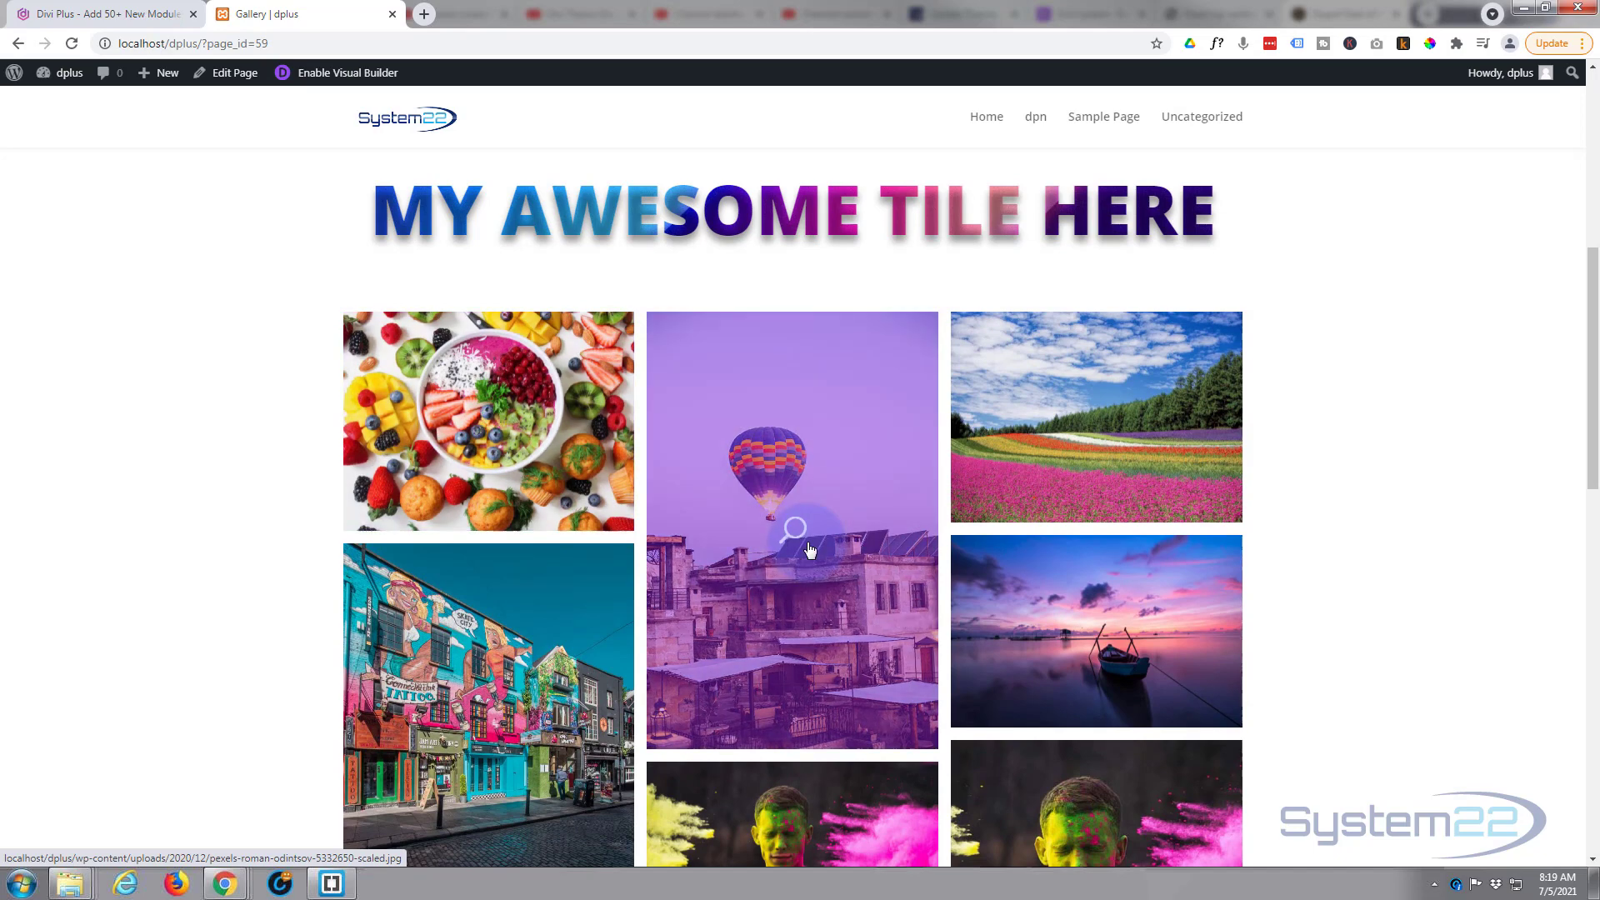
pyautogui.moveTo(743, 531)
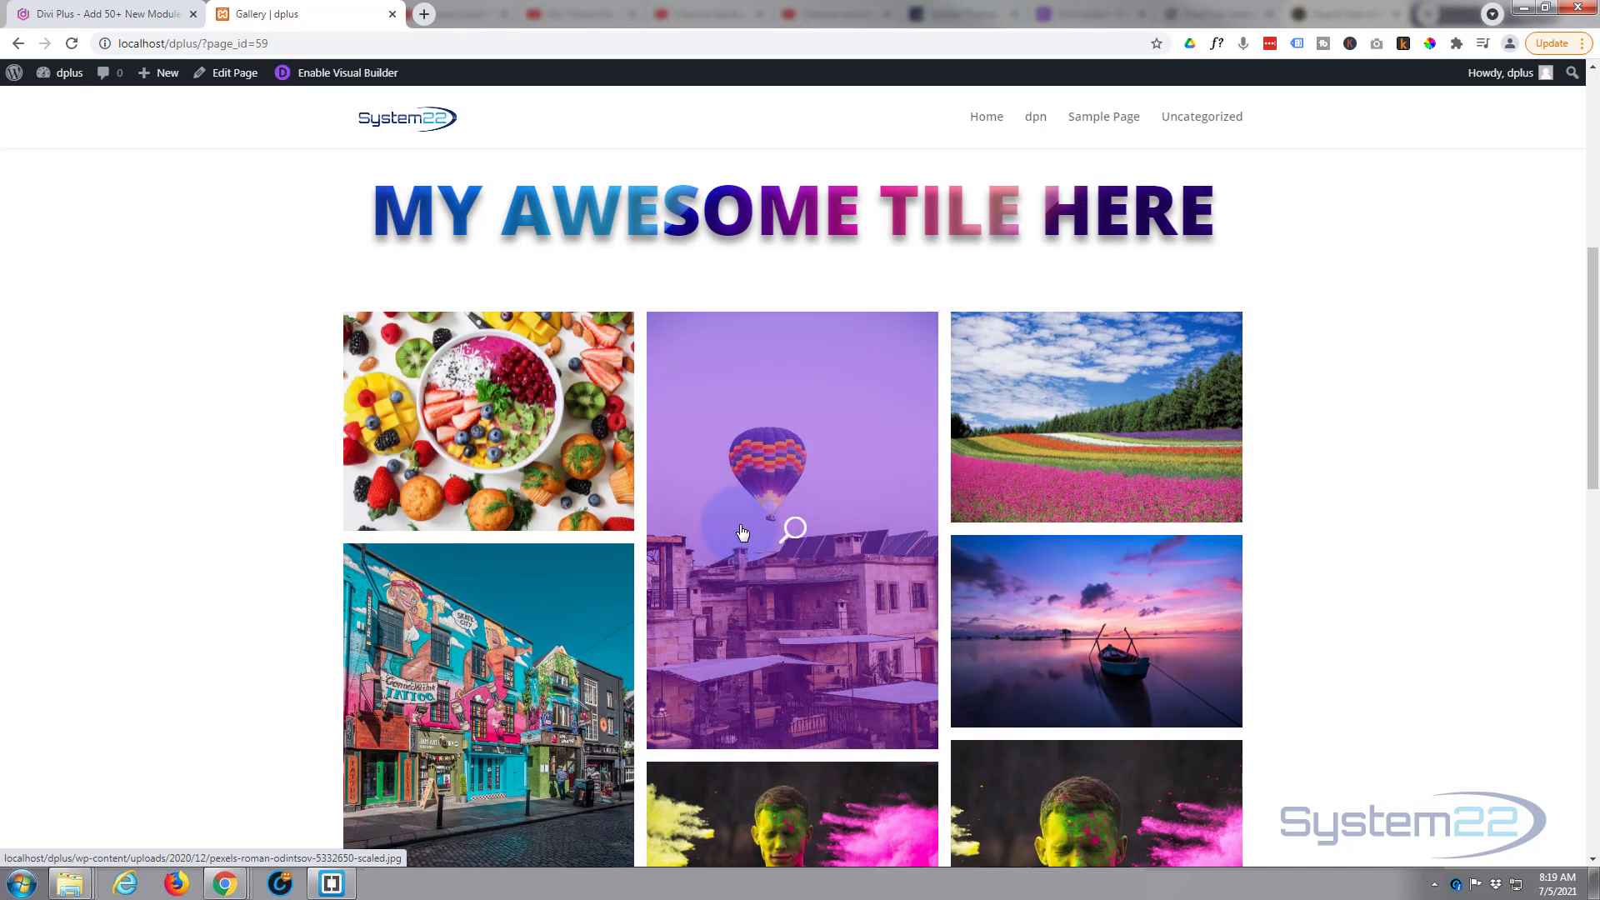